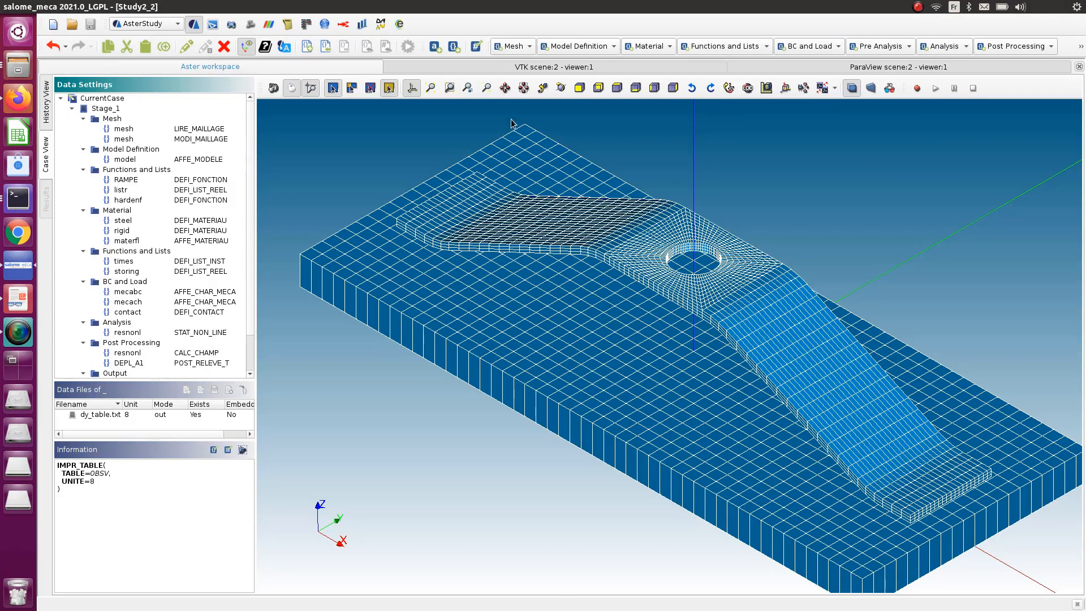
mouse_move(428, 241)
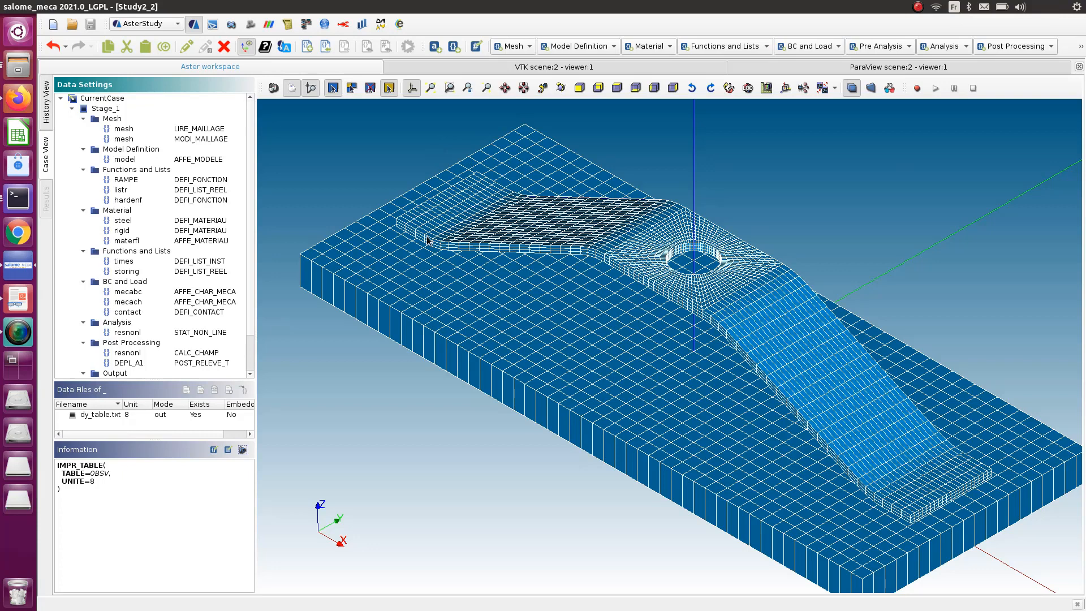
mouse_move(429, 272)
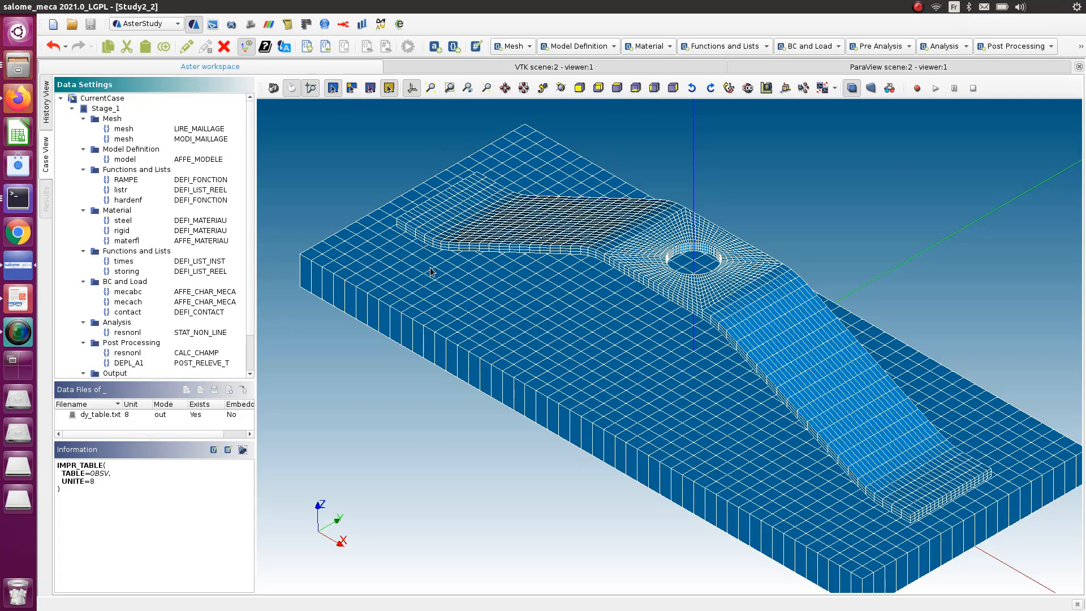
mouse_move(346, 340)
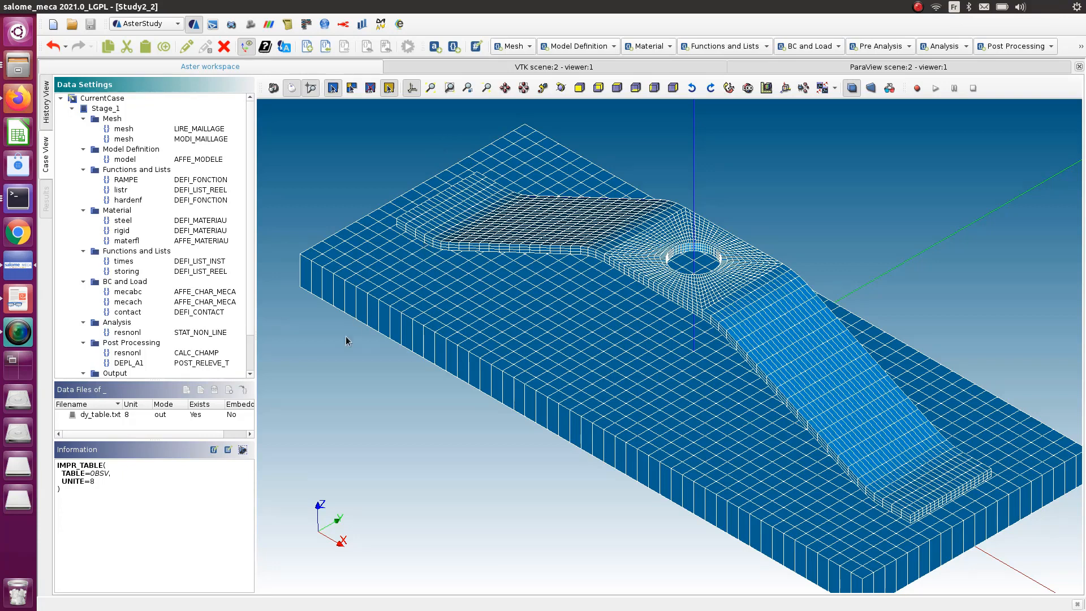
mouse_move(339, 375)
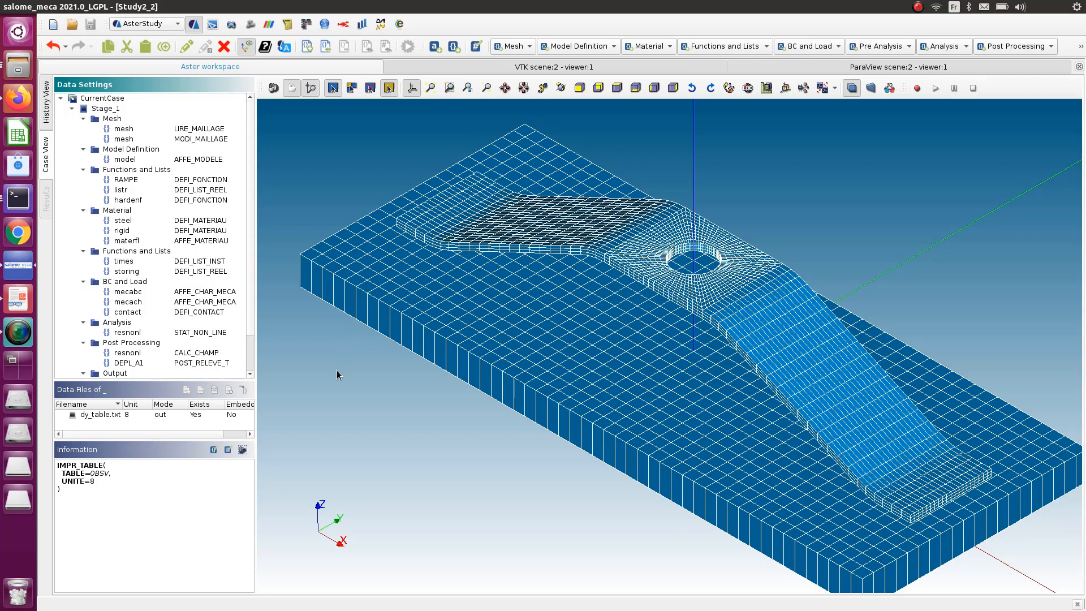
mouse_move(331, 352)
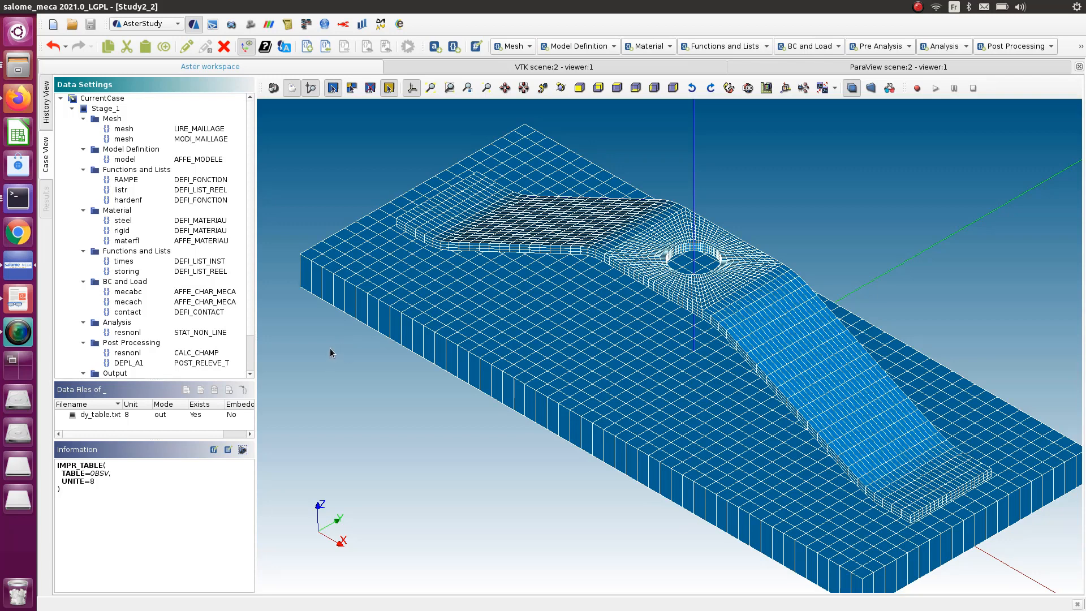
mouse_move(463, 262)
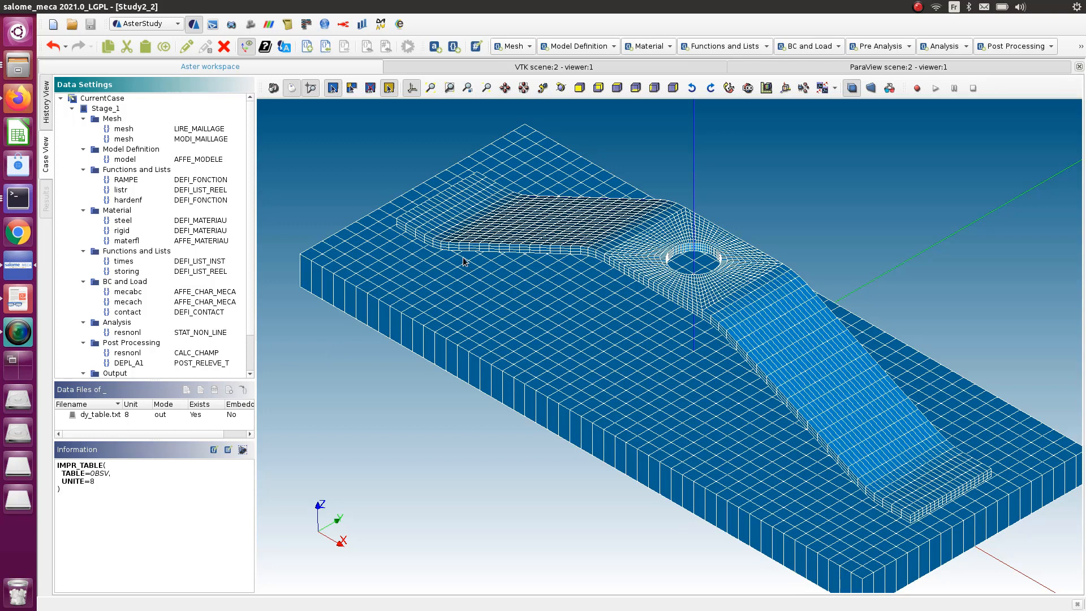
mouse_move(421, 271)
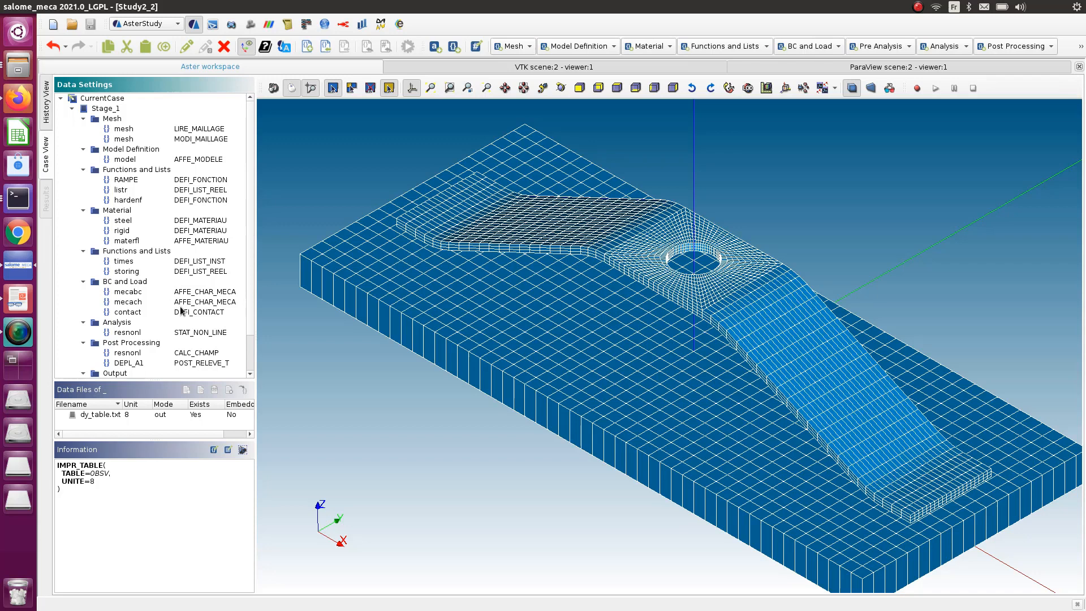
Step: Open the 'contact' DEFI_CONTACT command and expand ZONE [0], showing penalisation with E_N 2000000.0
double_click(127, 311)
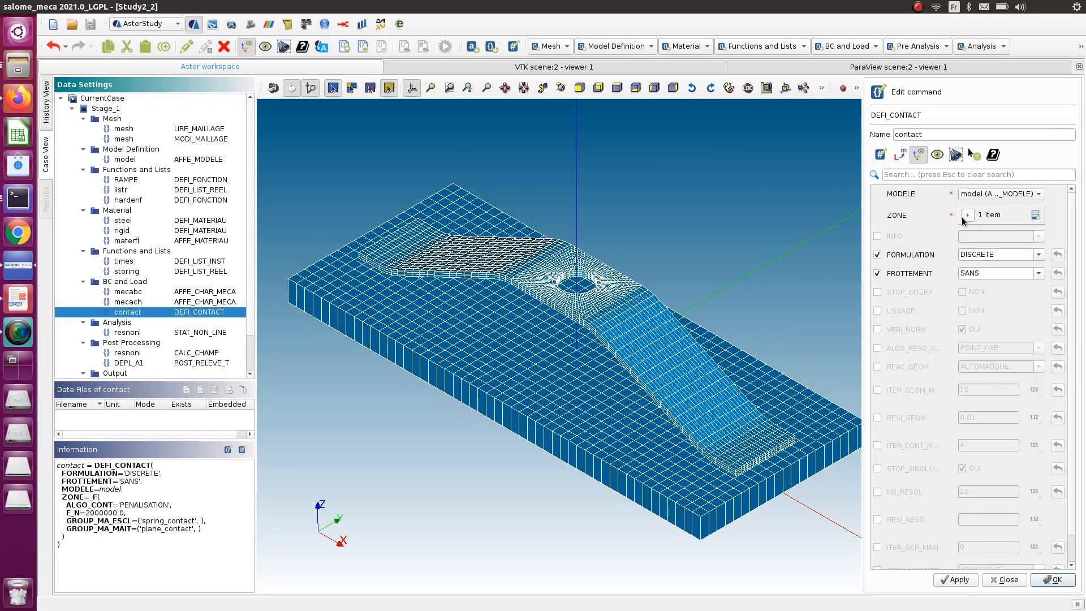
click(966, 215)
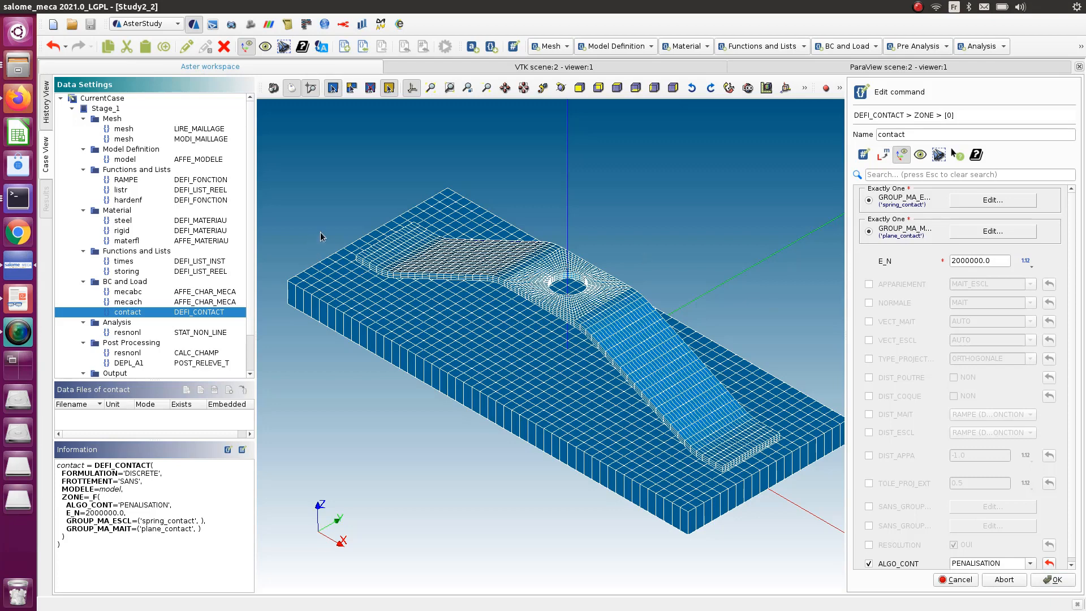
mouse_move(764, 364)
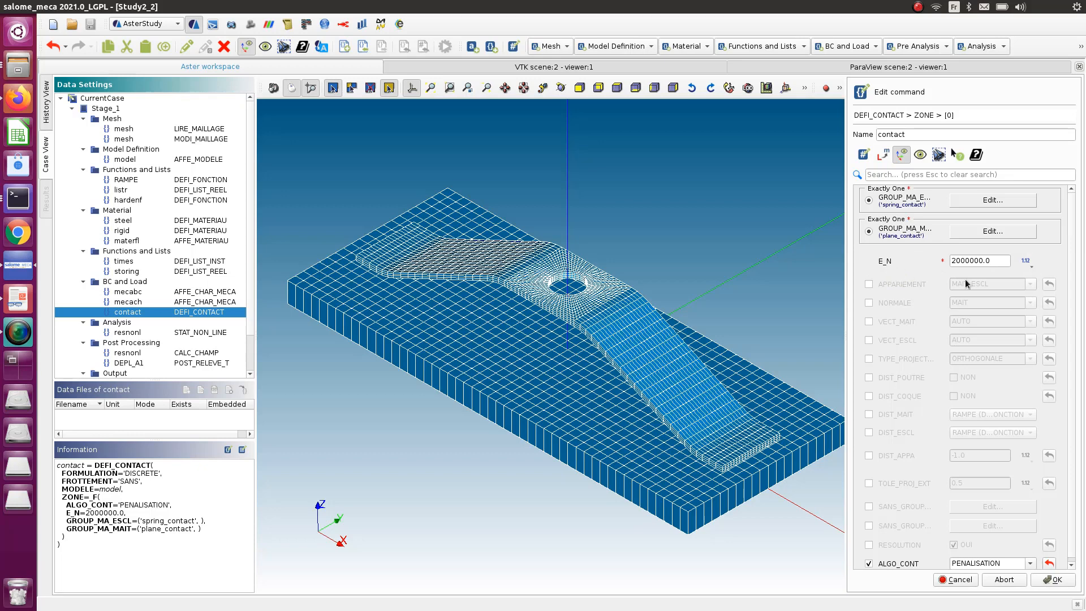
scroll(down, 3)
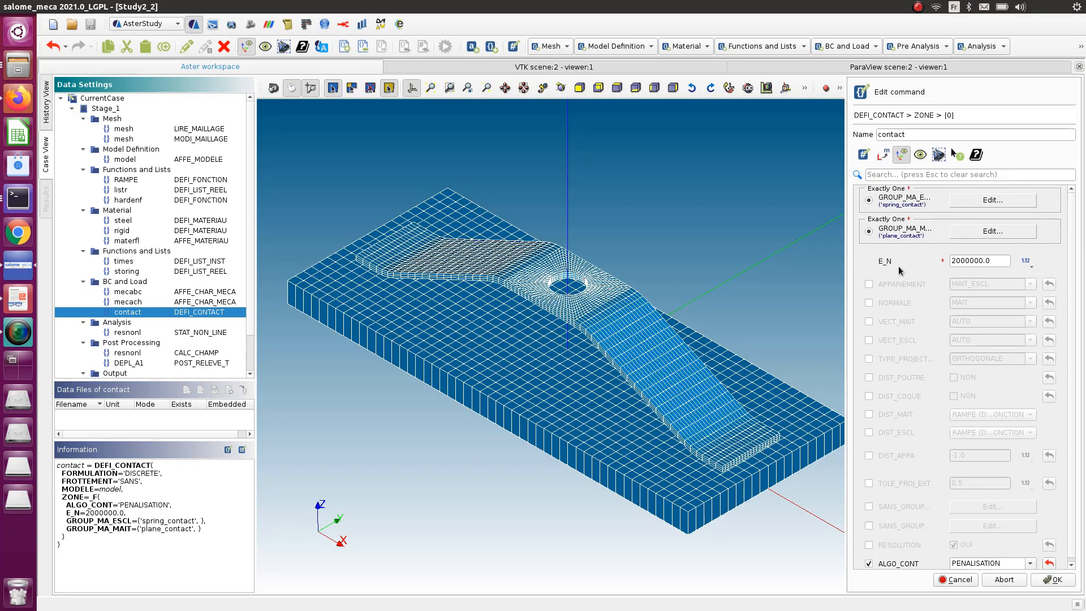
mouse_move(900, 268)
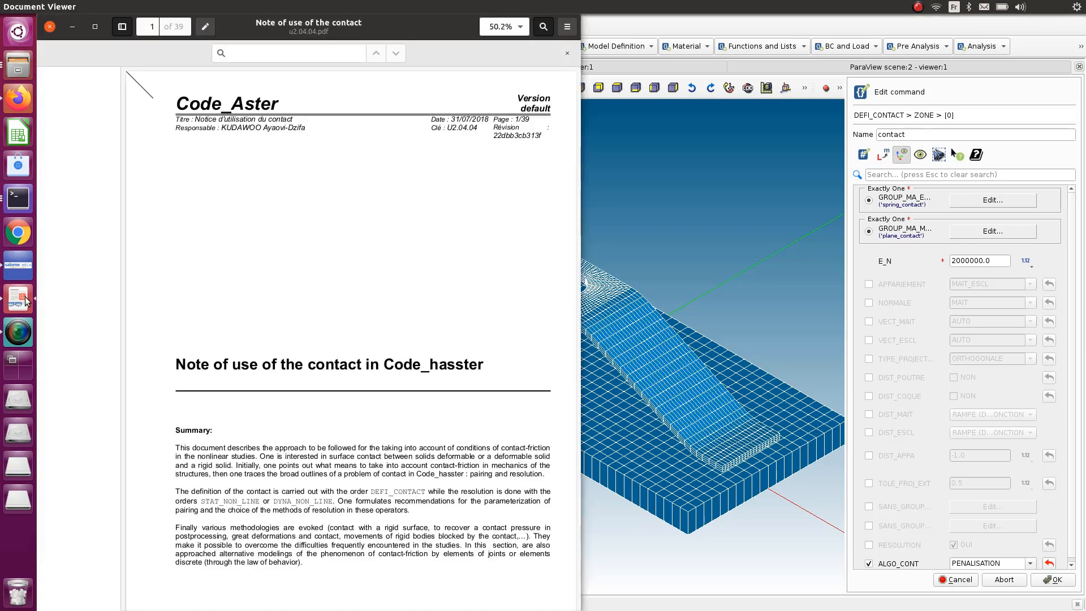
mouse_move(425, 175)
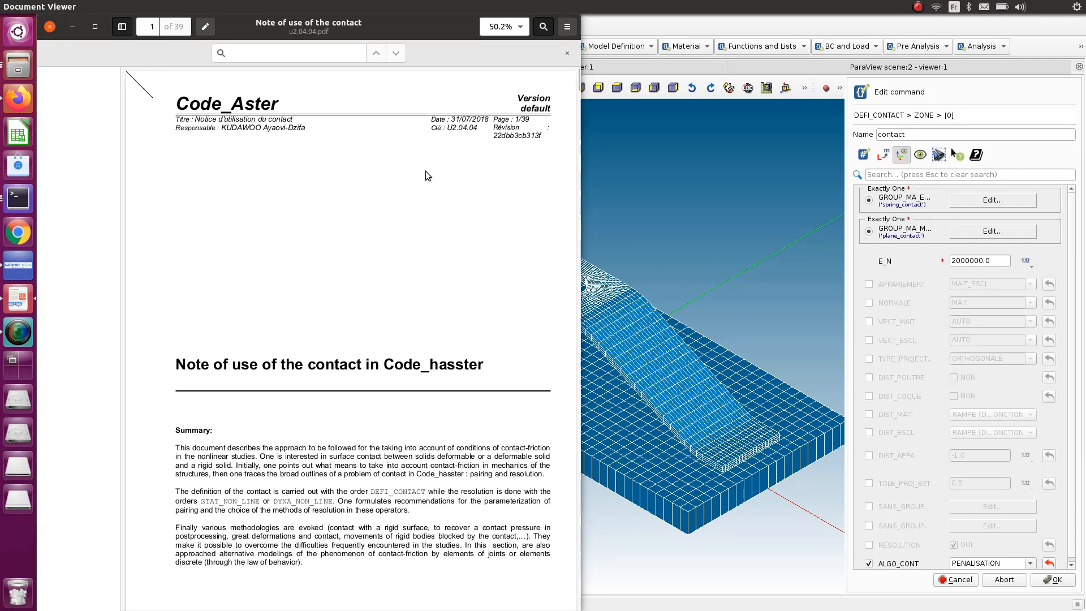
mouse_move(462, 159)
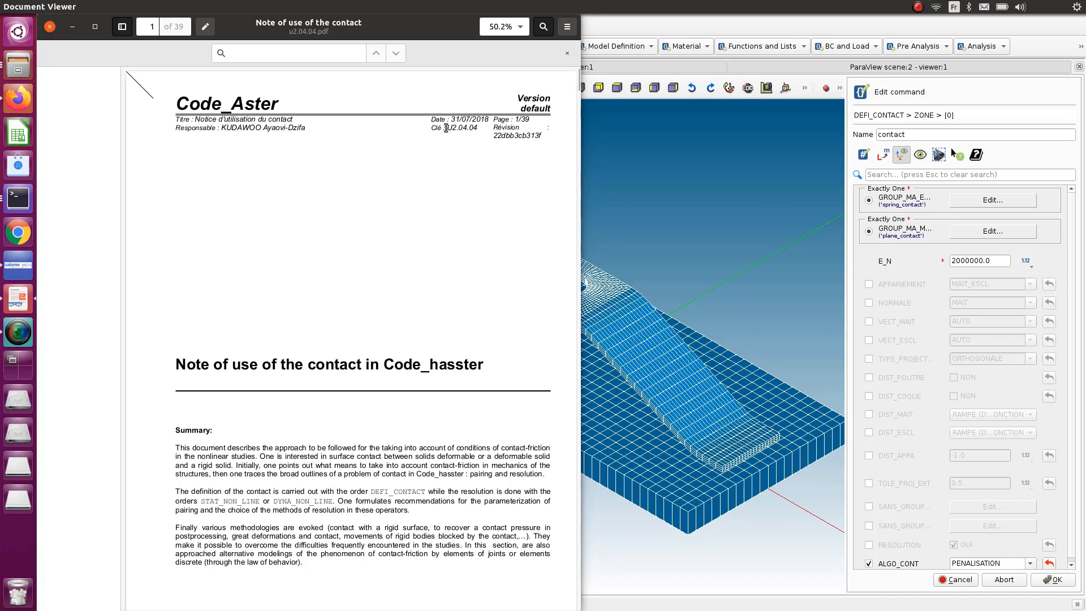
mouse_move(436, 182)
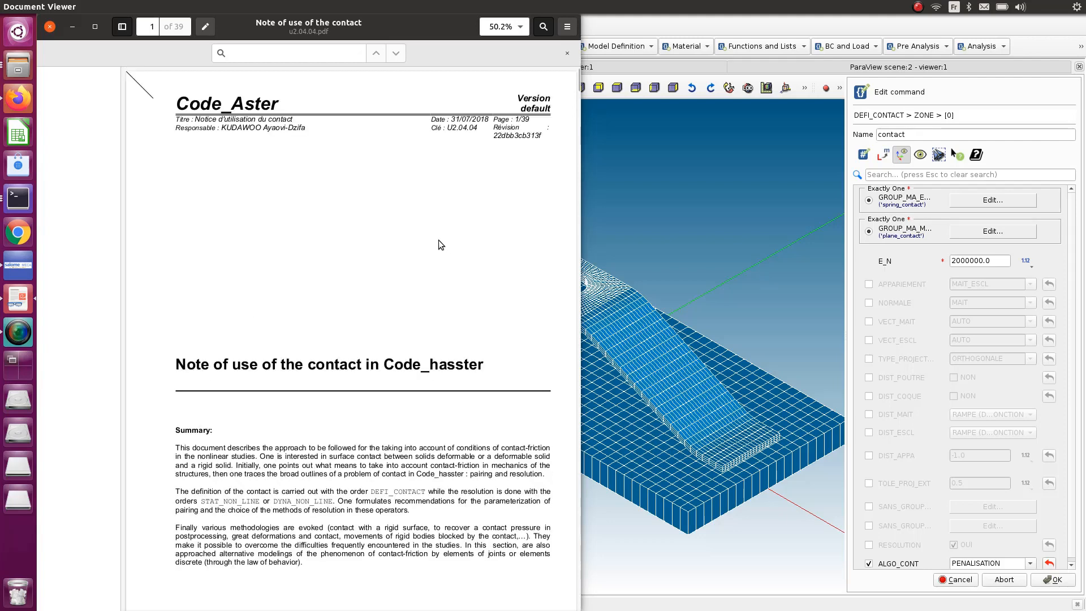
Step: Scroll down through the u2.04.04.pdf contact usage note
scroll(down, 3)
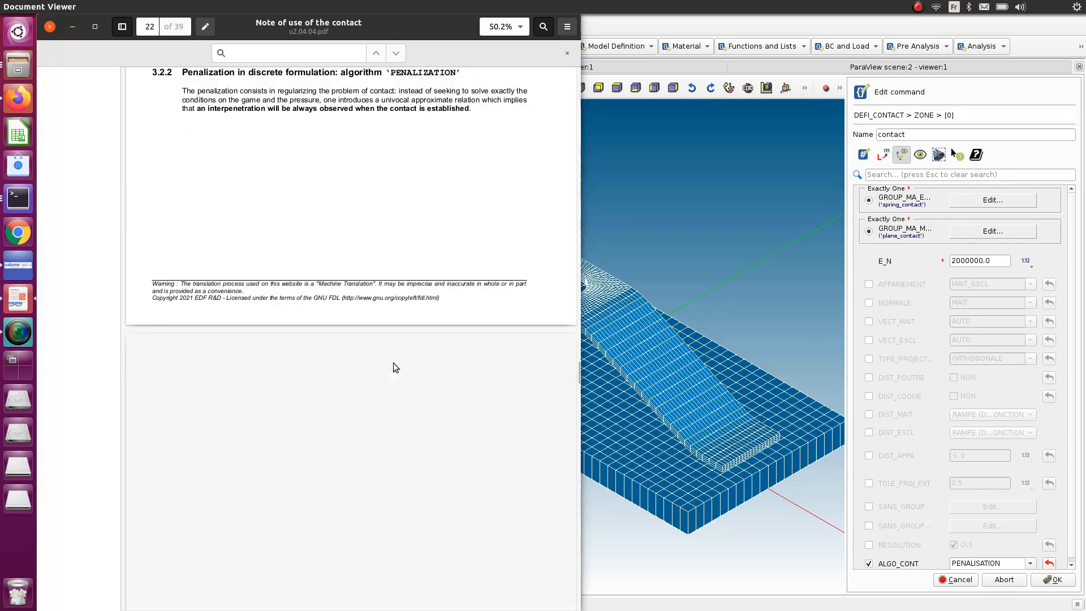
Step: Scroll to pages 22–23, section 3.2.2 'Penalization in discrete formulation: algorithm PENALIZATION'
scroll(down, 3)
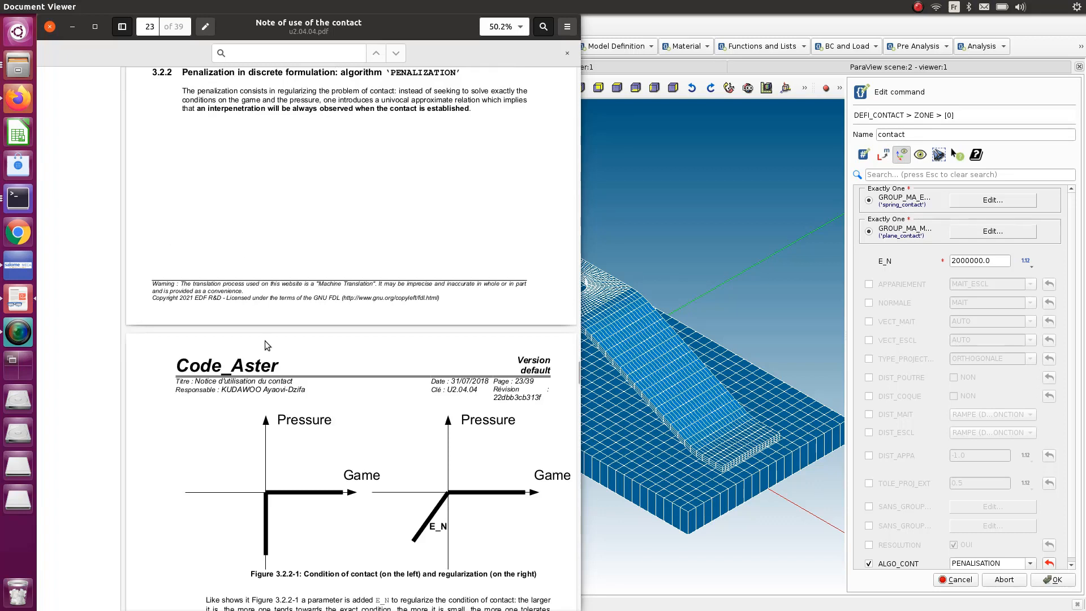
mouse_move(255, 269)
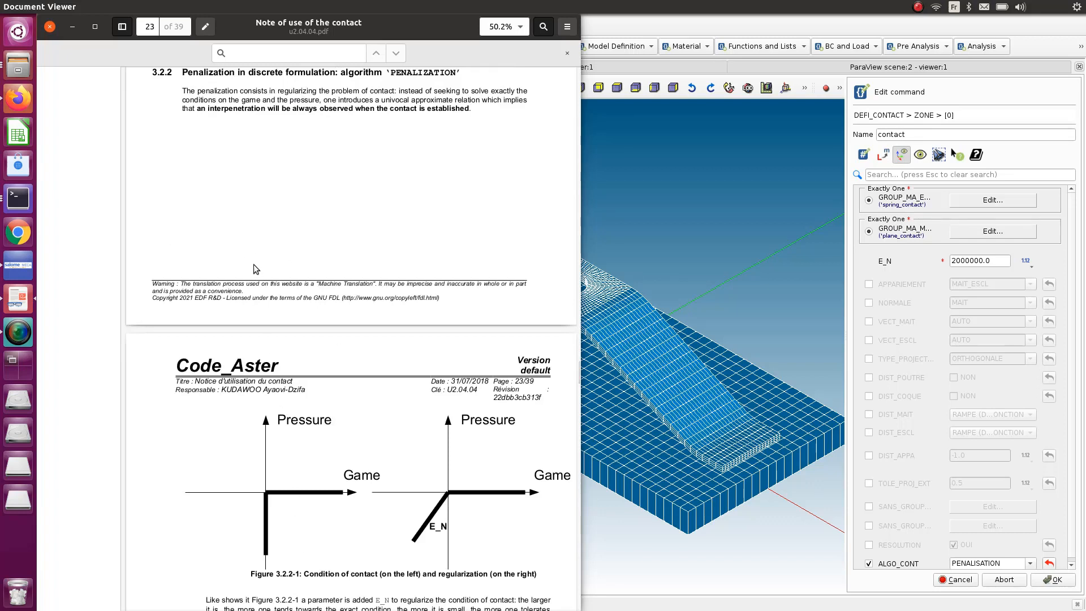
mouse_move(270, 230)
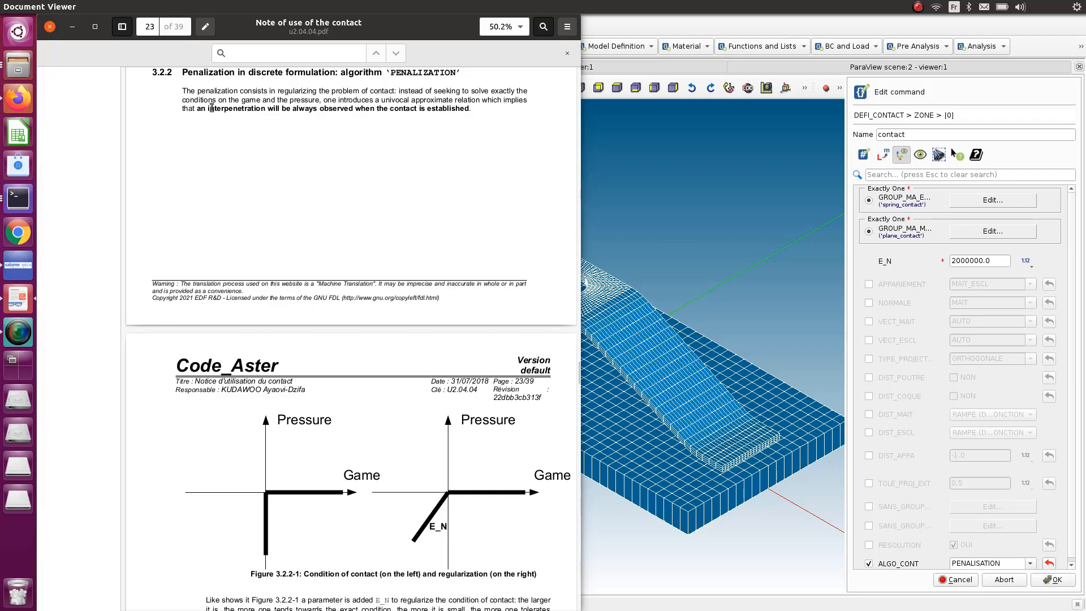
mouse_move(430, 191)
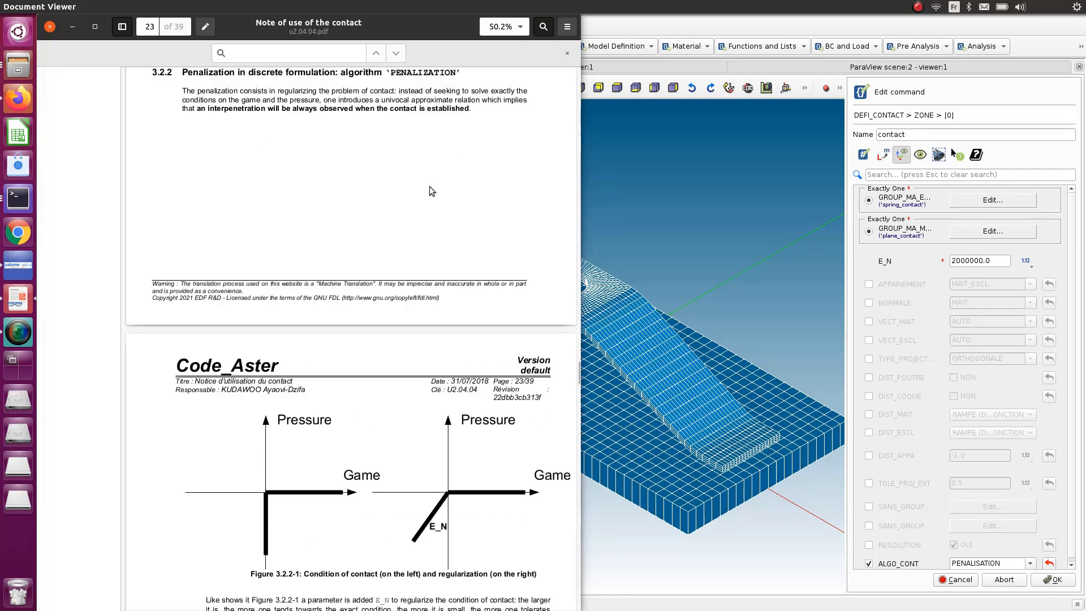
scroll(down, 3)
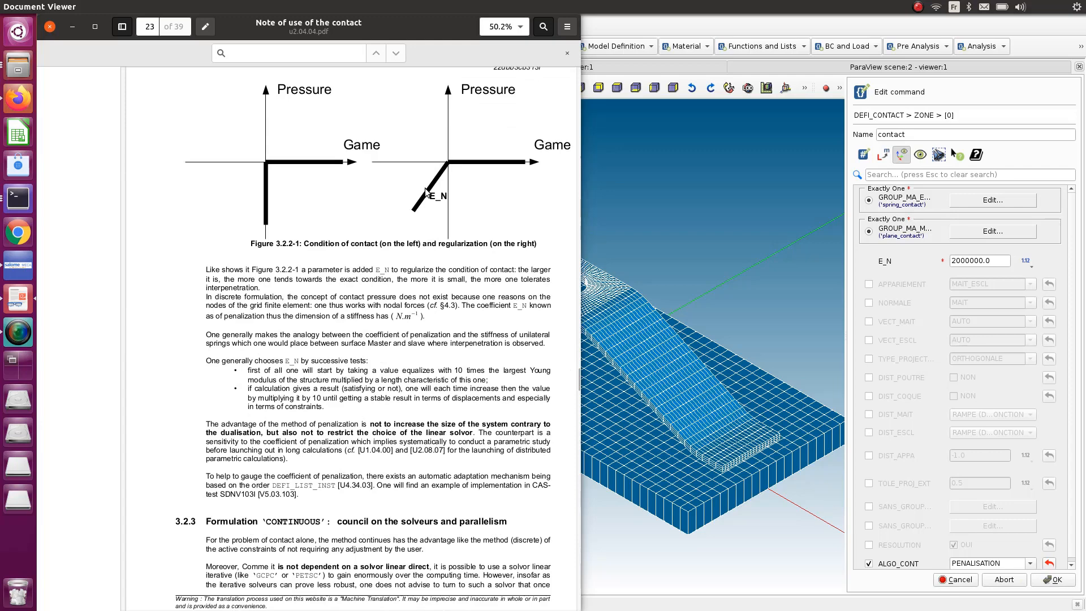
mouse_move(435, 211)
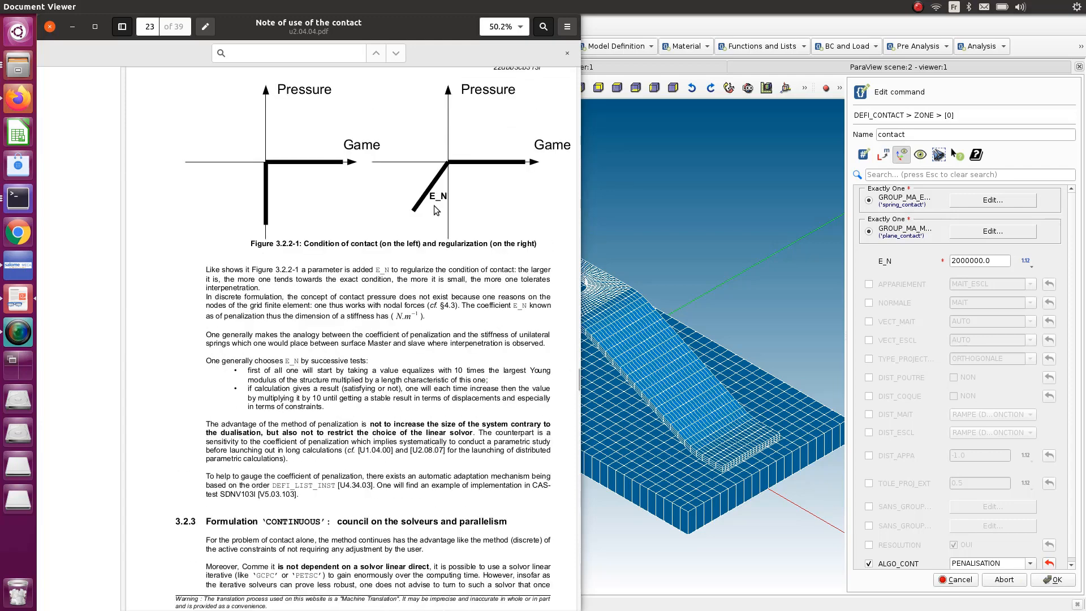
mouse_move(642, 344)
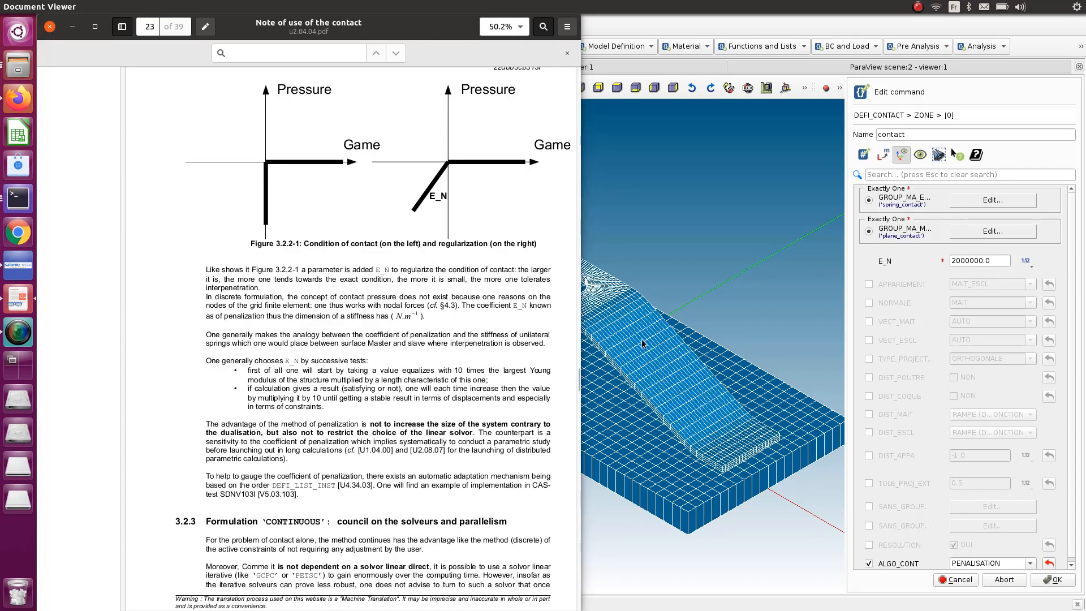
mouse_move(692, 464)
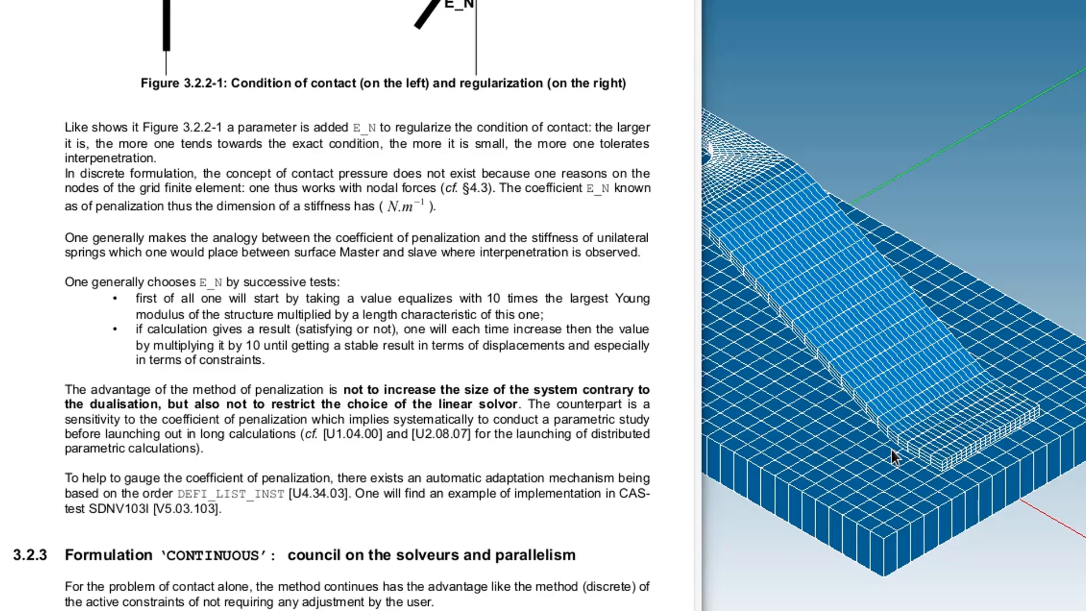
mouse_move(846, 395)
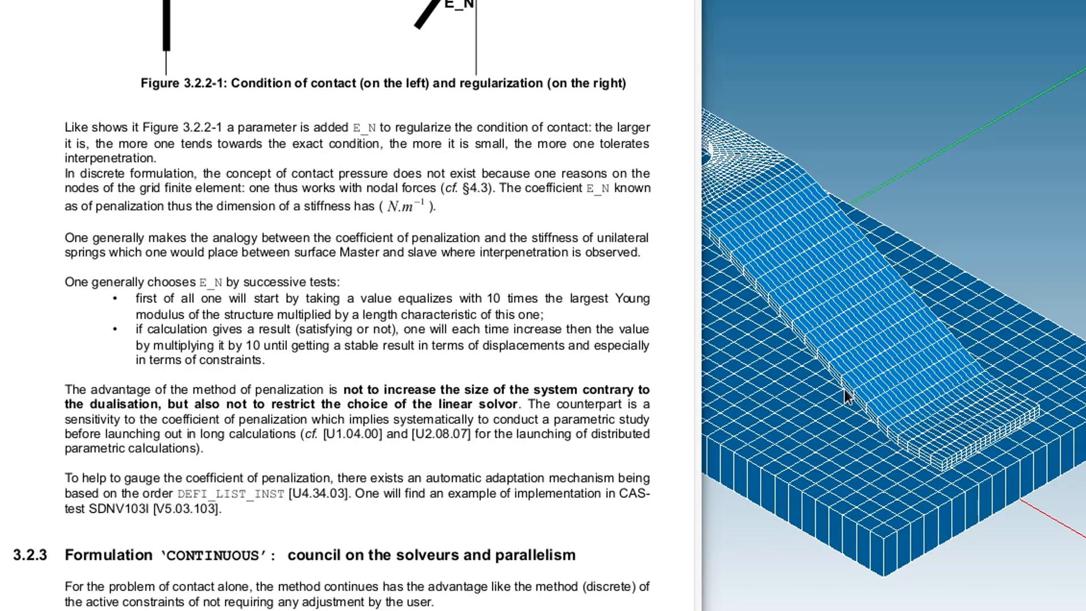
mouse_move(850, 379)
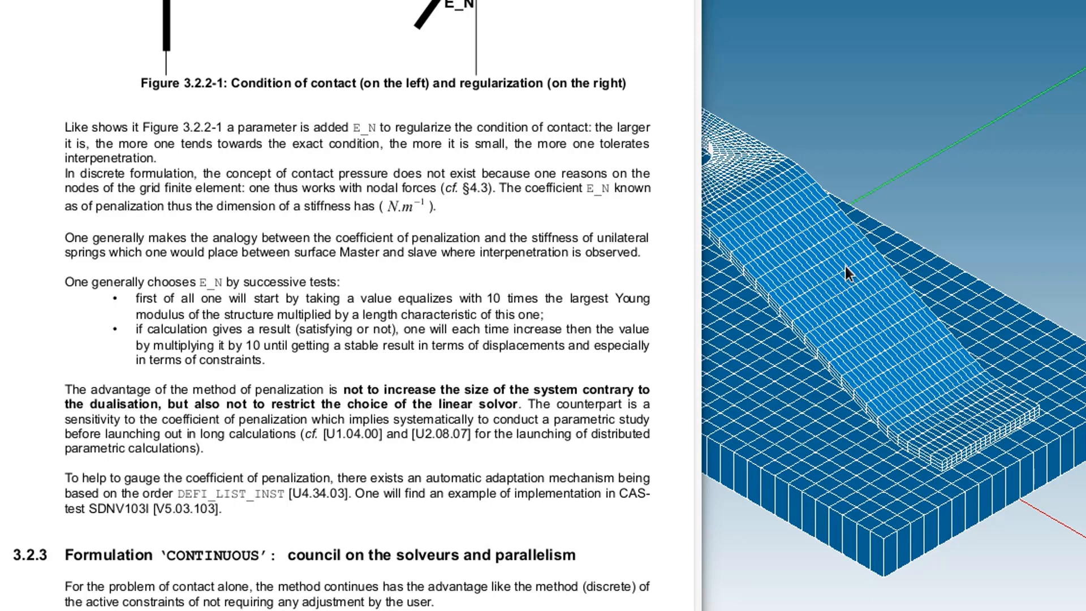
mouse_move(893, 467)
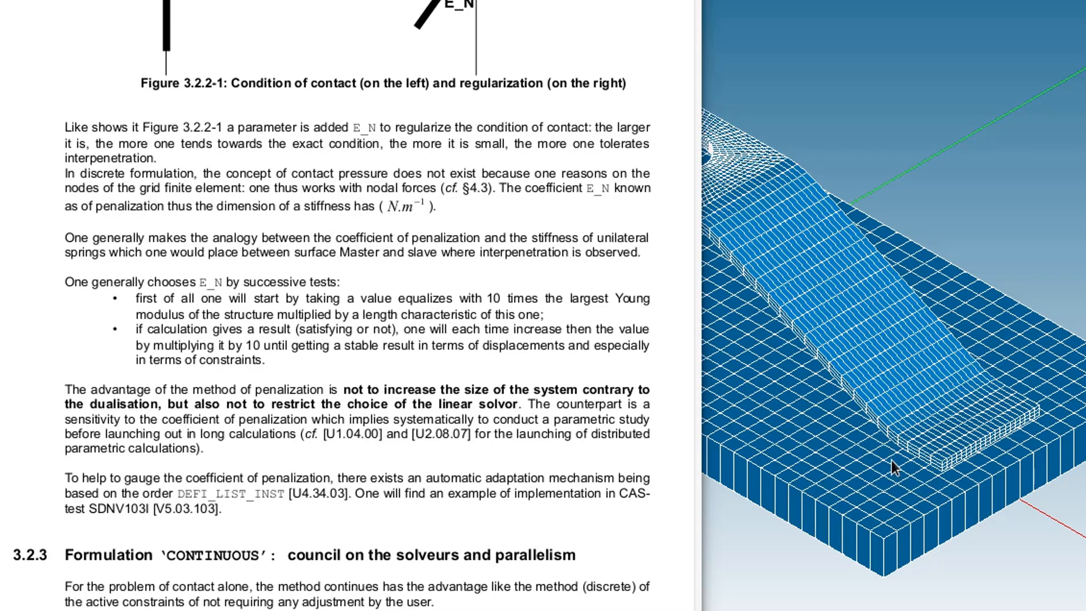
mouse_move(901, 434)
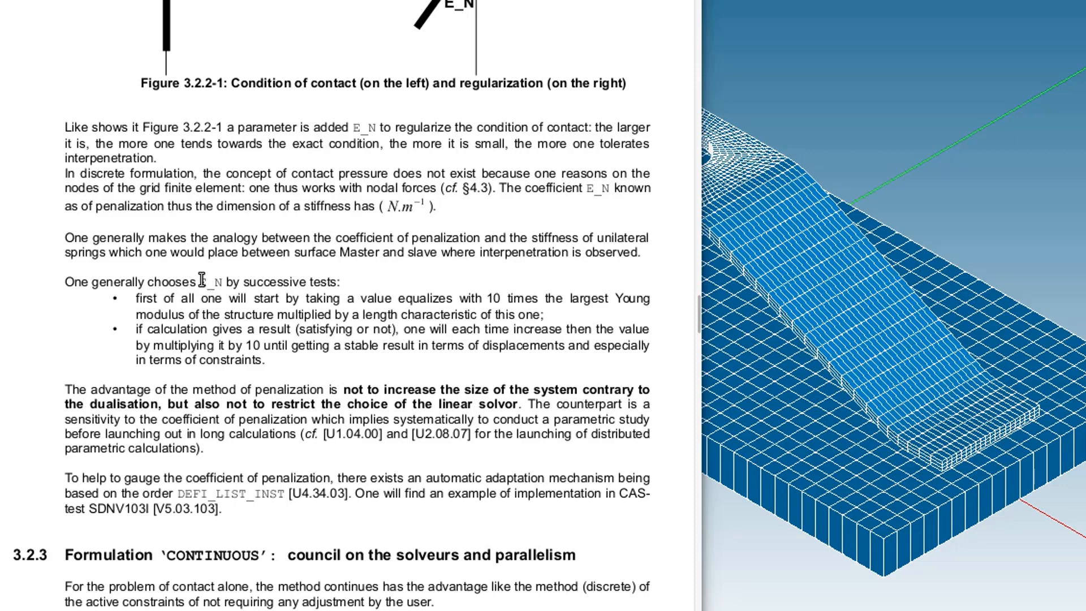
Step: Select E_N, 'dimension of a stiffness', and the '10 times the largest Young modulus' sentence
double_click(210, 282)
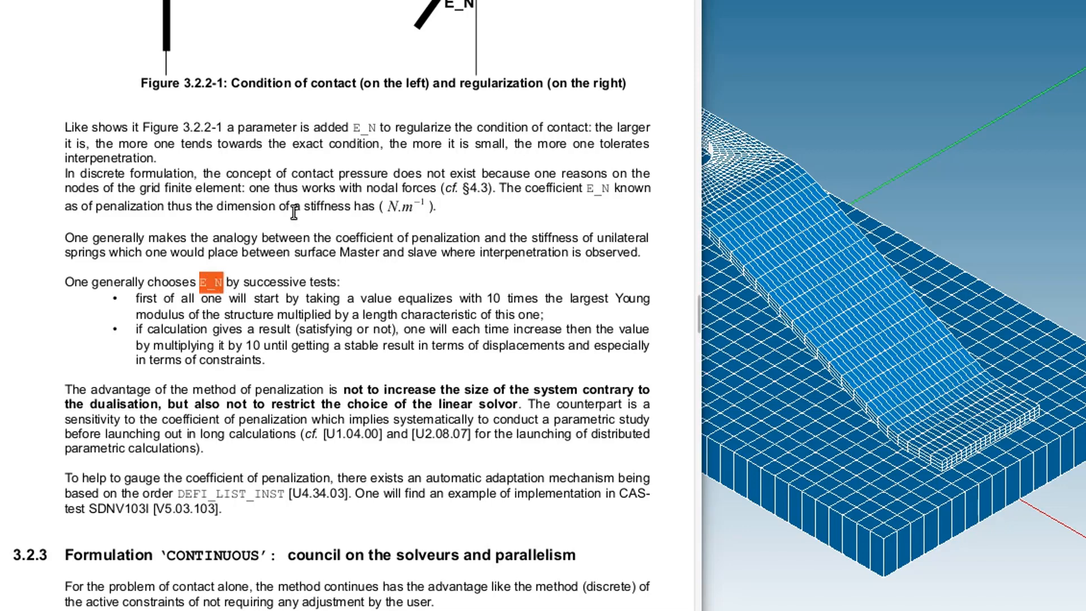
mouse_move(338, 206)
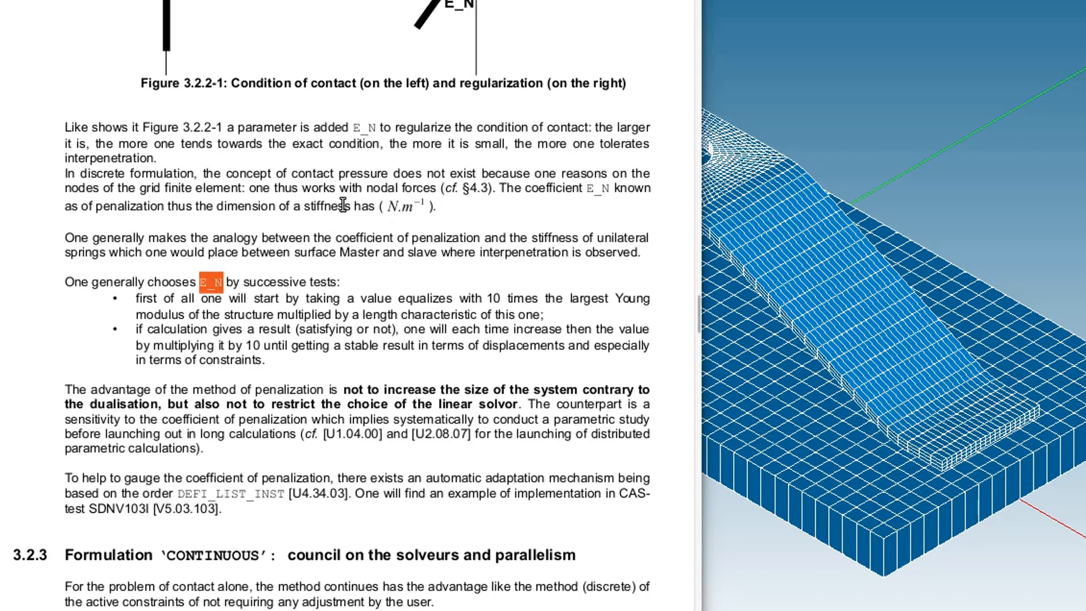
drag(215, 206, 365, 206)
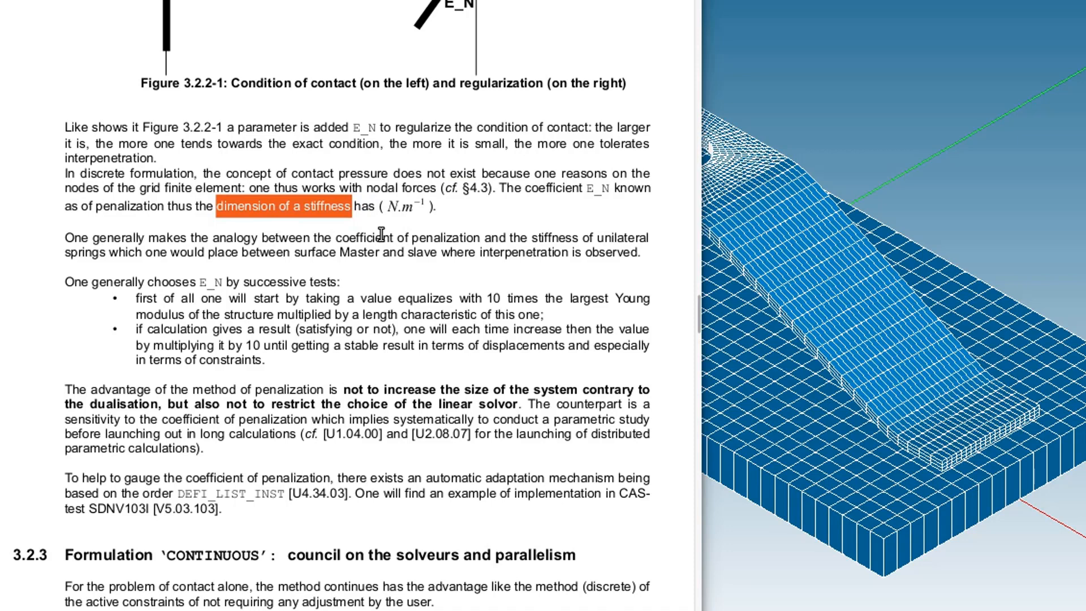
mouse_move(426, 294)
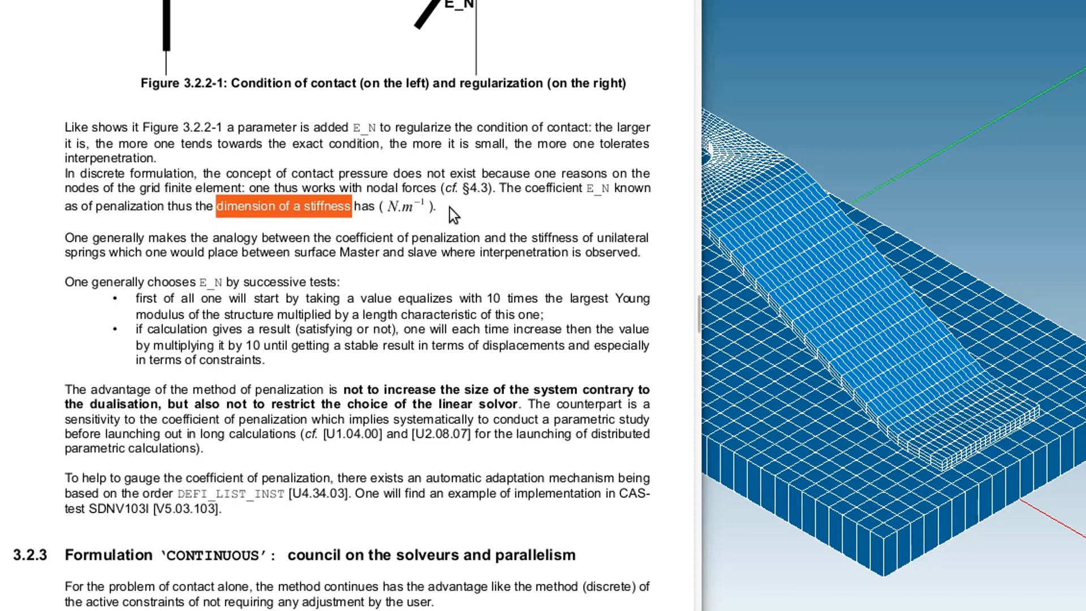
mouse_move(941, 468)
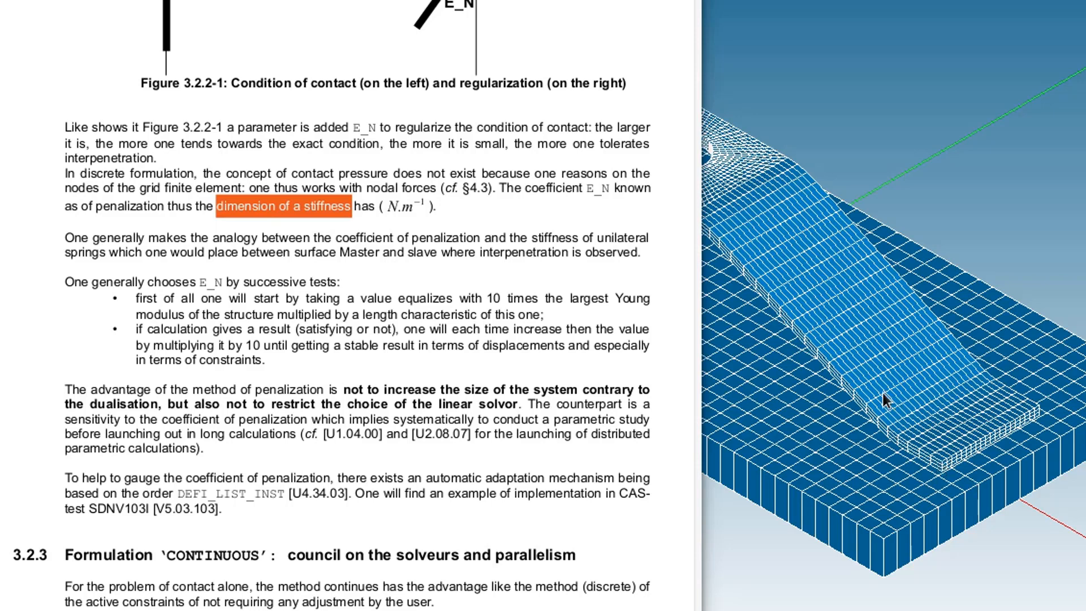
mouse_move(547, 366)
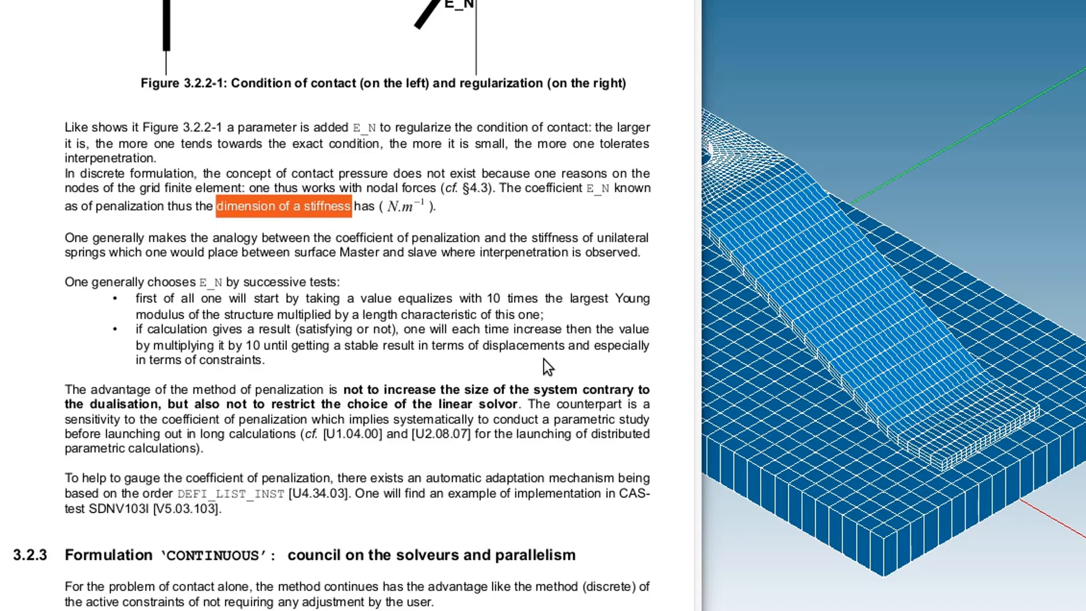
mouse_move(407, 382)
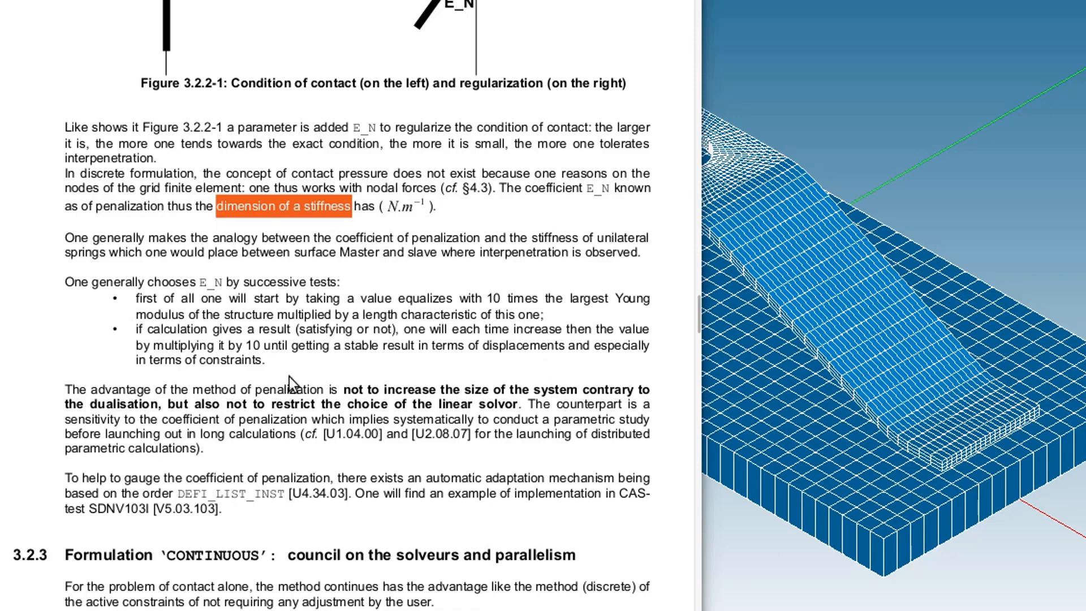
mouse_move(201, 308)
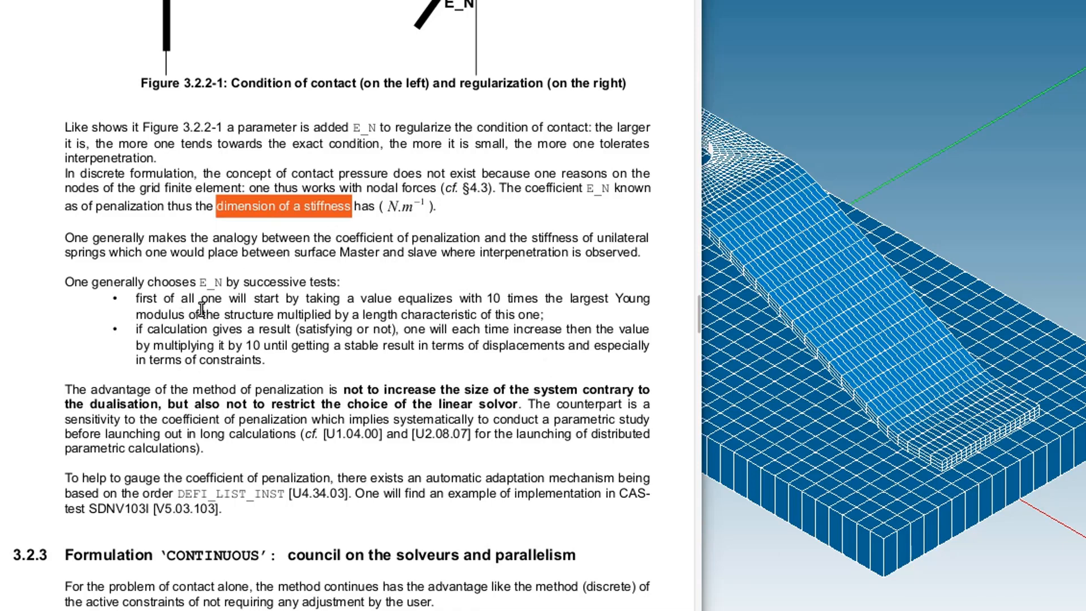
mouse_move(483, 298)
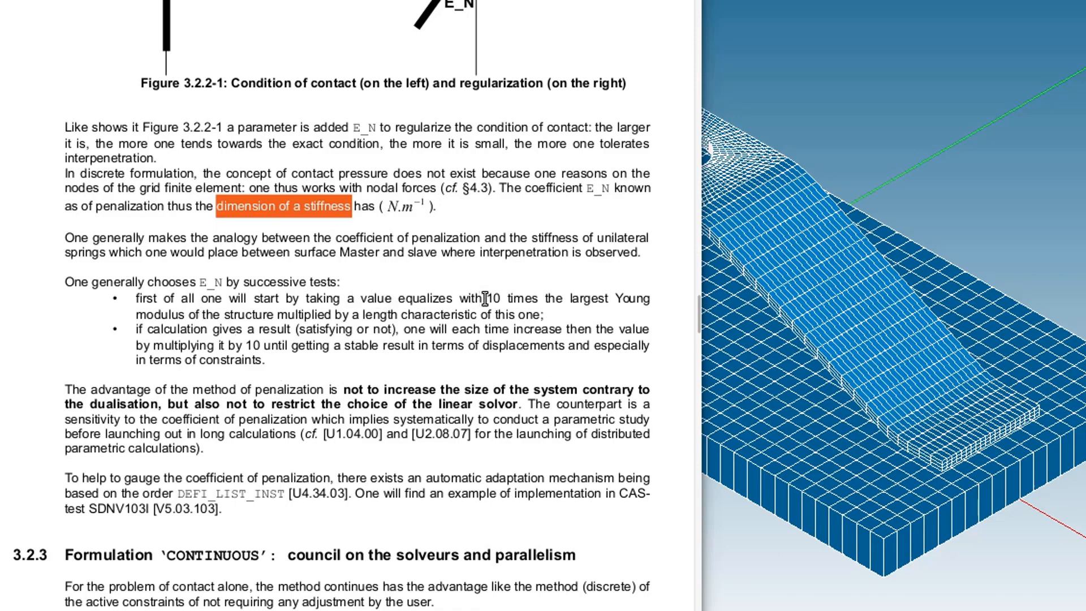
drag(485, 298, 637, 298)
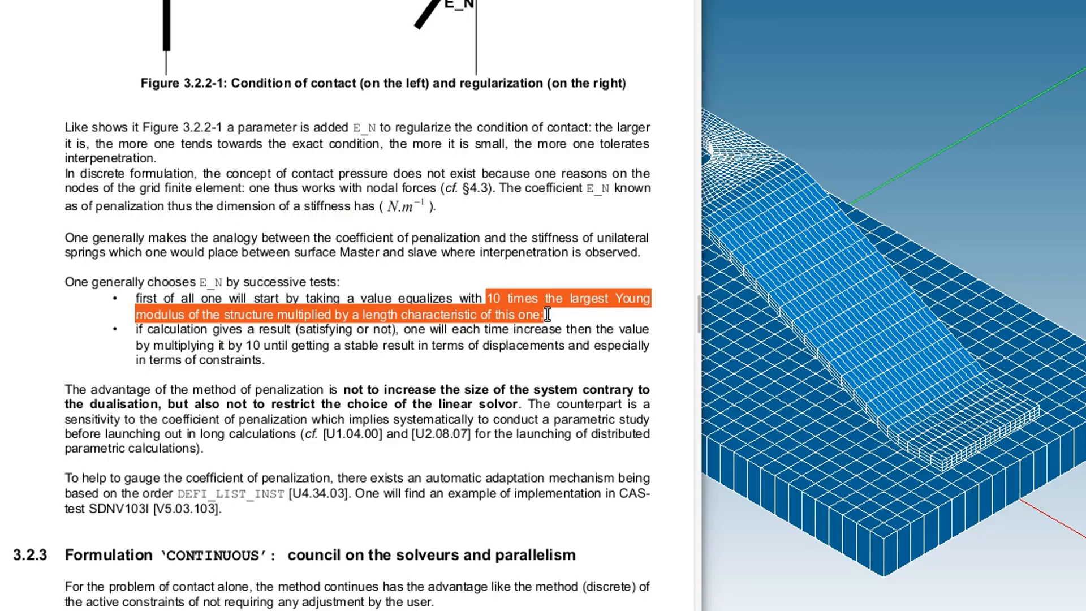
mouse_move(896, 496)
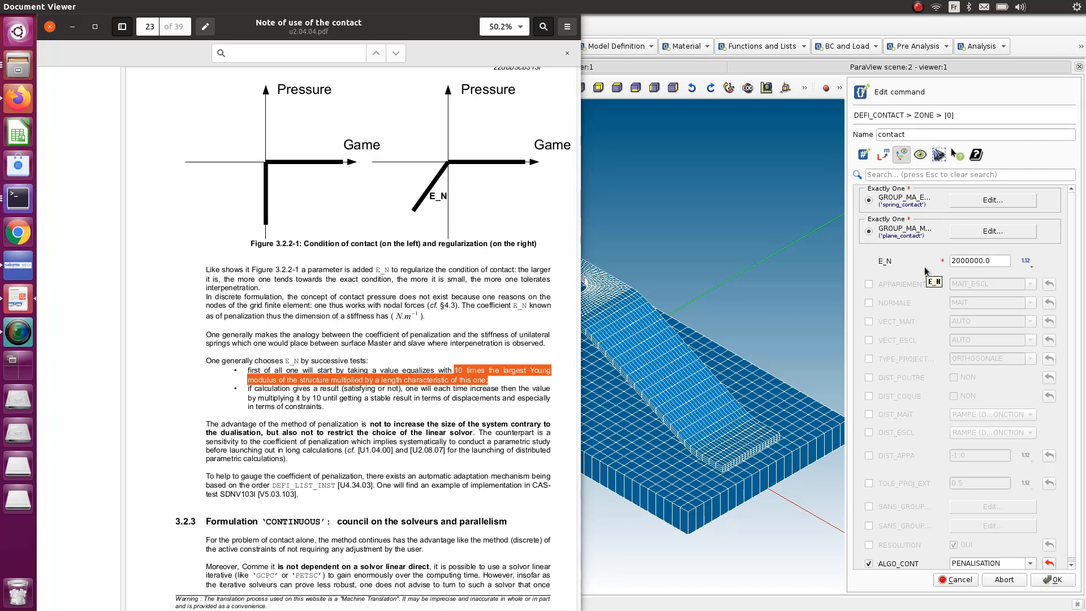
mouse_move(888, 262)
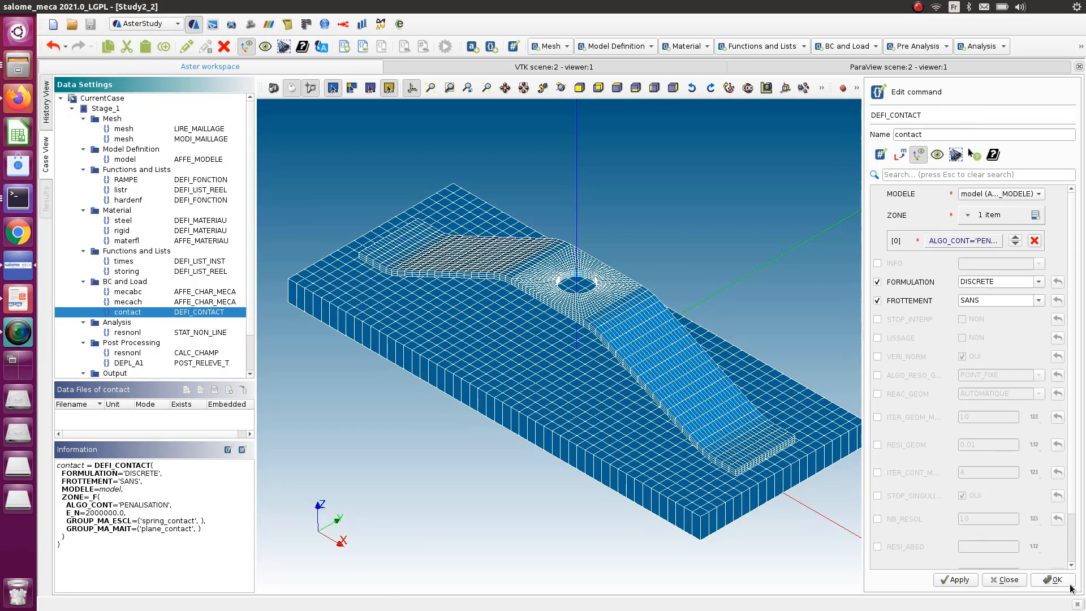
Step: Confirm the contact editor with ALGO_CONT PENALISATION and E_N 2000000.0 kept
click(1052, 580)
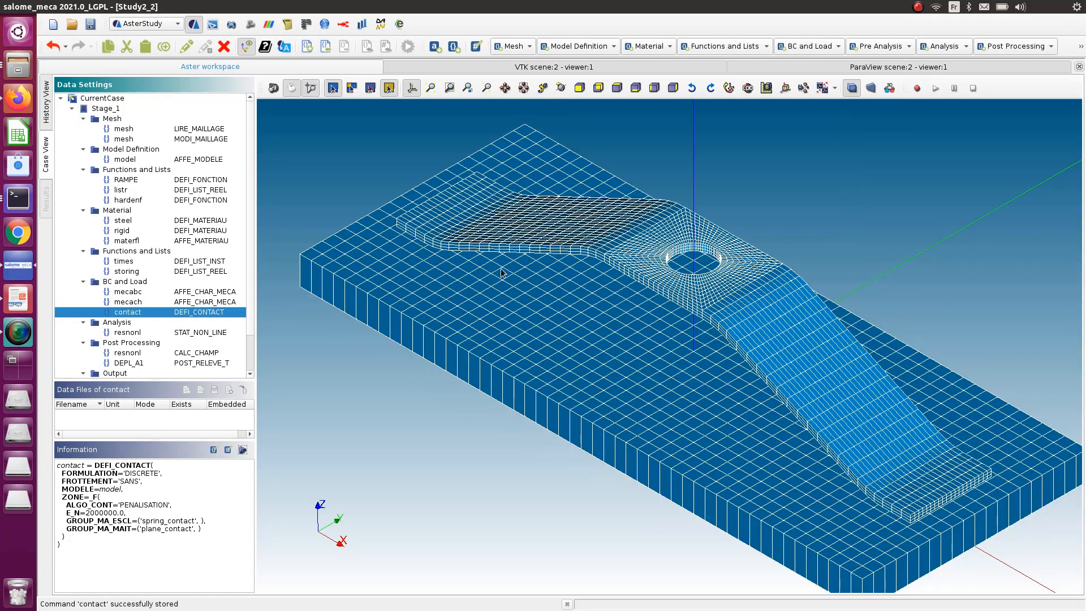
mouse_move(191, 195)
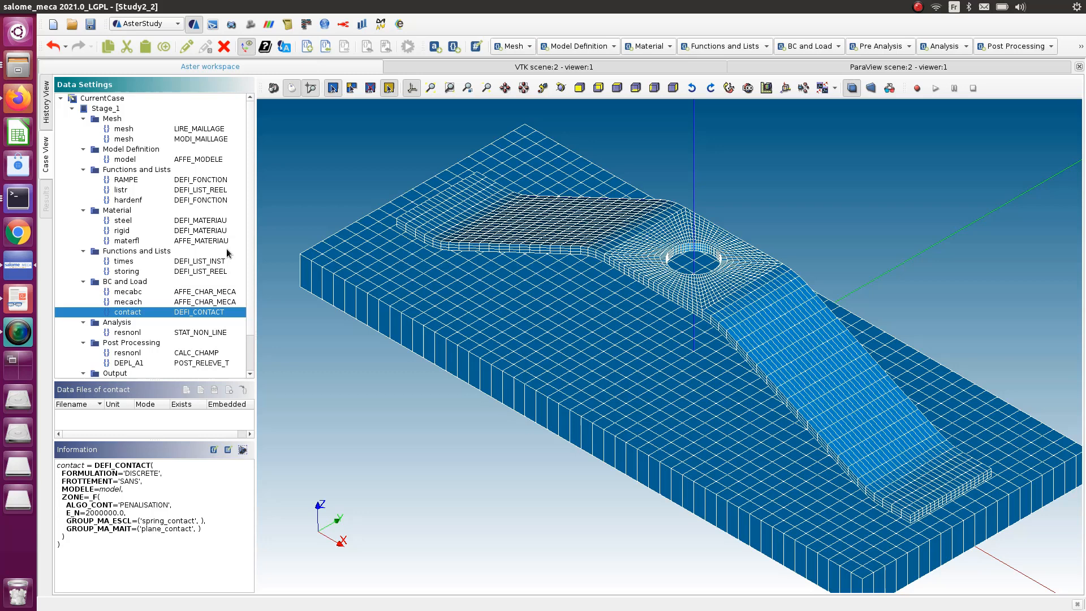
mouse_move(182, 196)
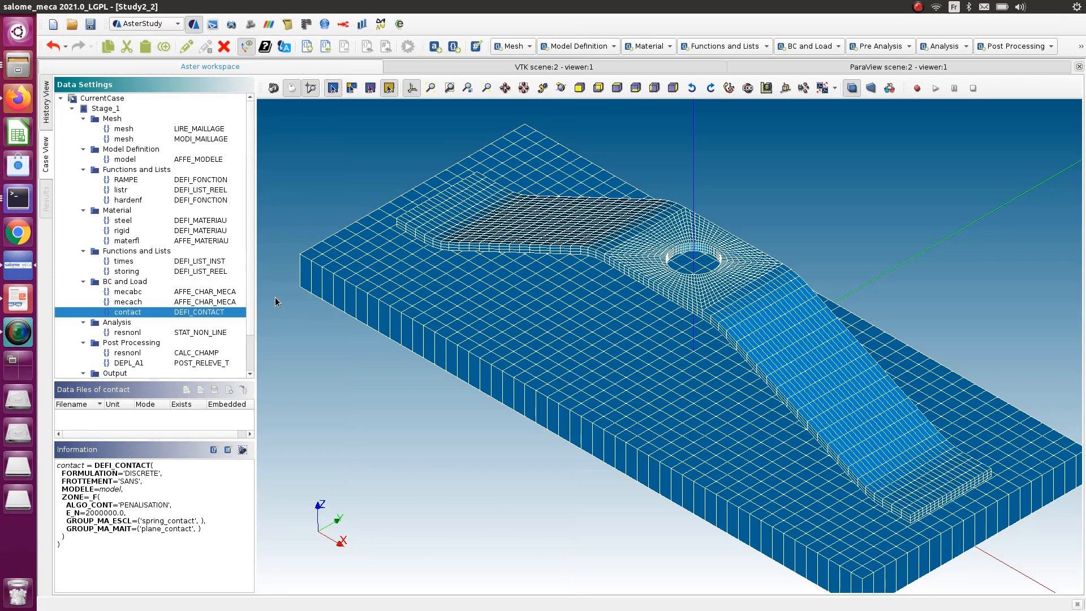
mouse_move(200, 266)
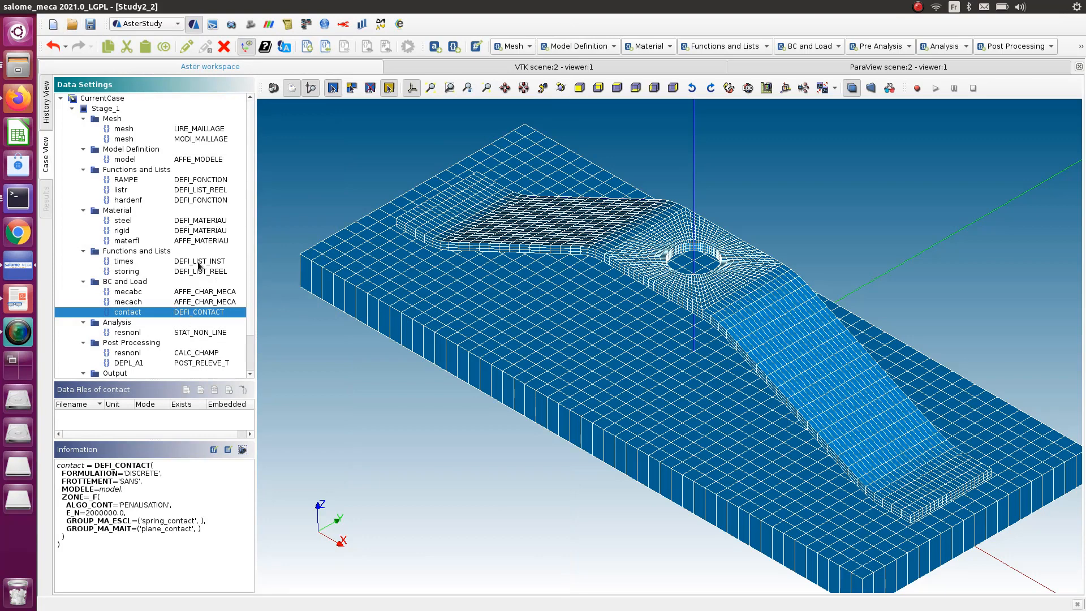
Step: Inspect listr's INTERVALLE table (0.0 to 0.25, 30 steps) and store it unchanged
click(124, 261)
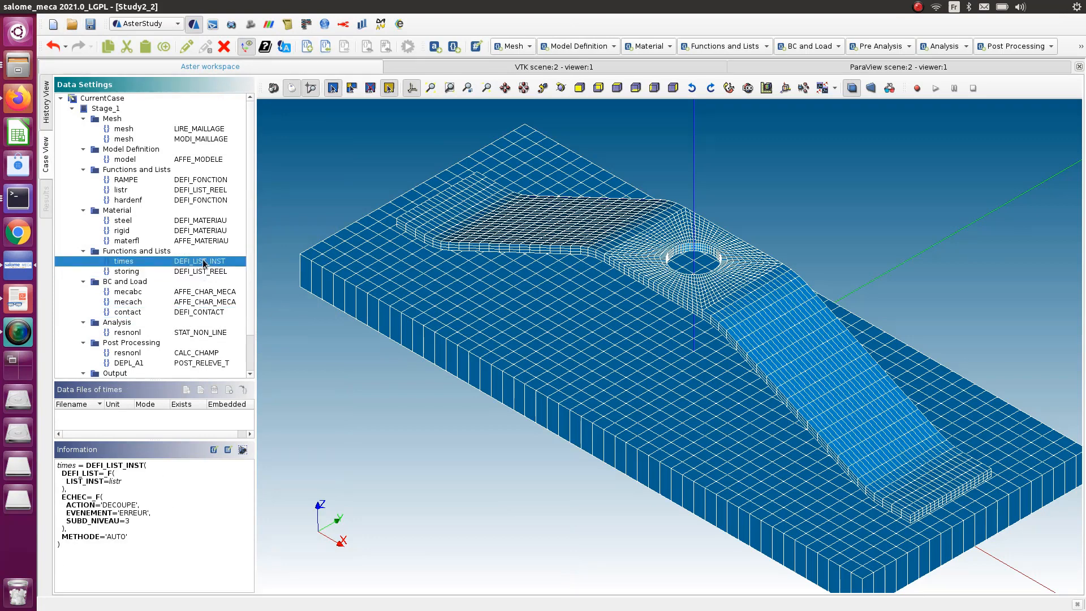
mouse_move(191, 220)
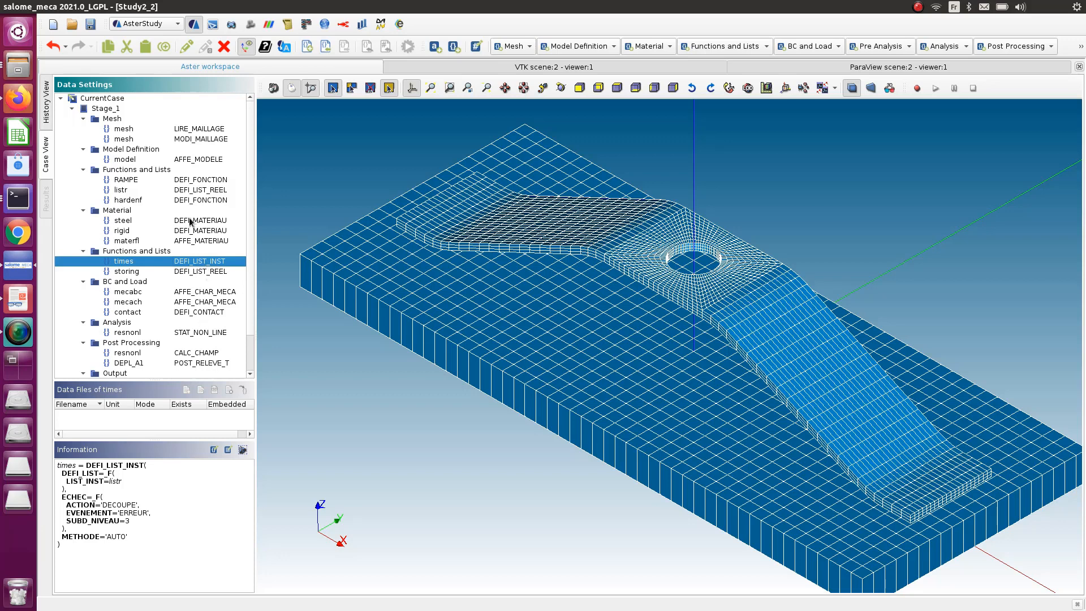
click(120, 190)
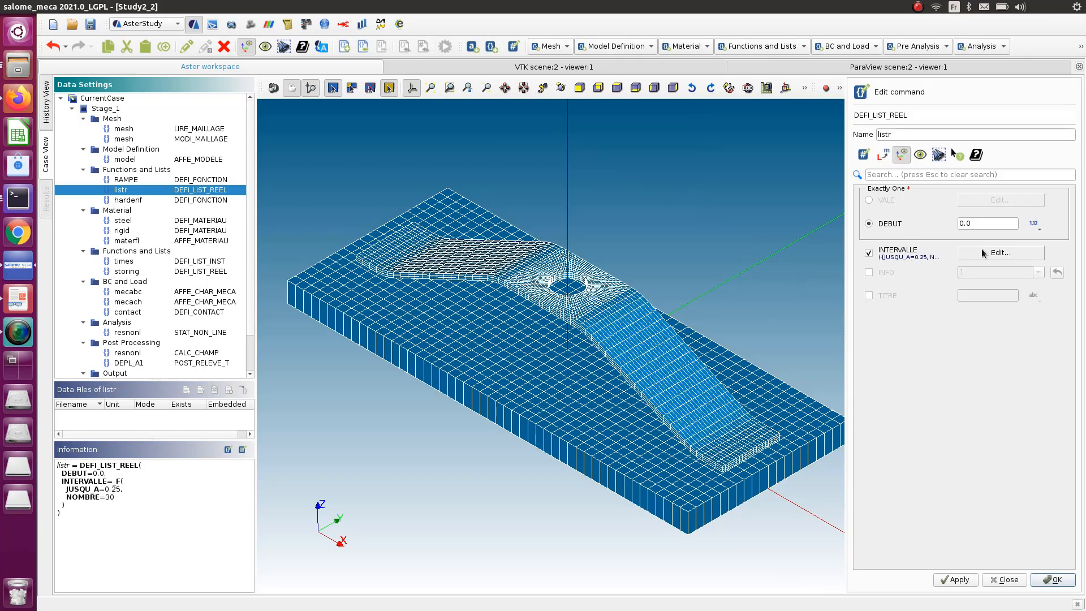
click(1000, 253)
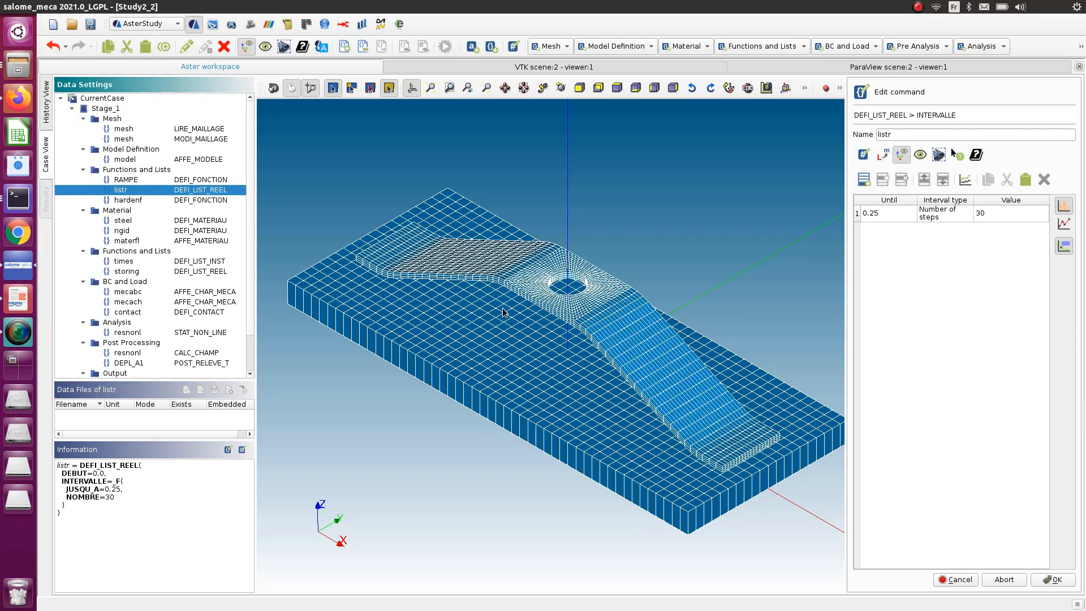
mouse_move(818, 244)
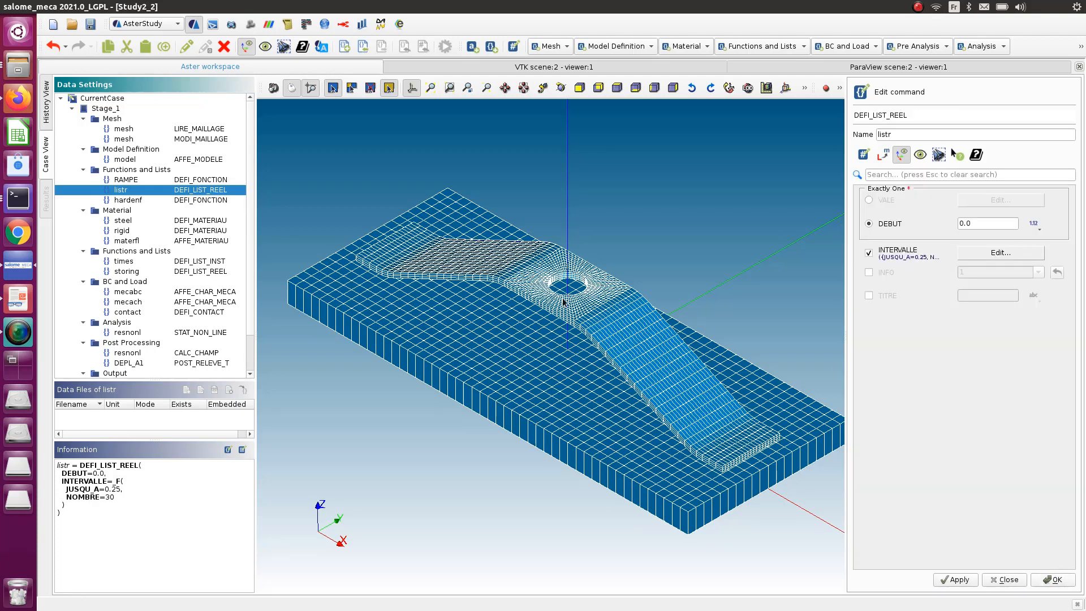
click(1049, 580)
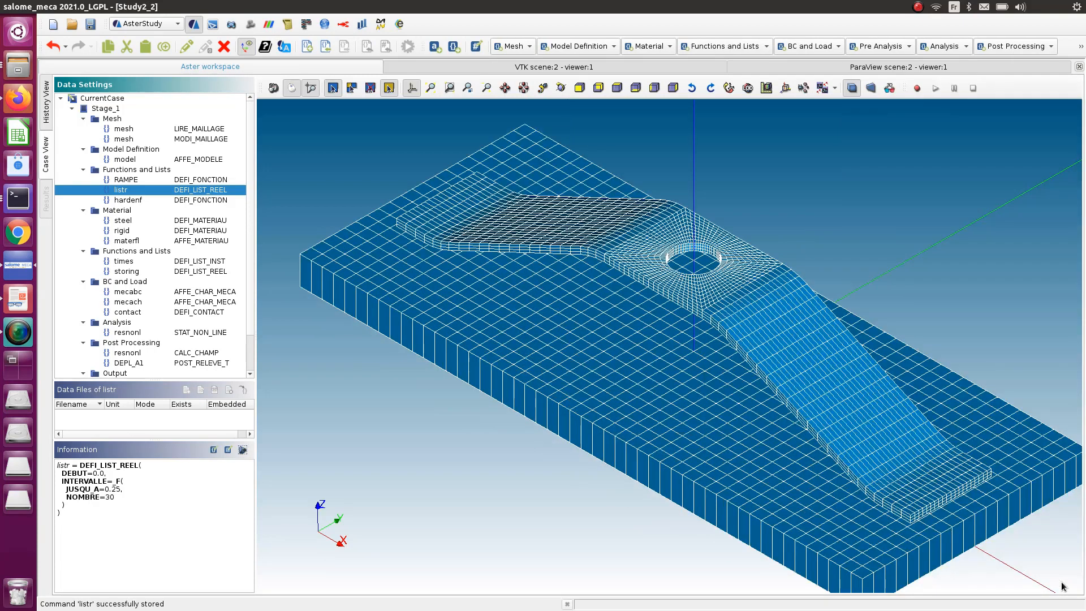
mouse_move(211, 280)
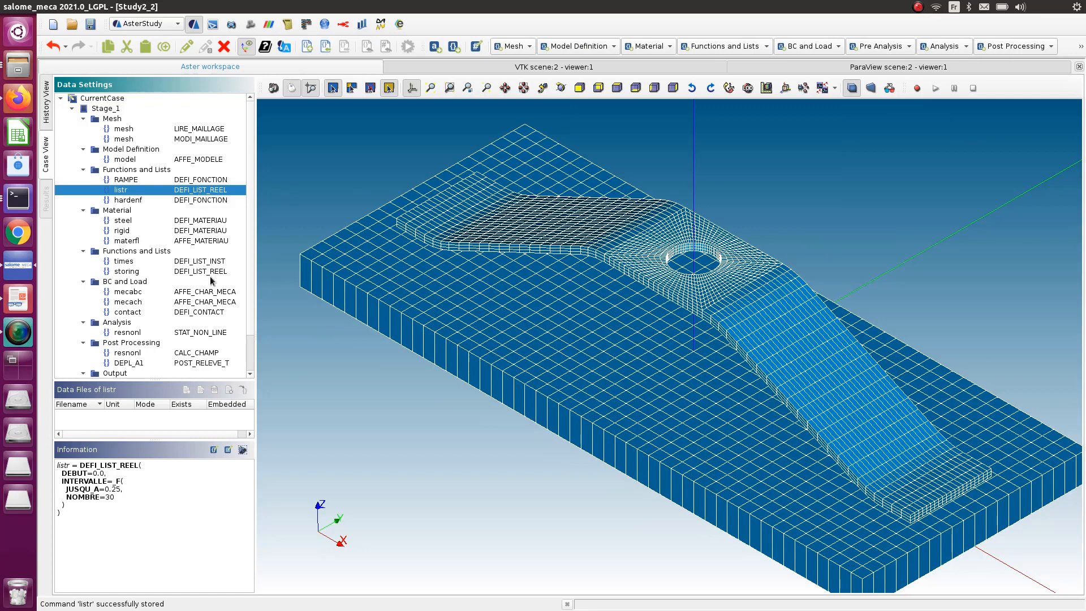
Step: Review times' ECHEC [0] (ERREUR, DECOUPE, SUBD_NIVEAU 3) and add a second ECHEC entry
click(123, 261)
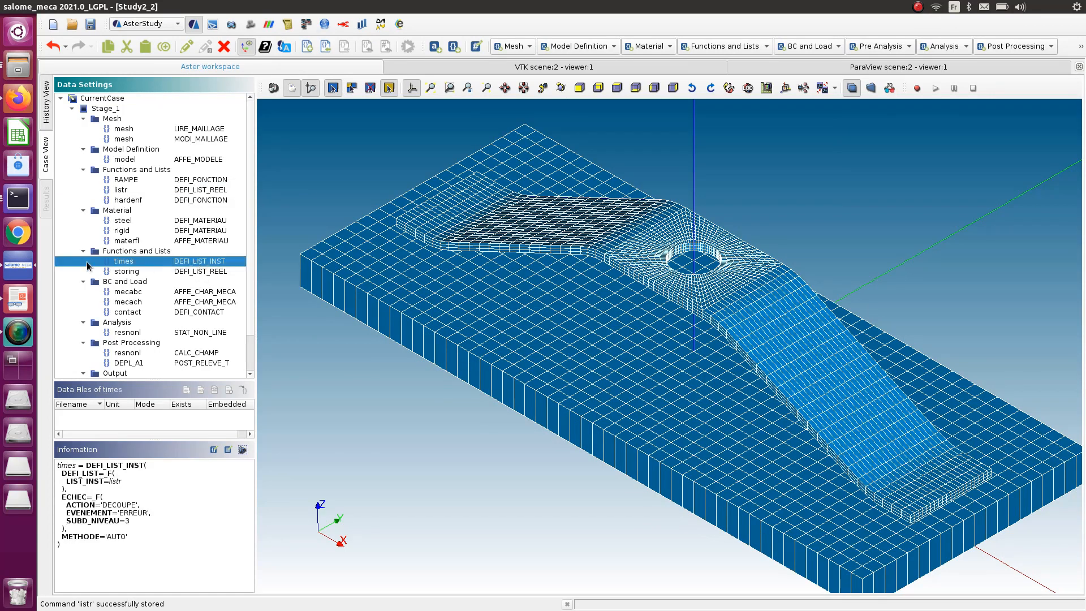
double_click(123, 260)
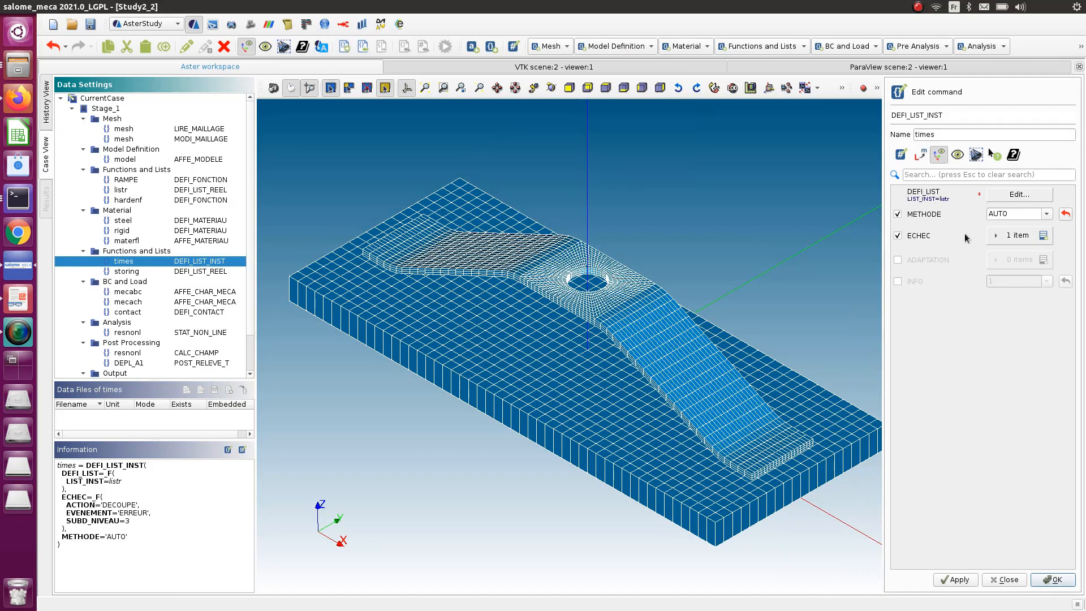
click(995, 235)
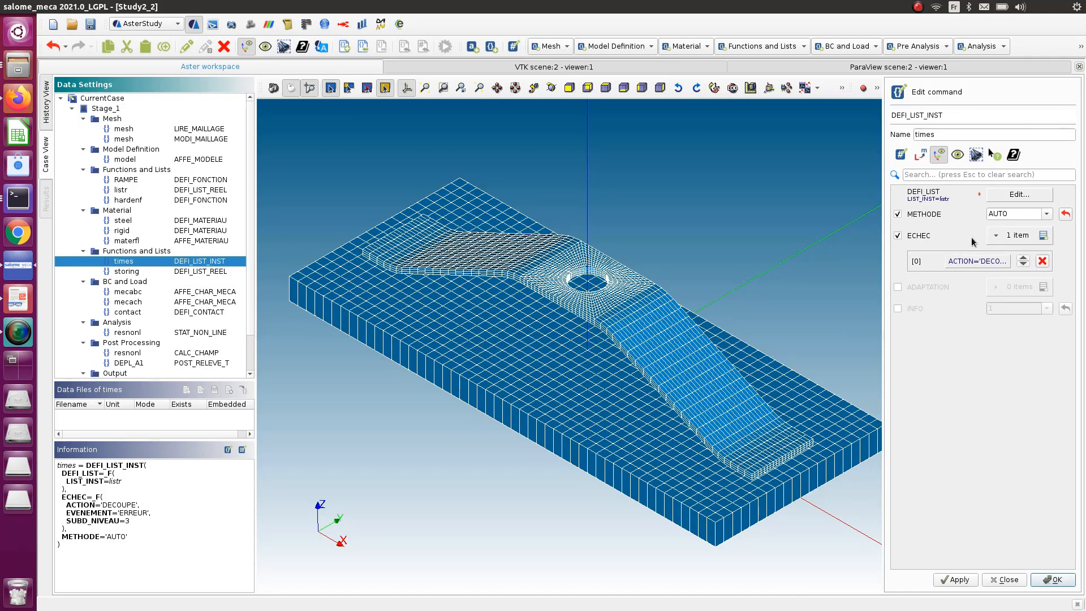
mouse_move(974, 242)
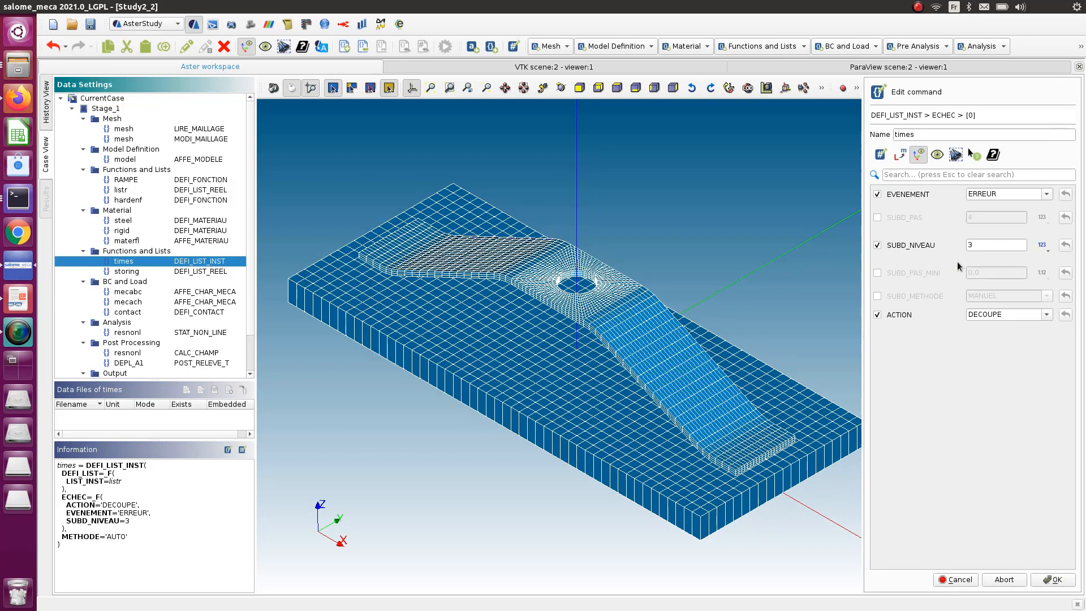
mouse_move(547, 294)
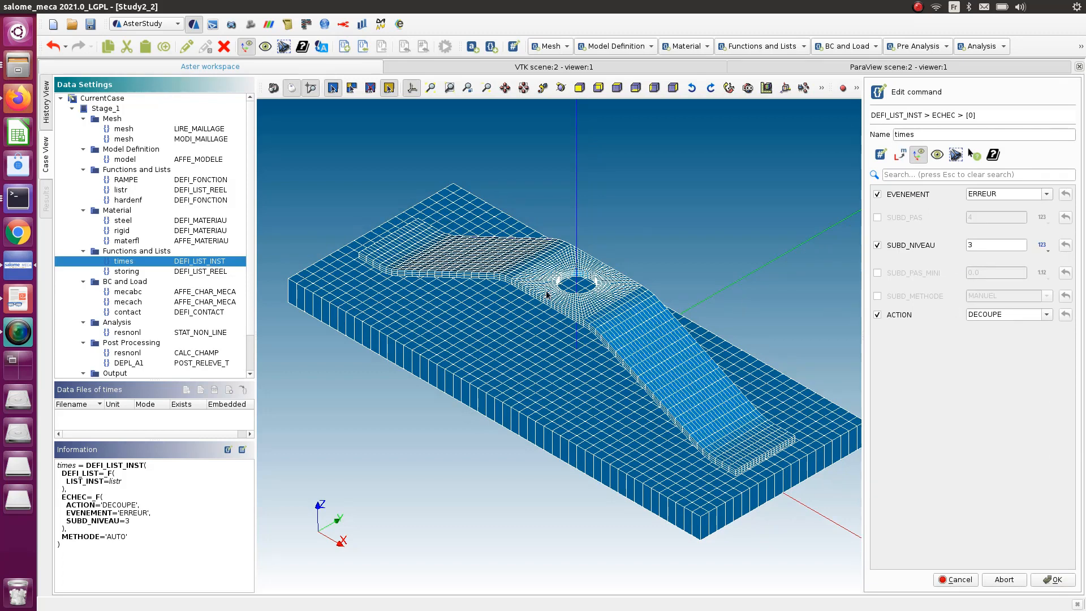
mouse_move(562, 404)
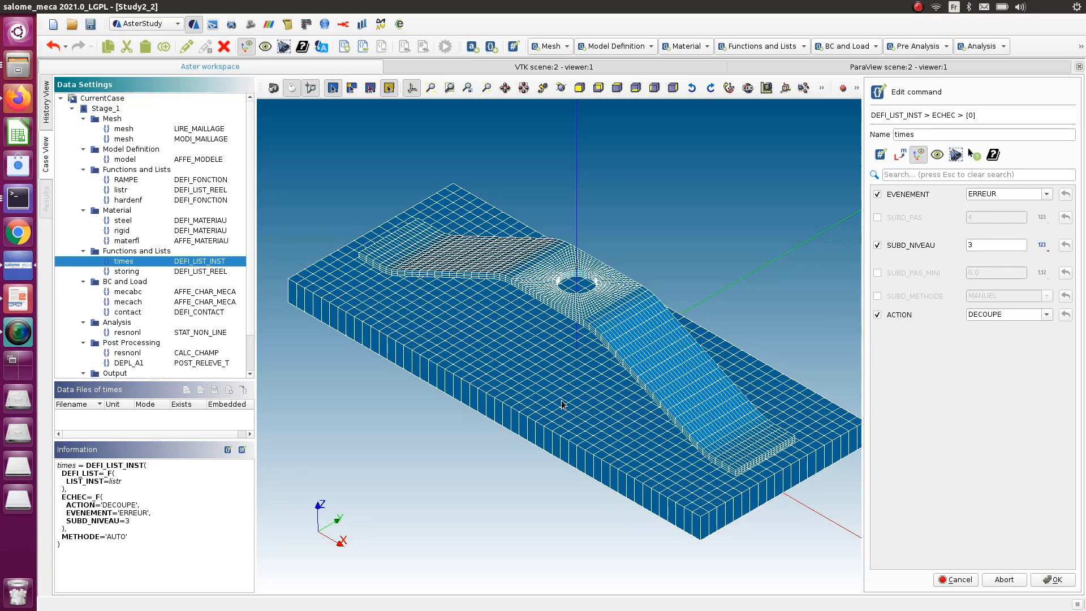
mouse_move(845, 304)
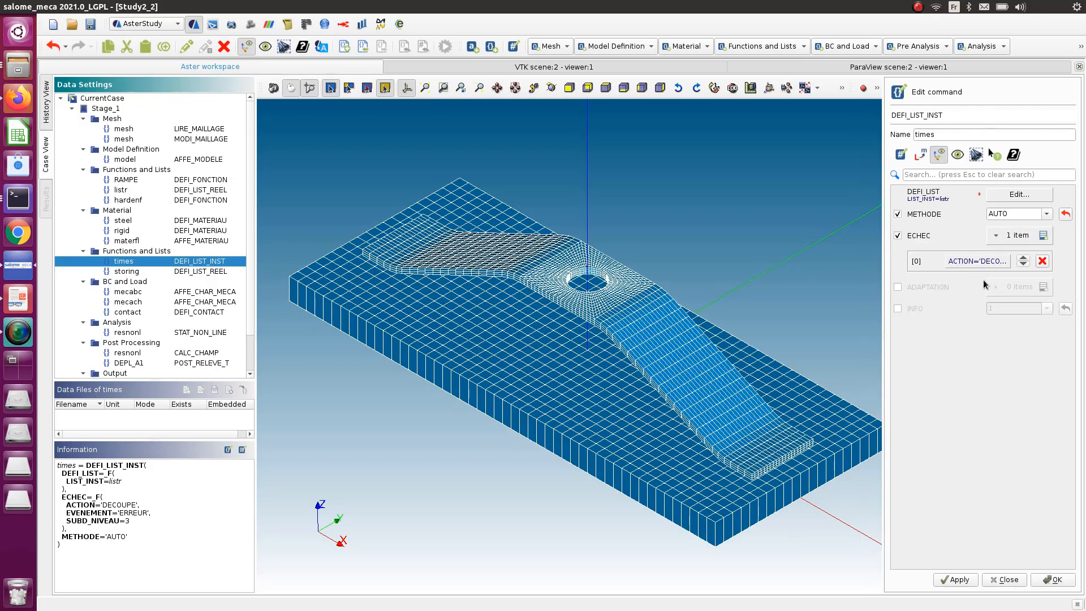
mouse_move(979, 315)
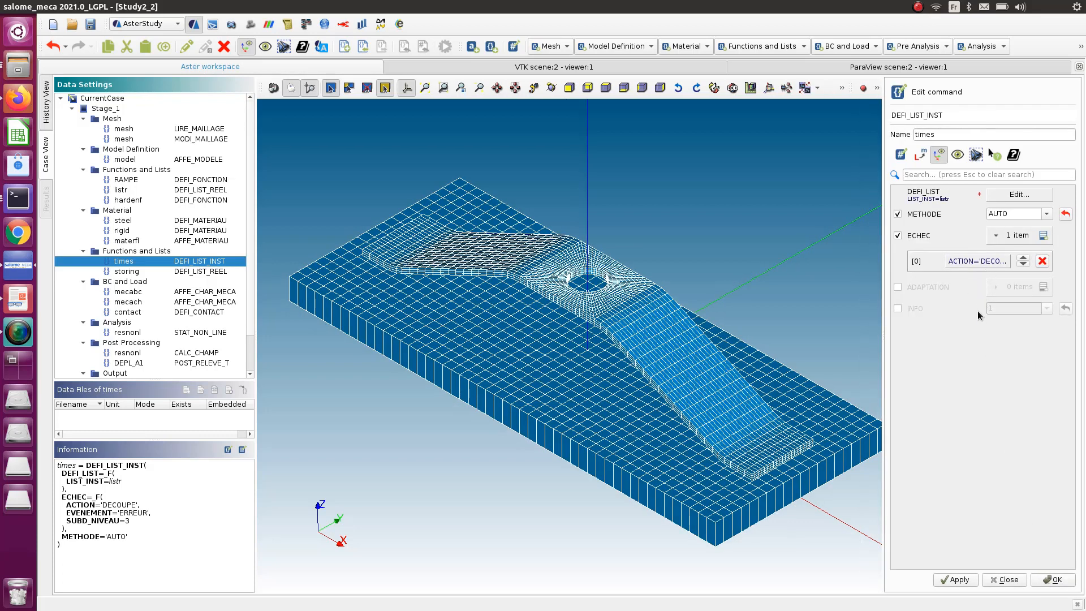
click(898, 214)
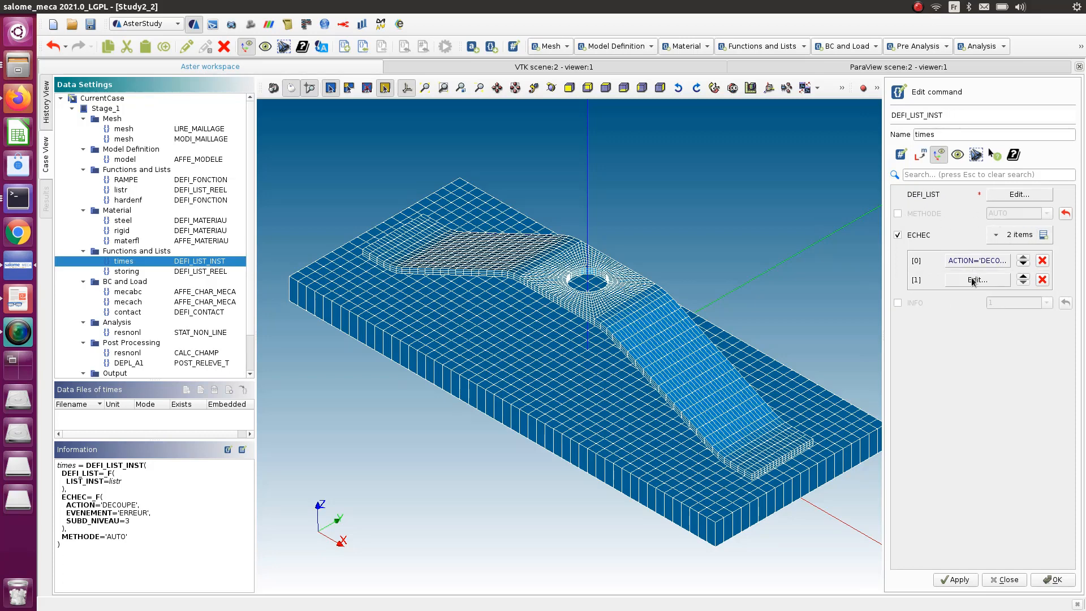
Step: Set ECHEC [1] to INTERPENETRATION, PENE_MAXI 1e-5, COEF_MAXI 1e12, ACTION ADAPT_COEF_PENA
click(976, 279)
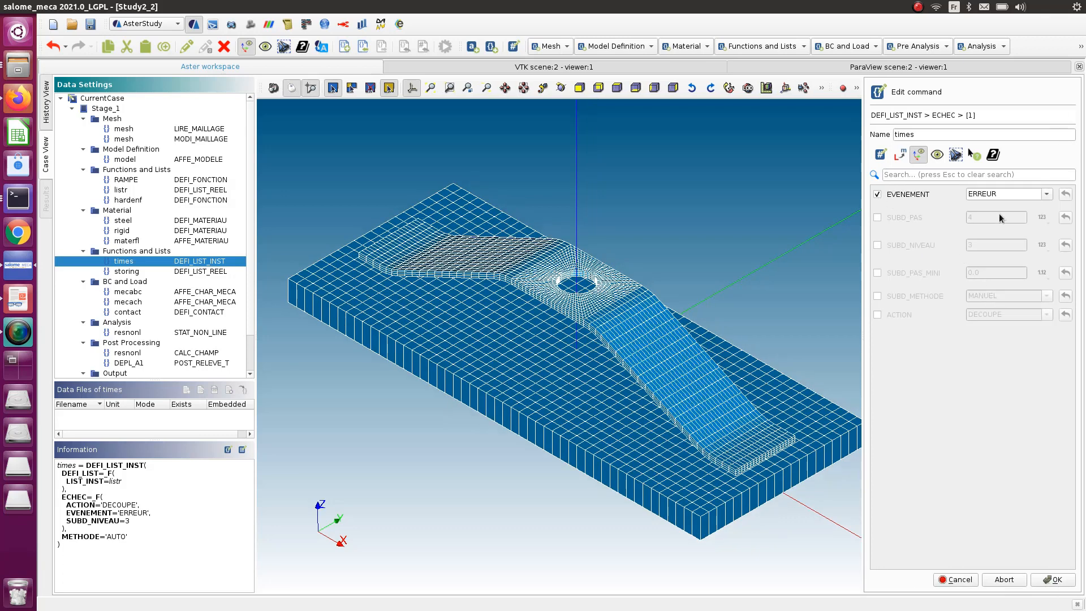
click(1046, 194)
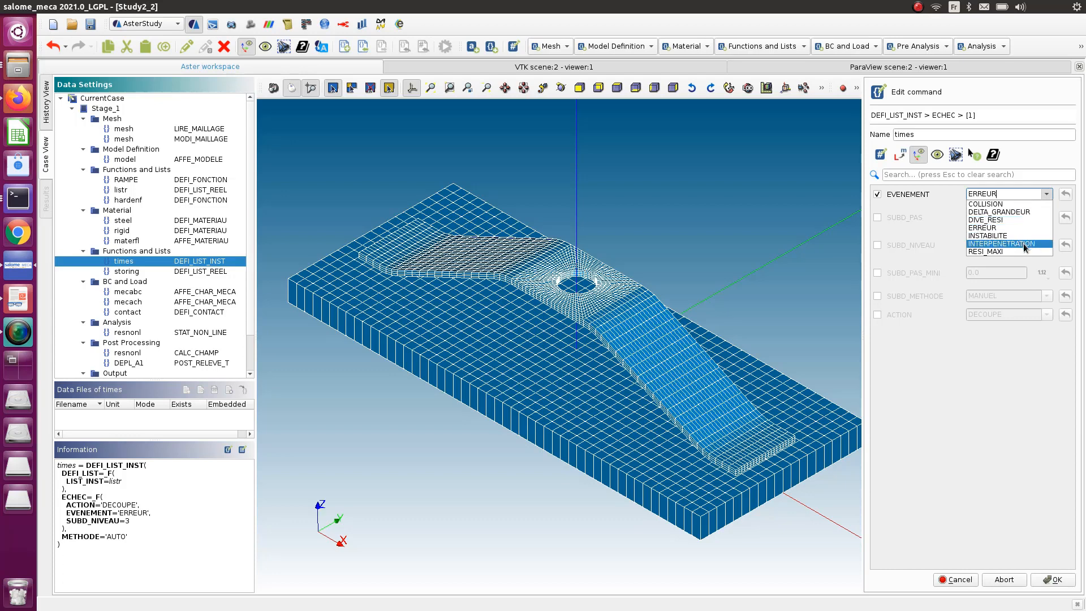
click(1003, 244)
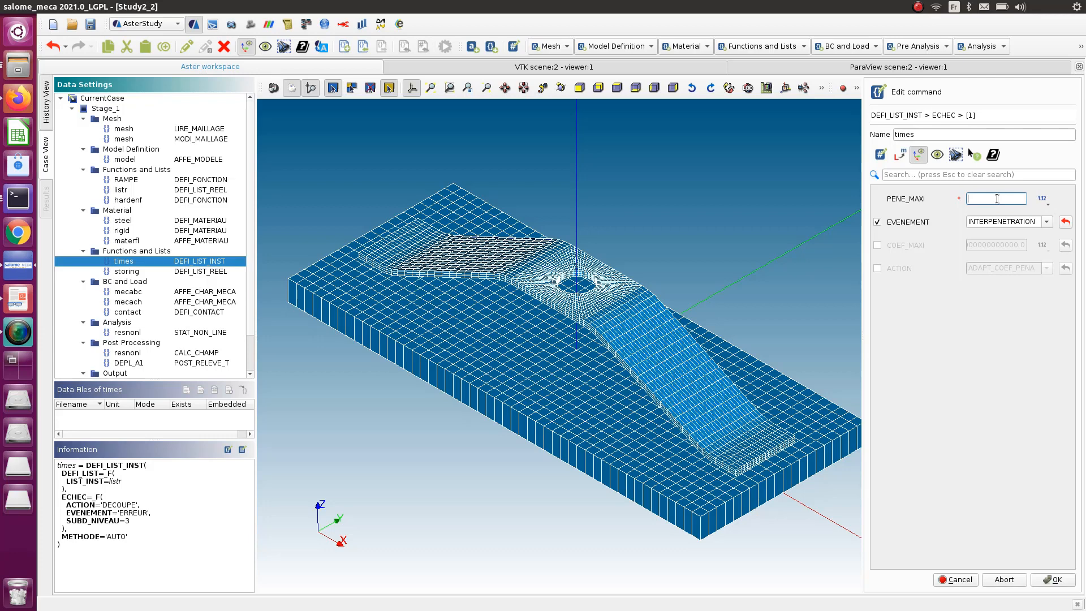
text(1)
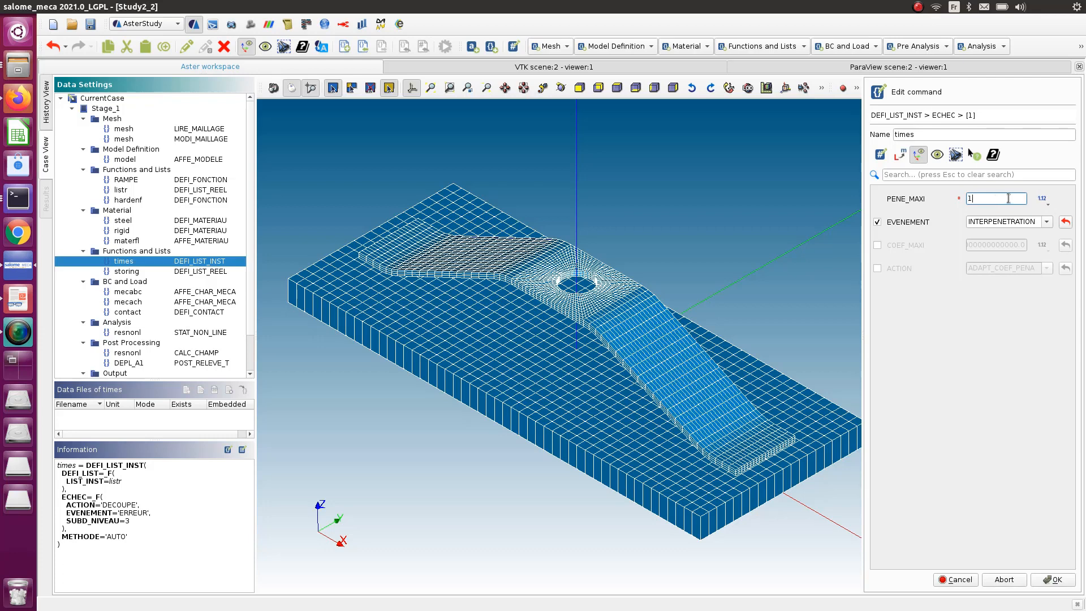
text(e-5)
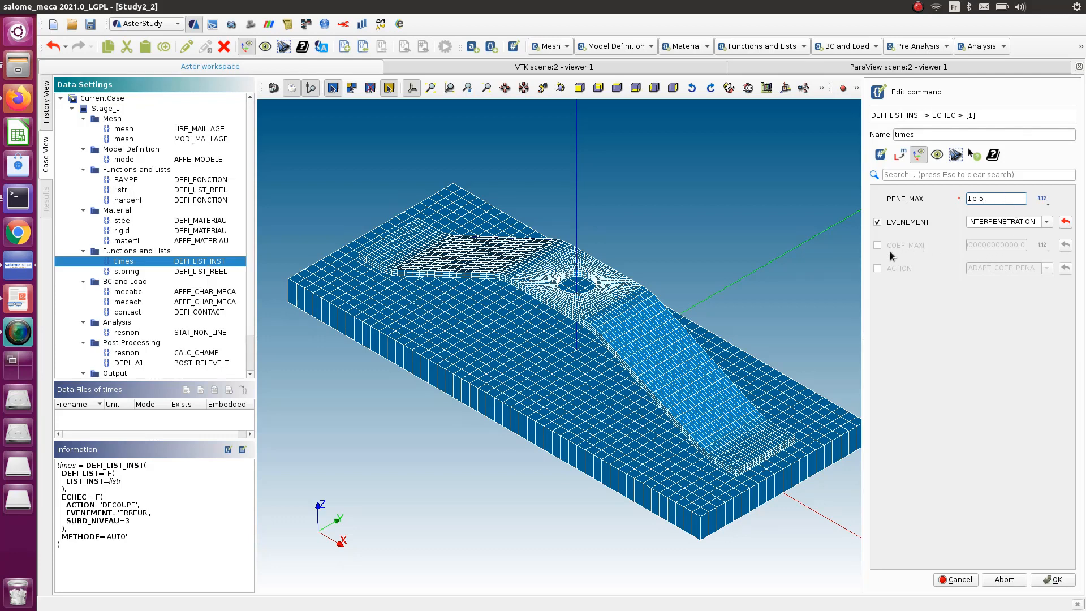
click(877, 245)
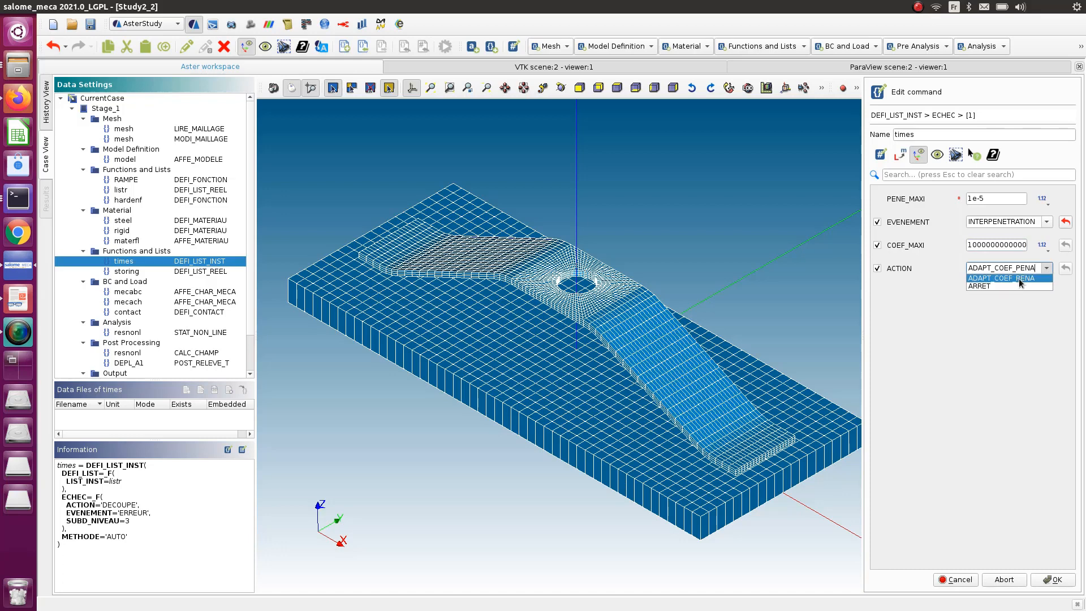
click(1003, 278)
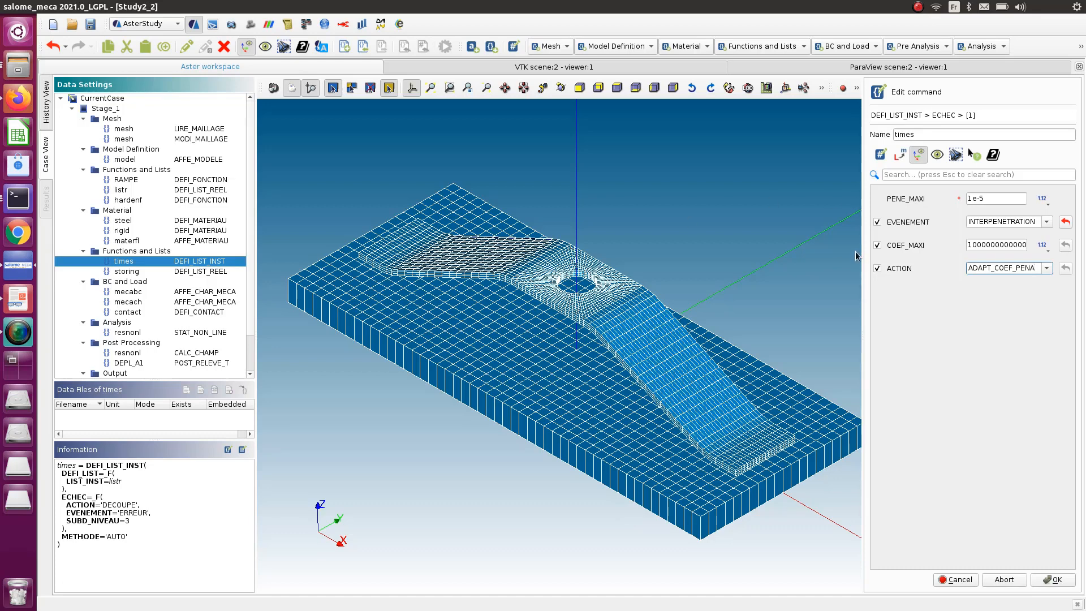
mouse_move(954, 229)
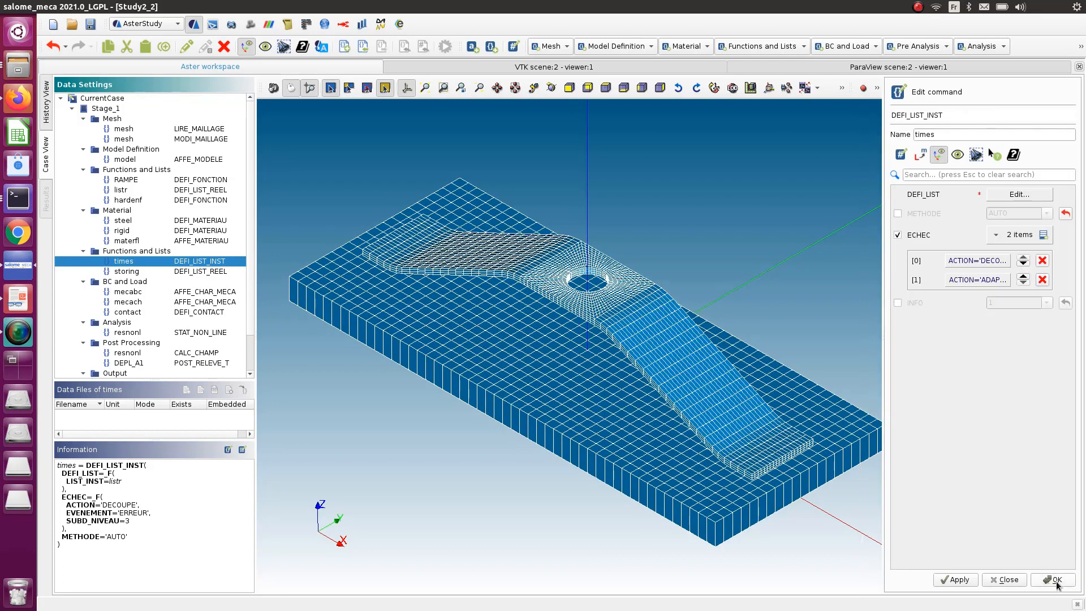
Step: Store the times command, declining the DEFI_LIST error prompt before the final OK
click(1050, 579)
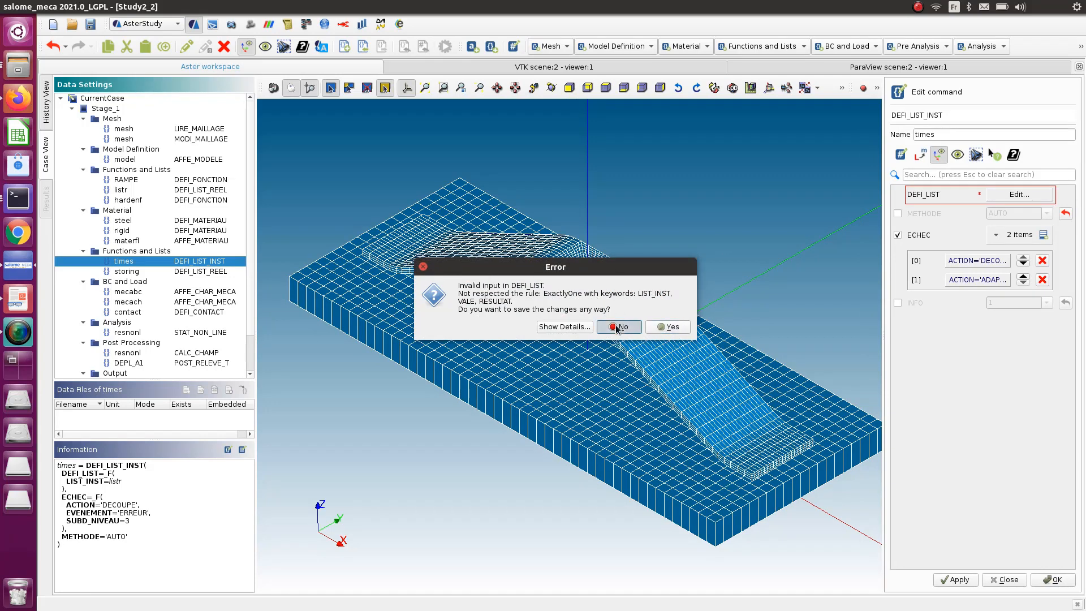
click(617, 326)
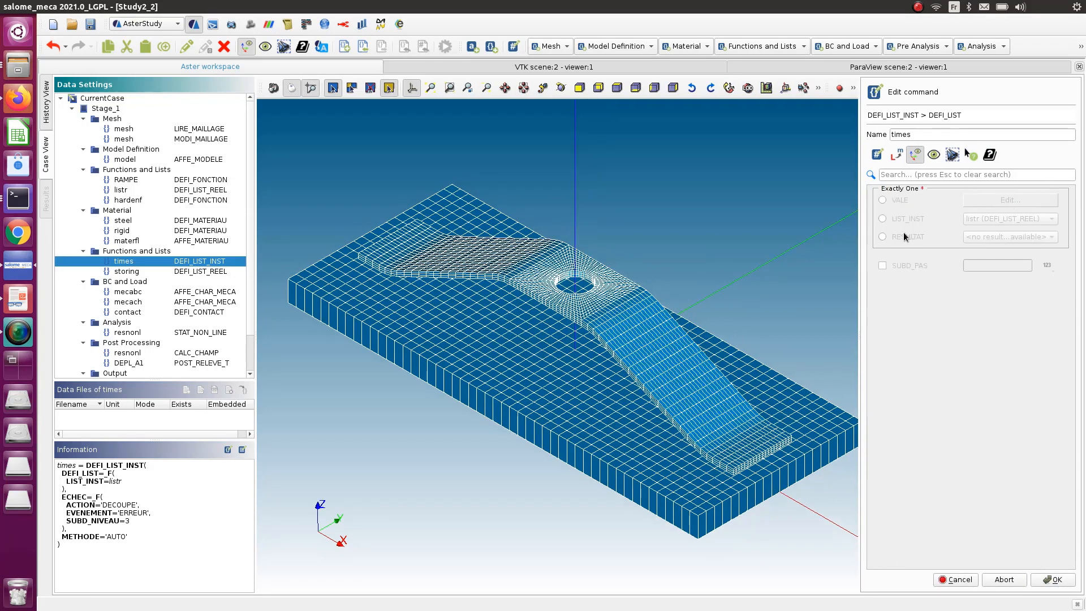
click(882, 218)
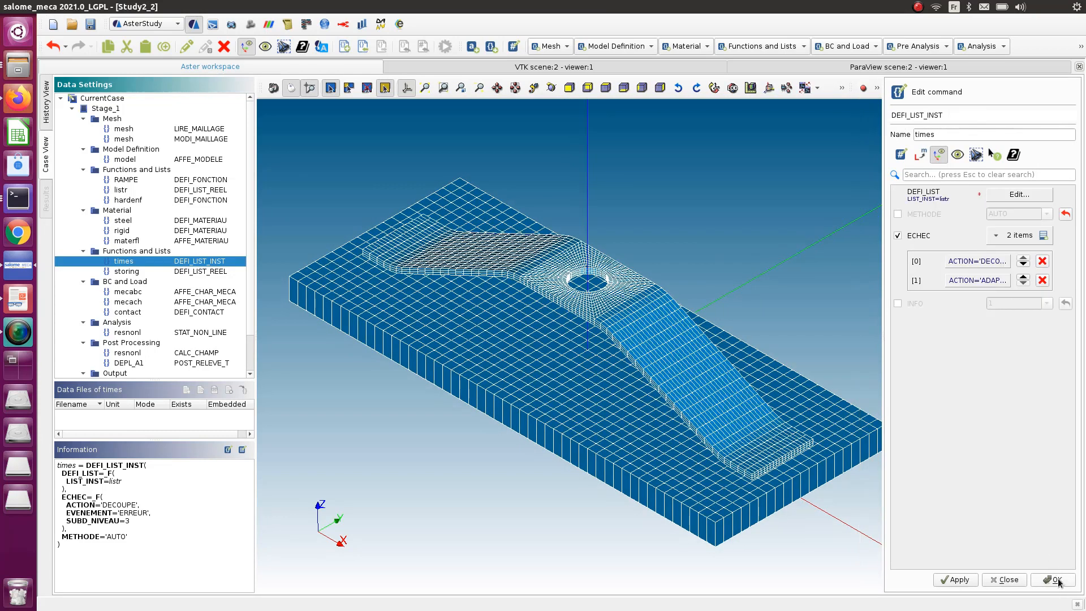
click(1052, 579)
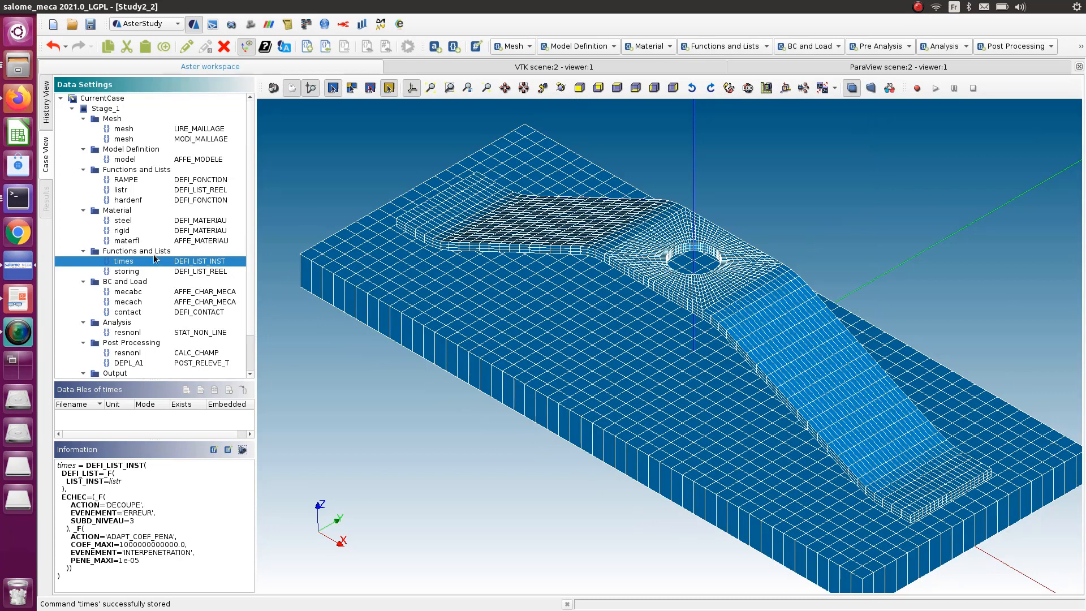
mouse_move(164, 322)
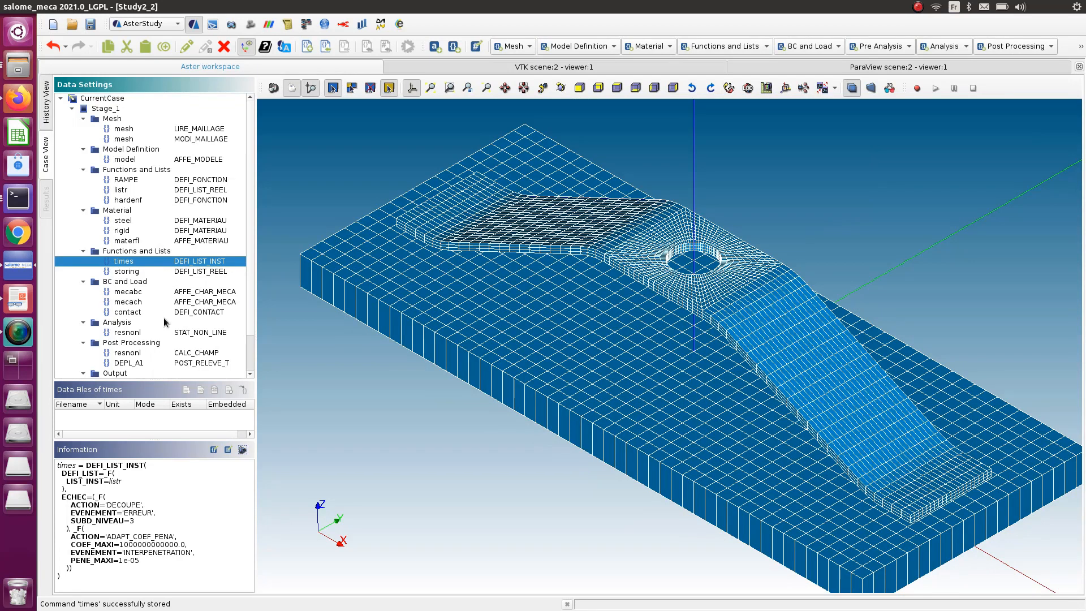
Step: Reopen the contact command, change ZONE [0] E_N to 20000, and store it
click(127, 311)
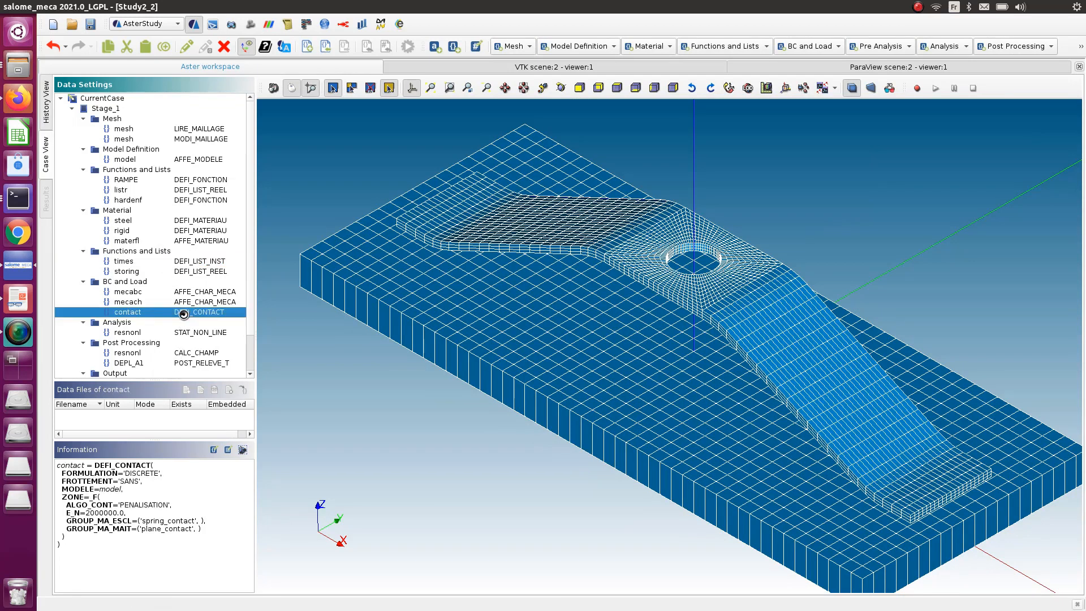
double_click(127, 311)
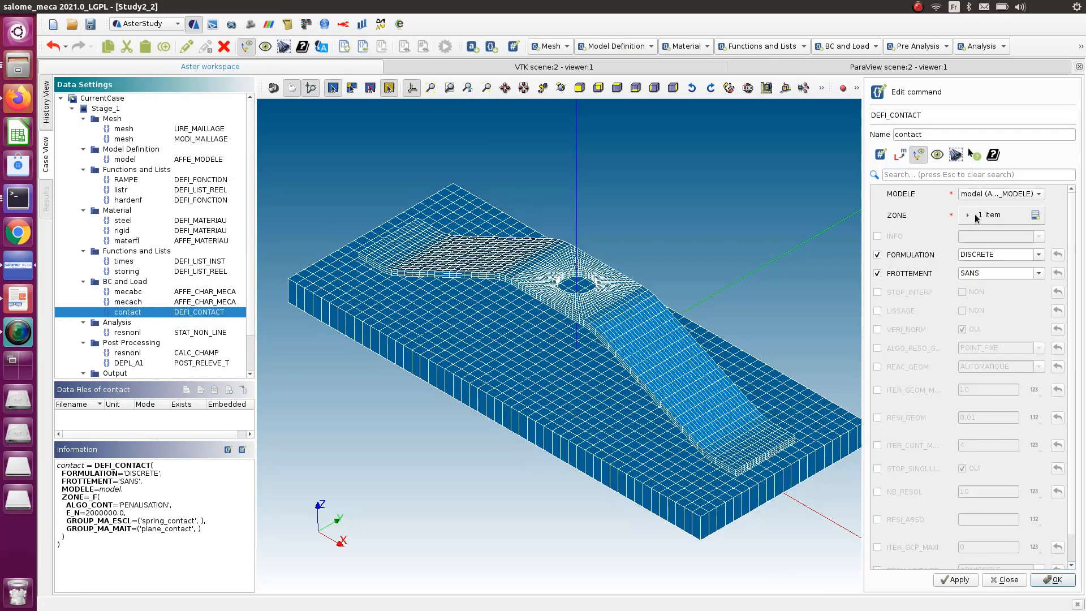
click(966, 215)
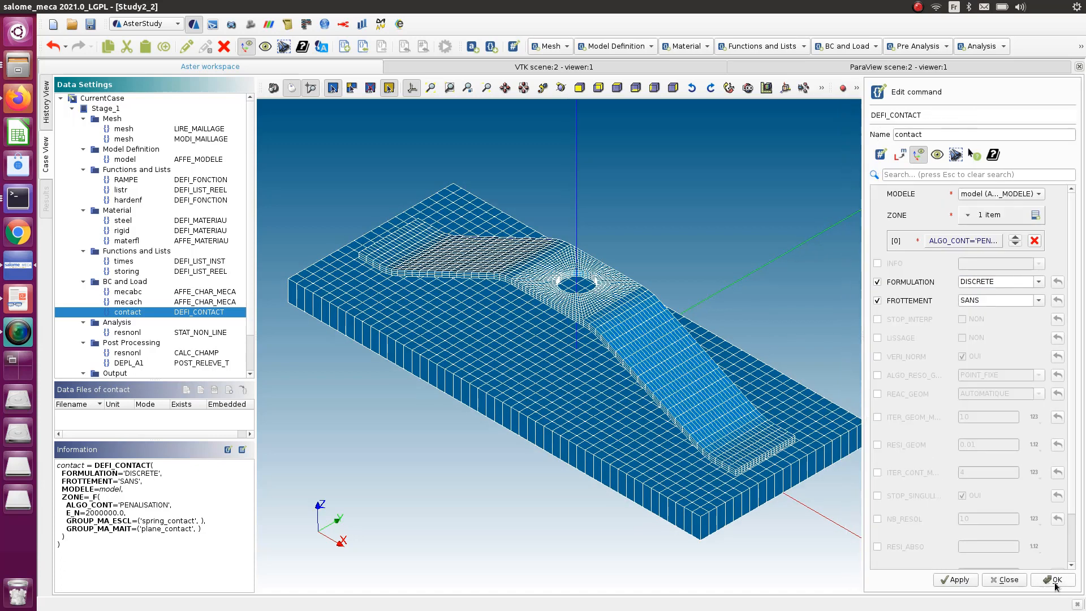
click(1049, 579)
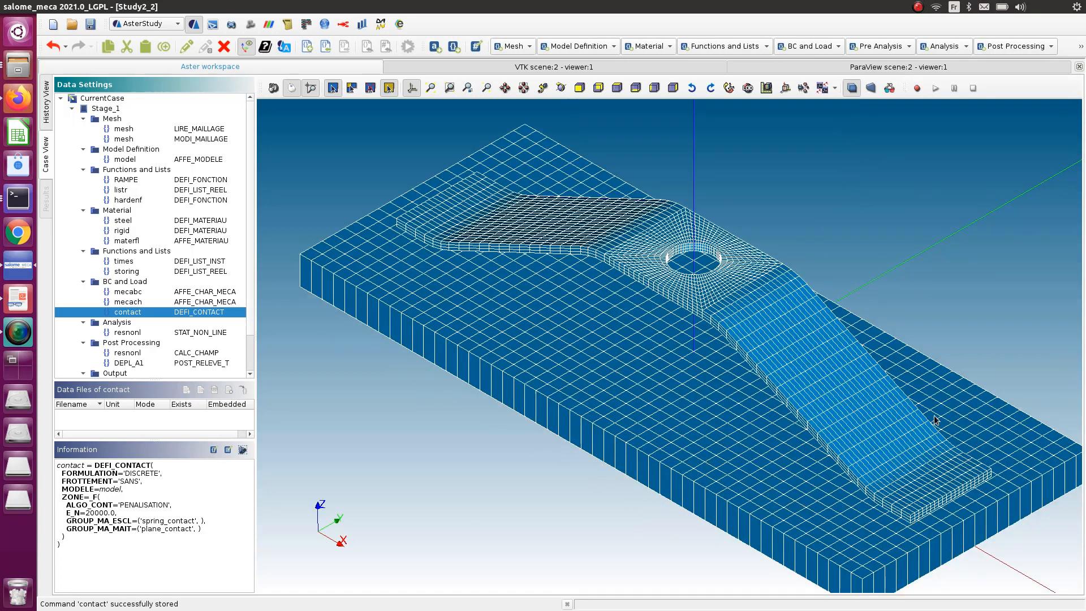
mouse_move(632, 254)
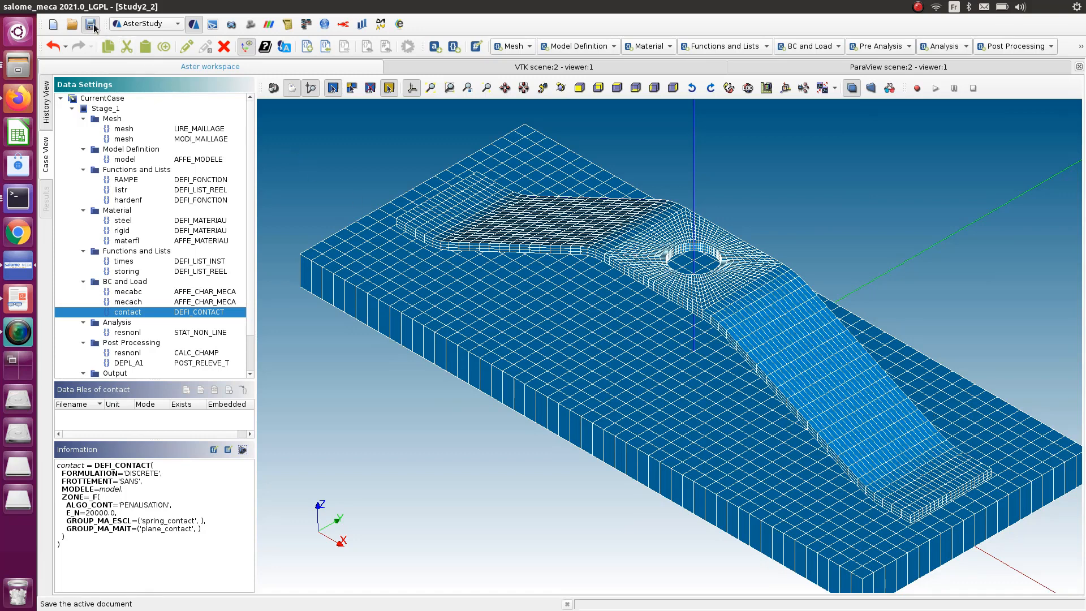
Step: Save the study and run the case as RunCase_19
click(90, 24)
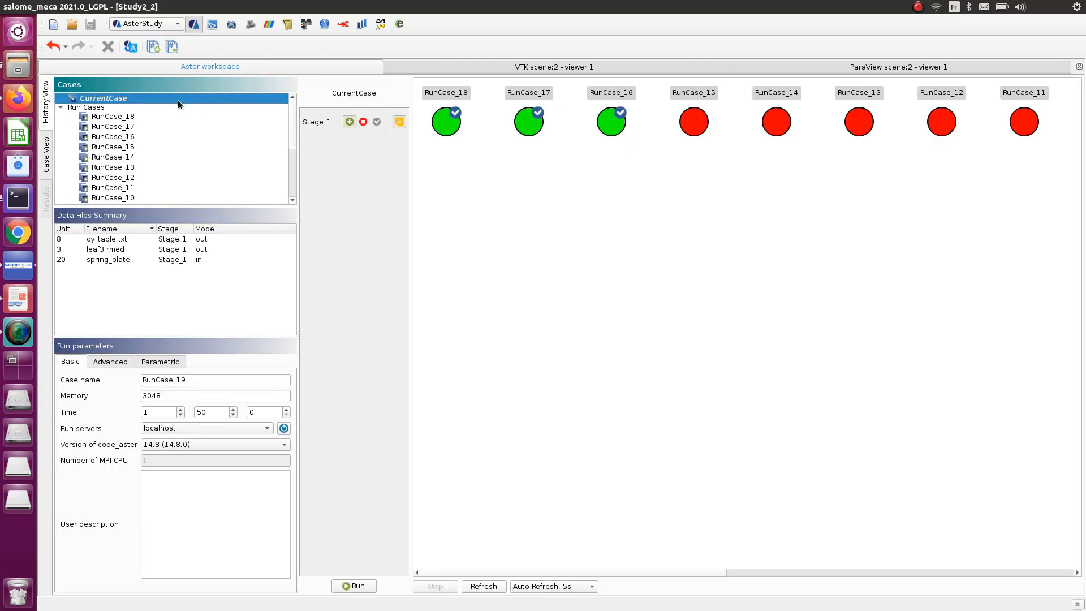
click(354, 585)
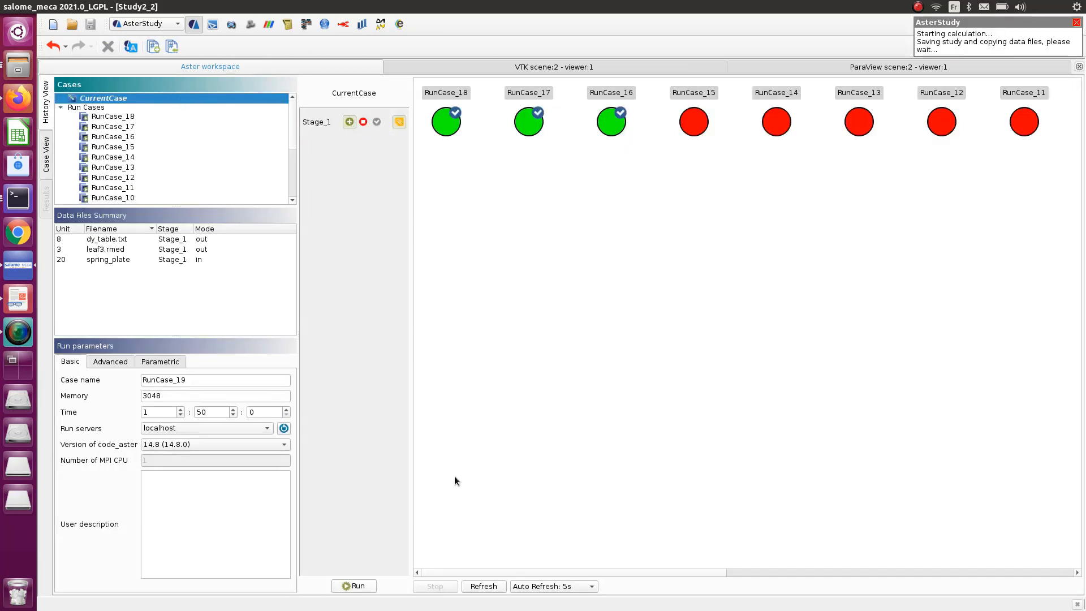
click(353, 585)
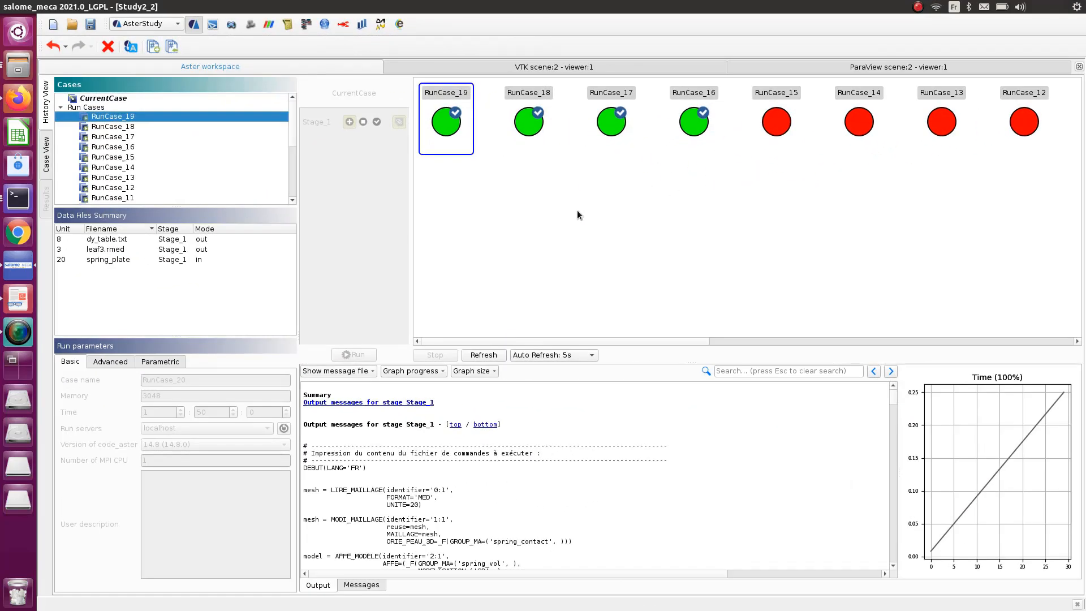
Step: Open RunCase_19's Stage_1 'message' file from the message file dropdown
click(336, 370)
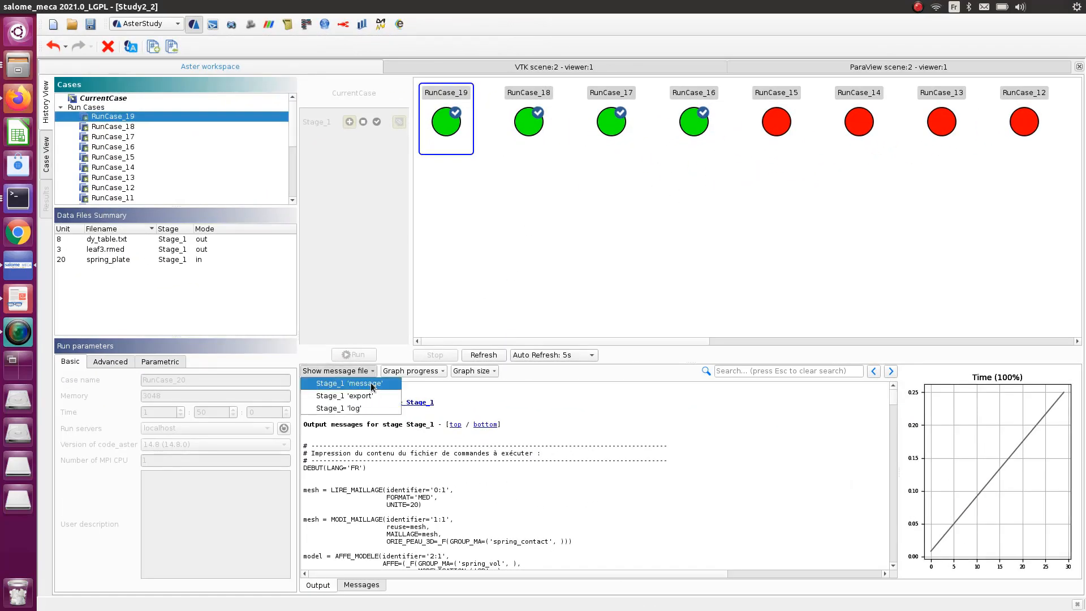
click(337, 370)
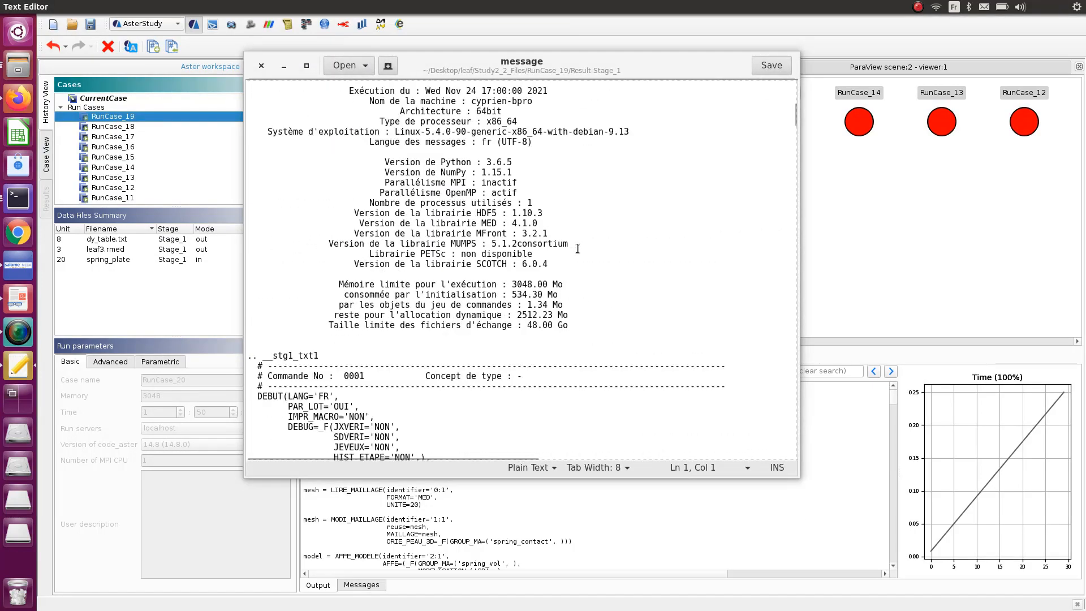
Step: Scroll the message log down to the first 'Interpénétration détectée' event
scroll(down, 3)
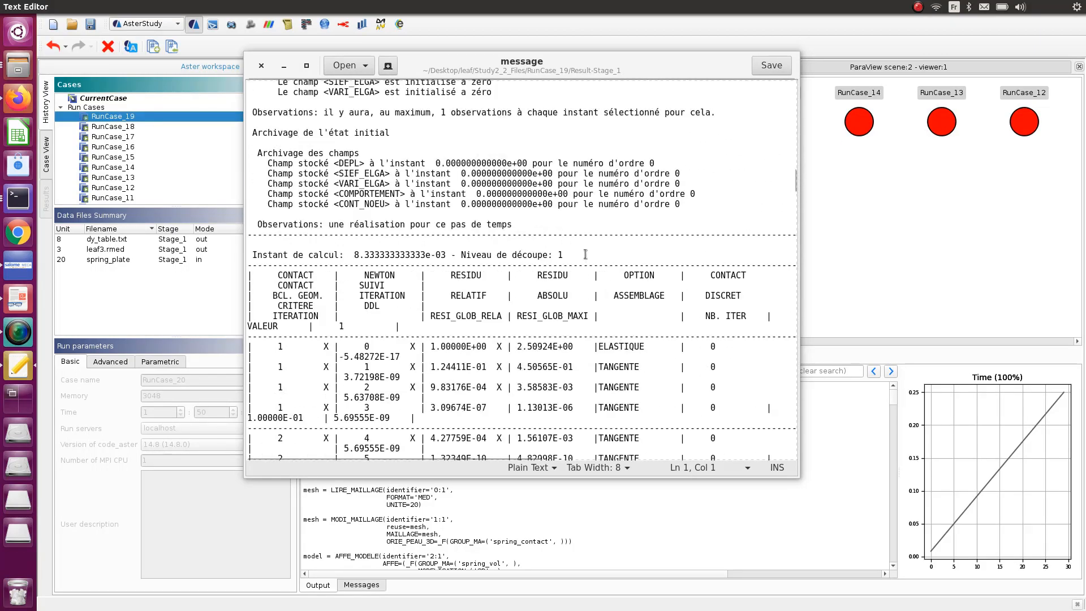
scroll(down, 3)
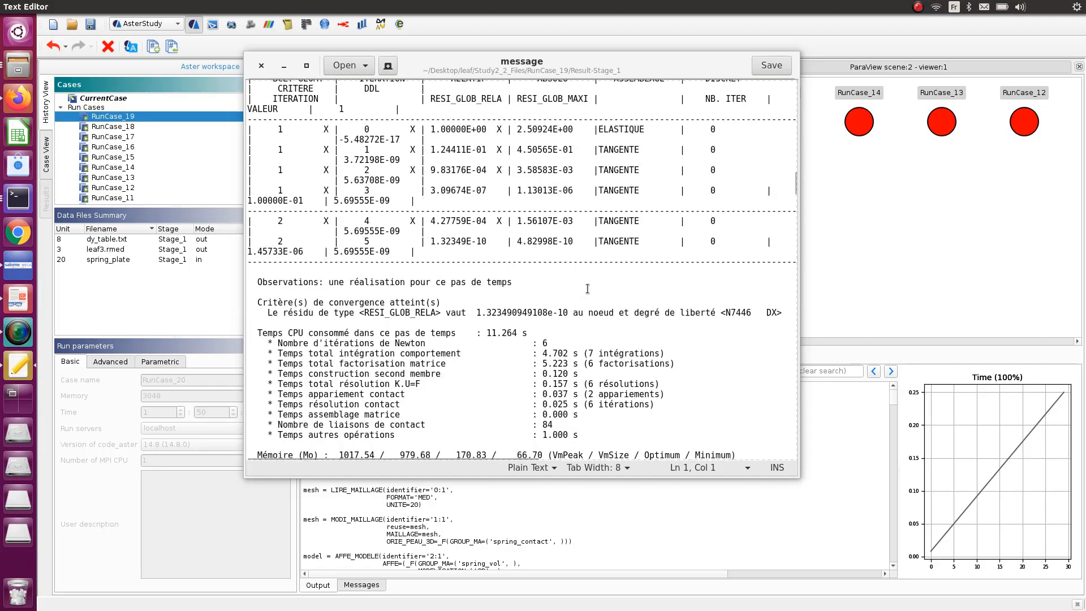
scroll(down, 3)
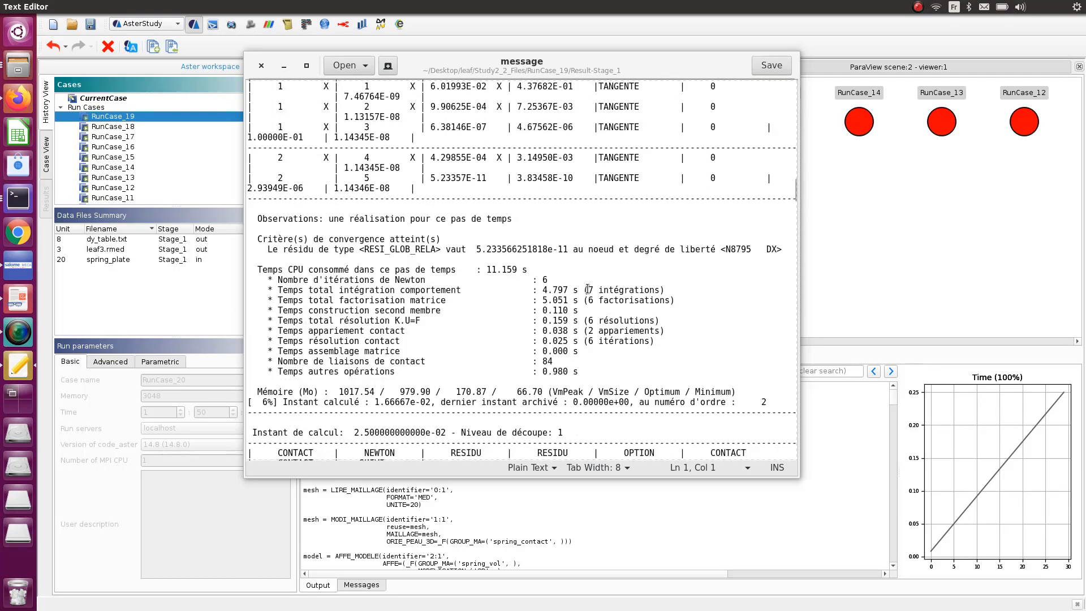
scroll(down, 3)
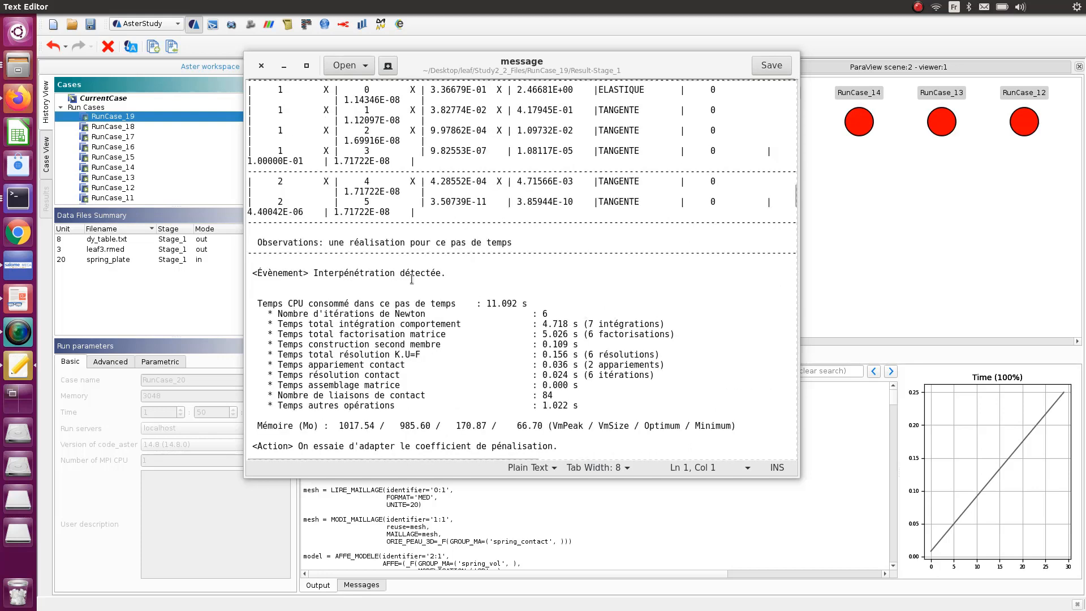
scroll(down, 3)
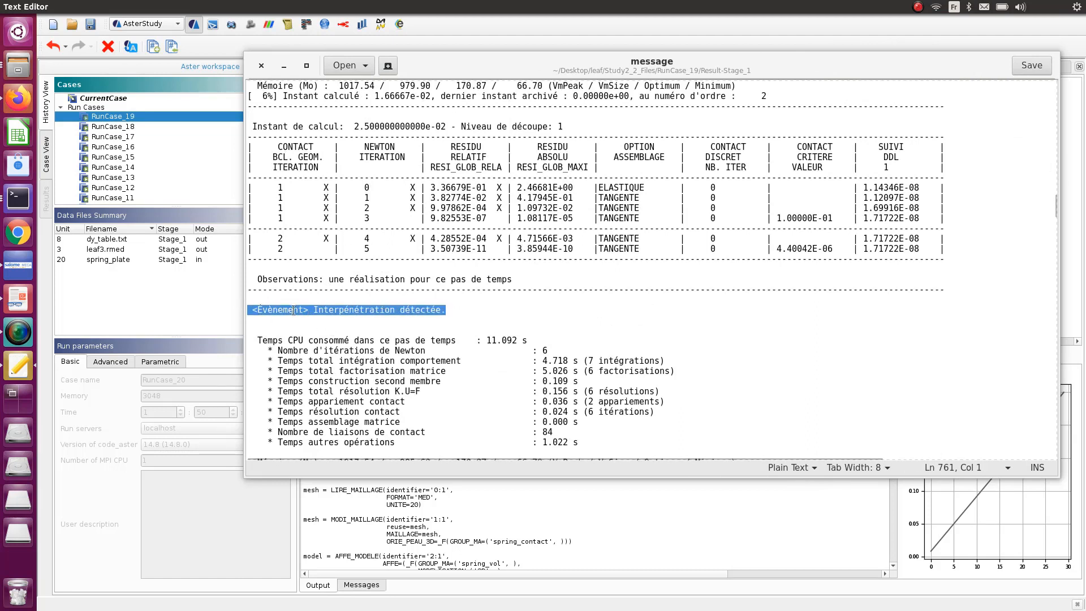
Step: Highlight the interpenetration line and the adapted penalty coefficient 40000
double_click(278, 309)
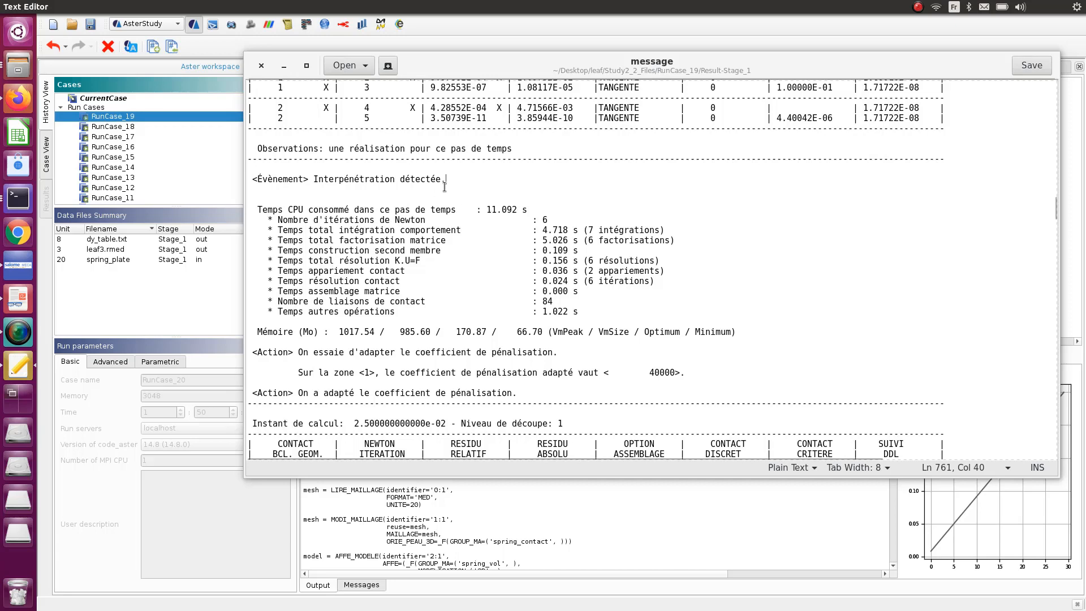
scroll(down, 3)
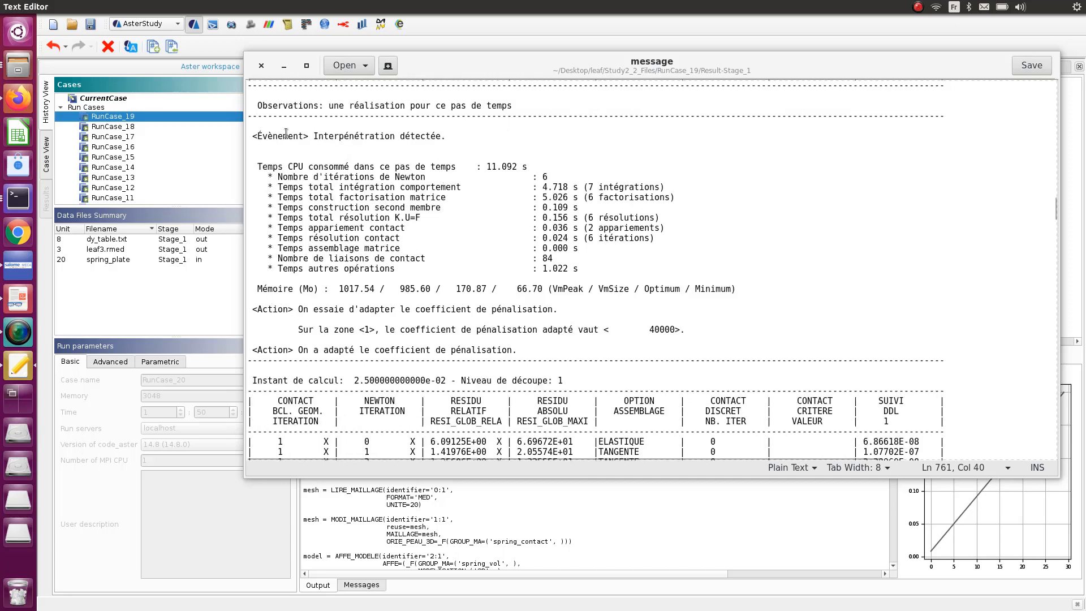
triple_click(404, 309)
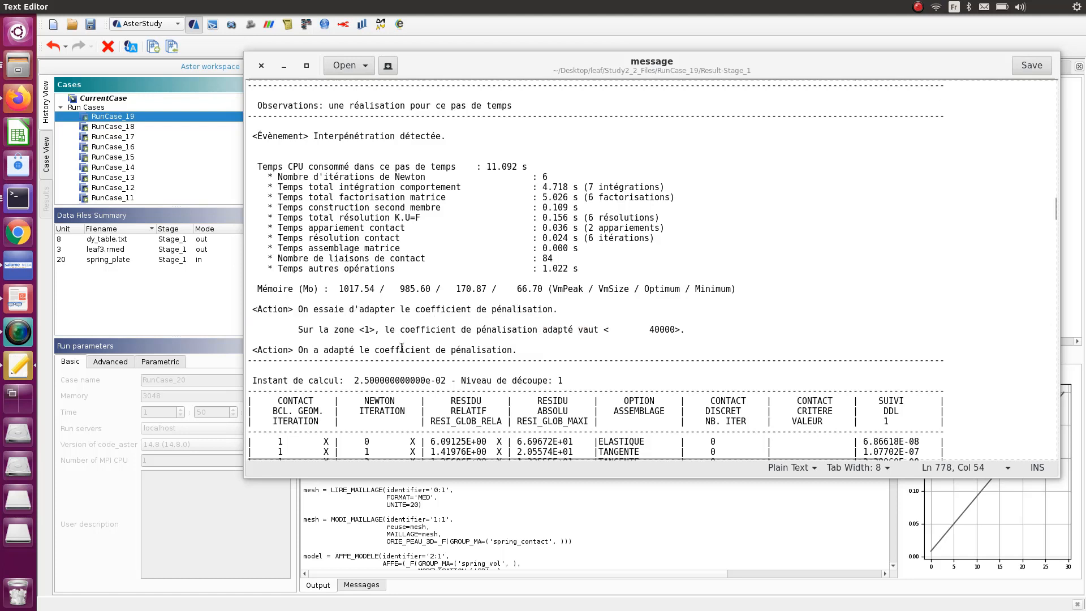
double_click(660, 330)
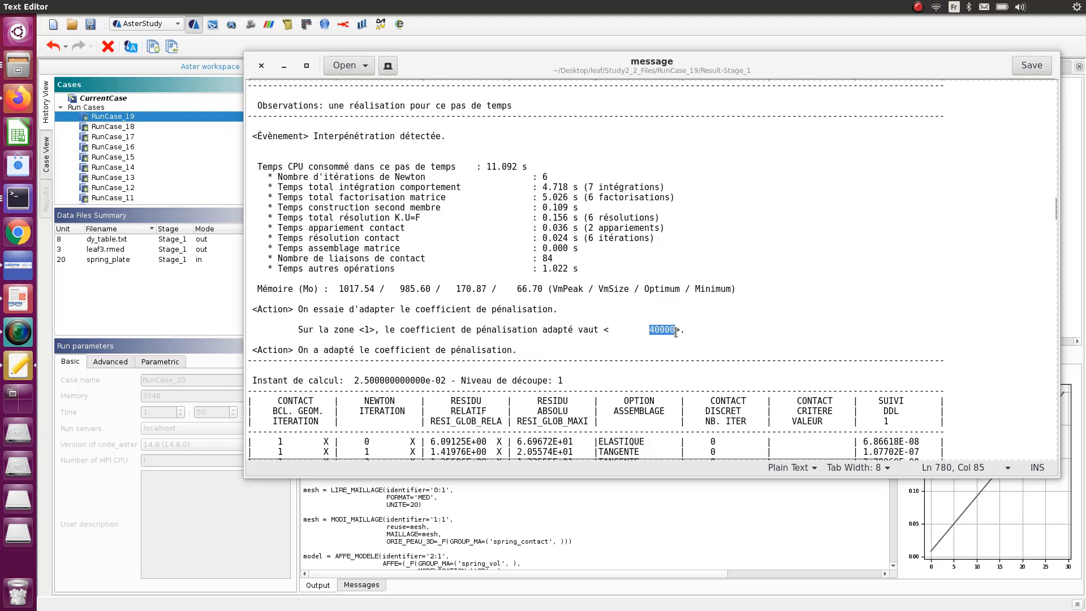
mouse_move(628, 321)
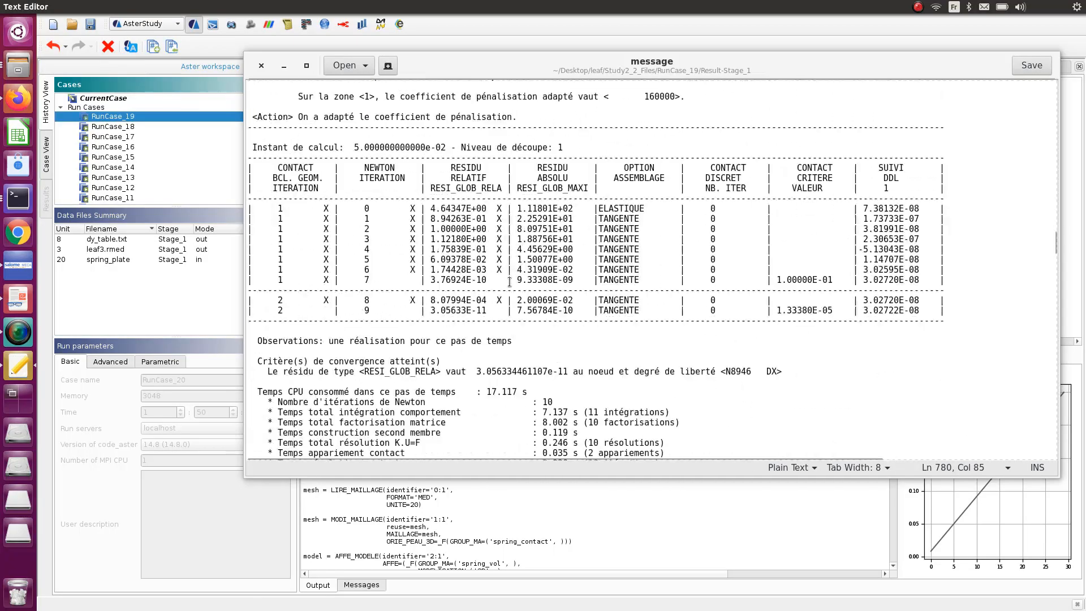
Step: Scroll further through the message log past the adapted coefficient
scroll(down, 3)
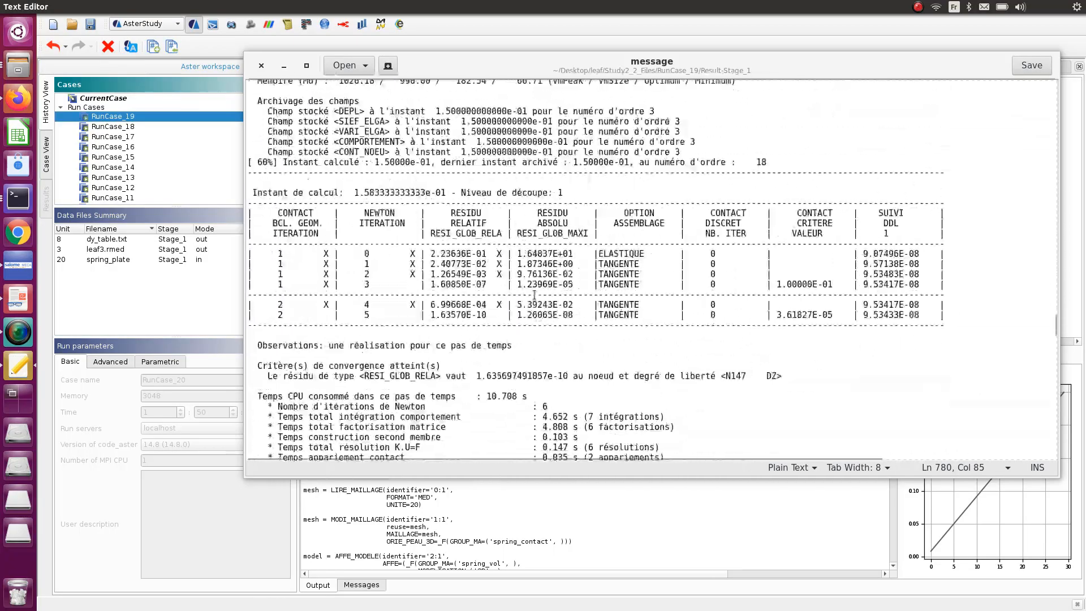
scroll(down, 3)
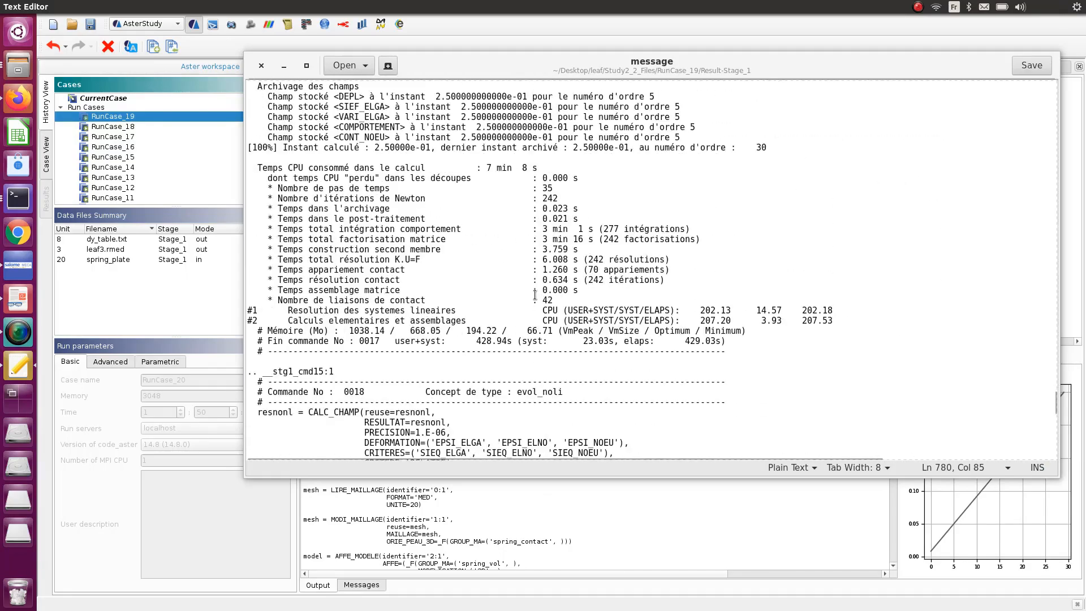
scroll(down, 3)
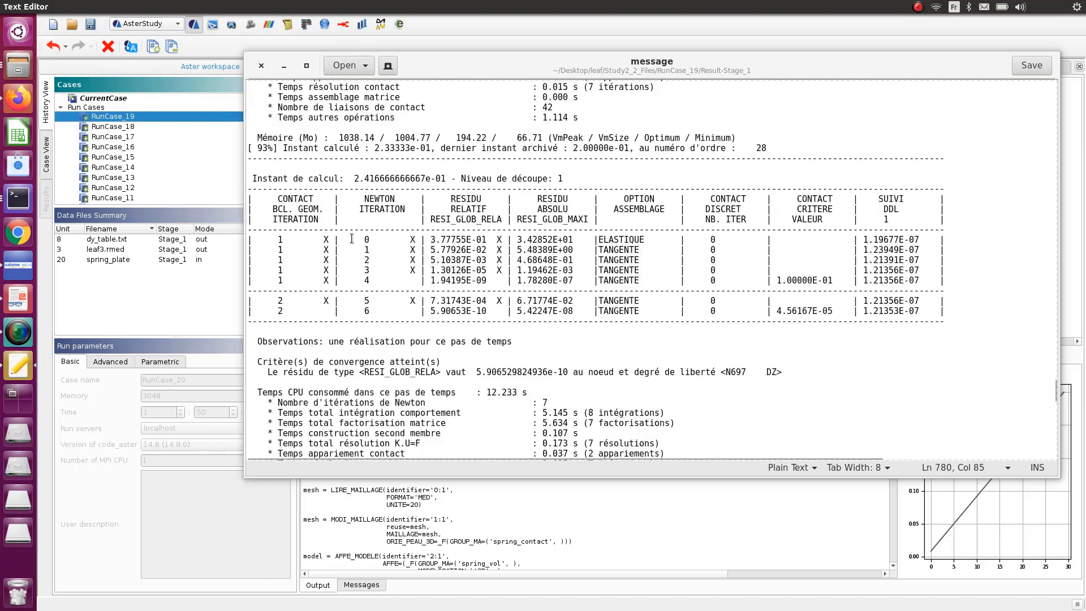
scroll(down, 3)
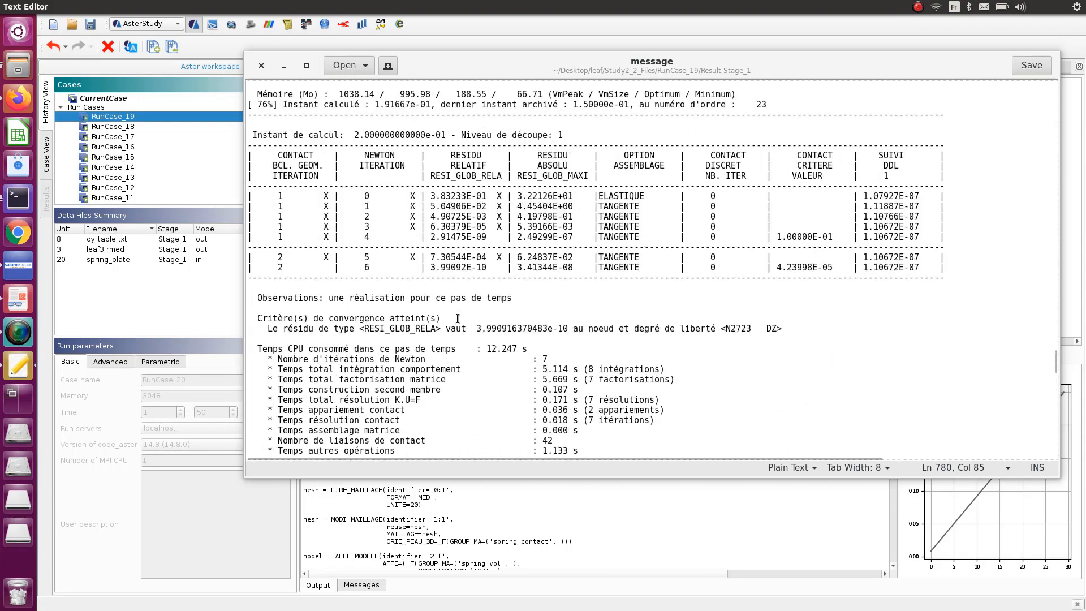
scroll(down, 3)
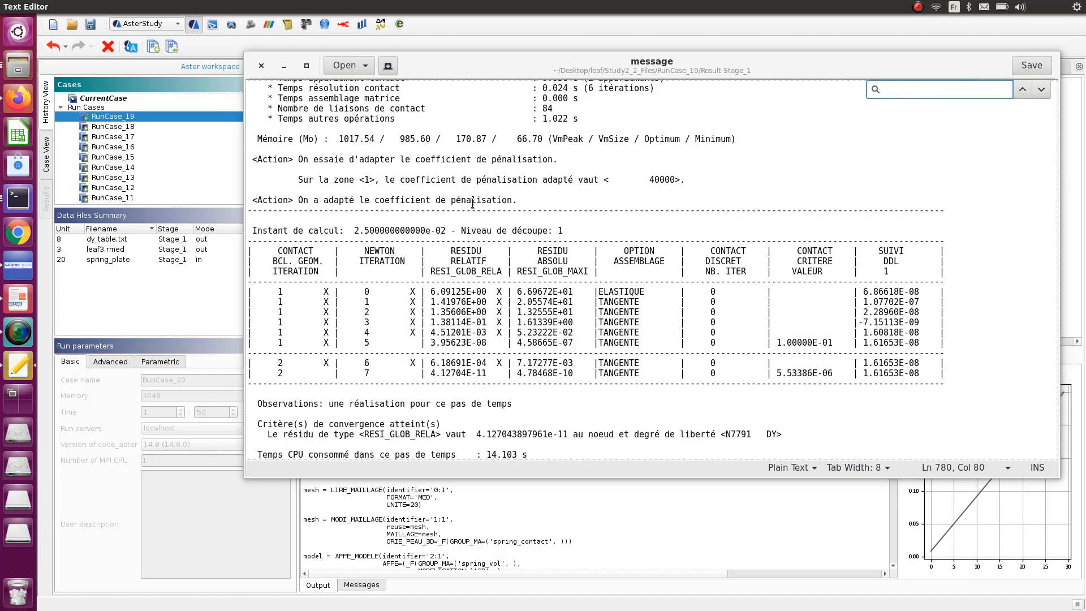
Step: Search the log for 'Action' and step forward through the matches
text(Action)
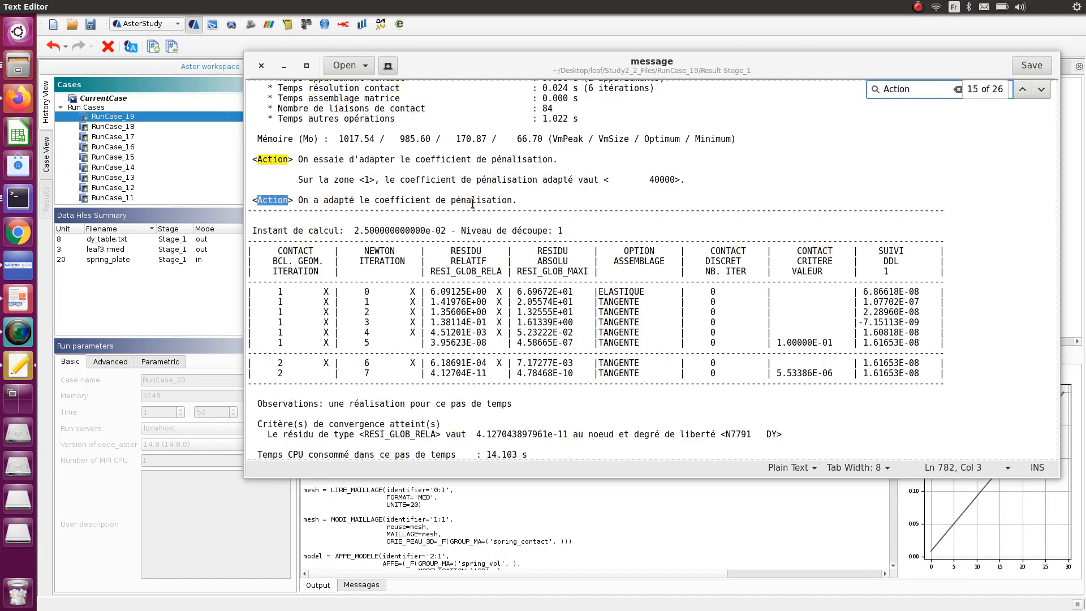
click(1039, 89)
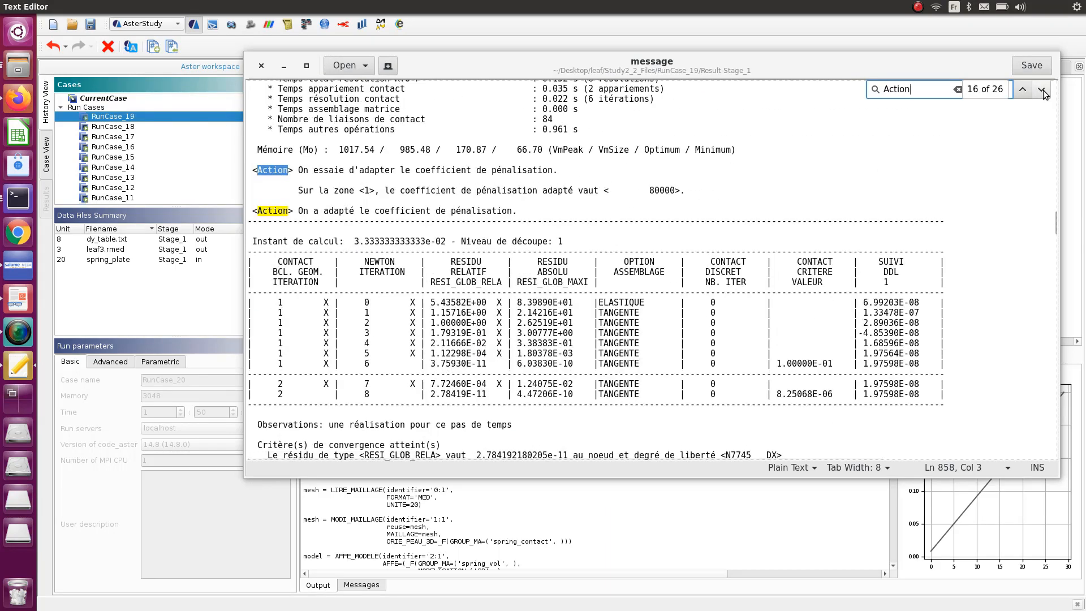
click(1044, 89)
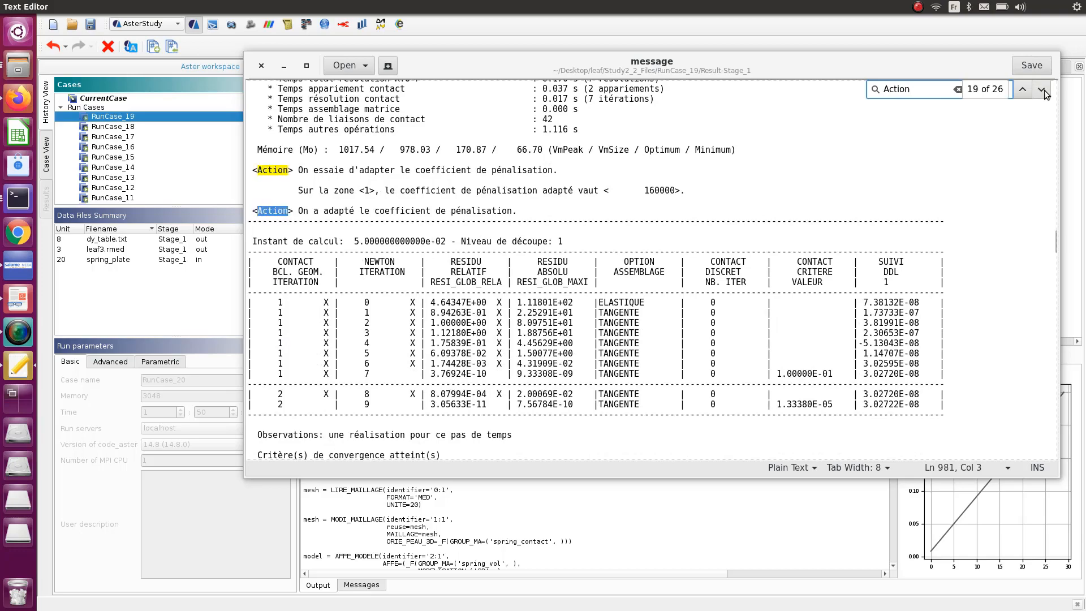
click(1045, 92)
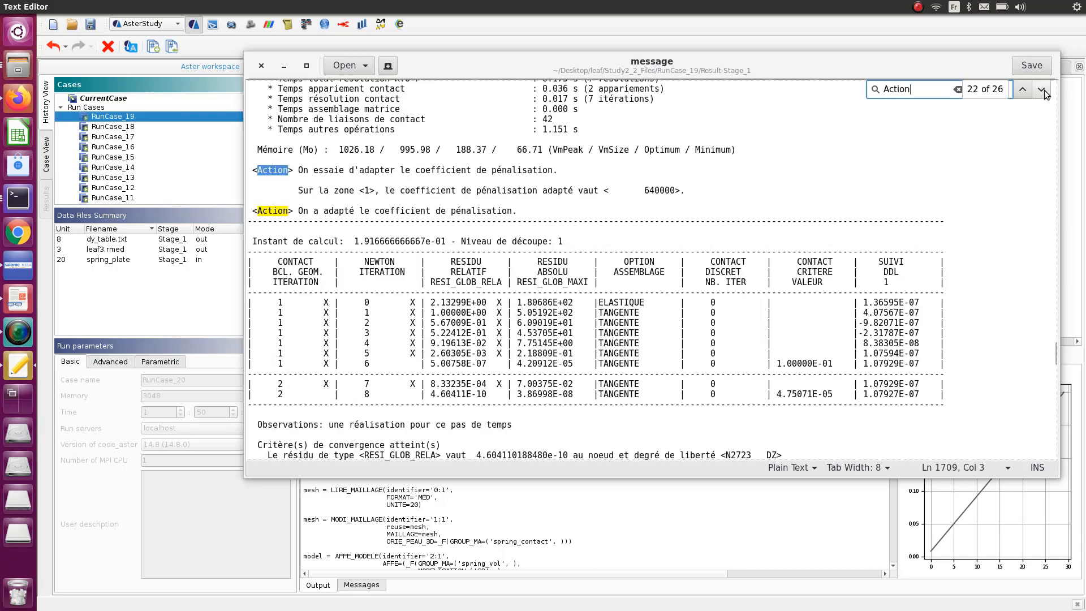
click(1043, 89)
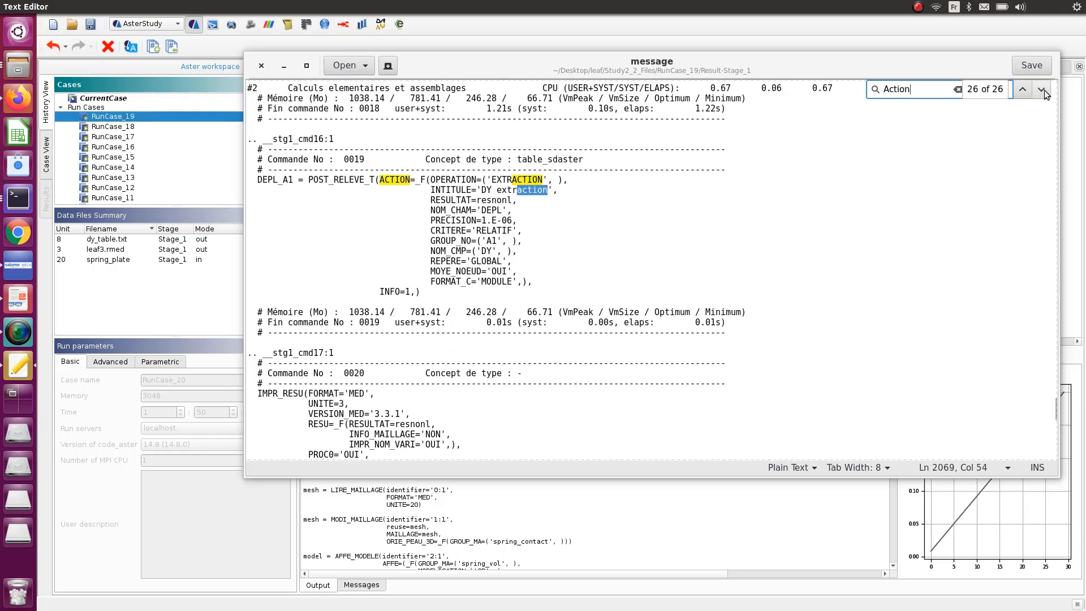
Step: Step back to the 640000 penalty coefficient entry and scroll around it
click(1022, 88)
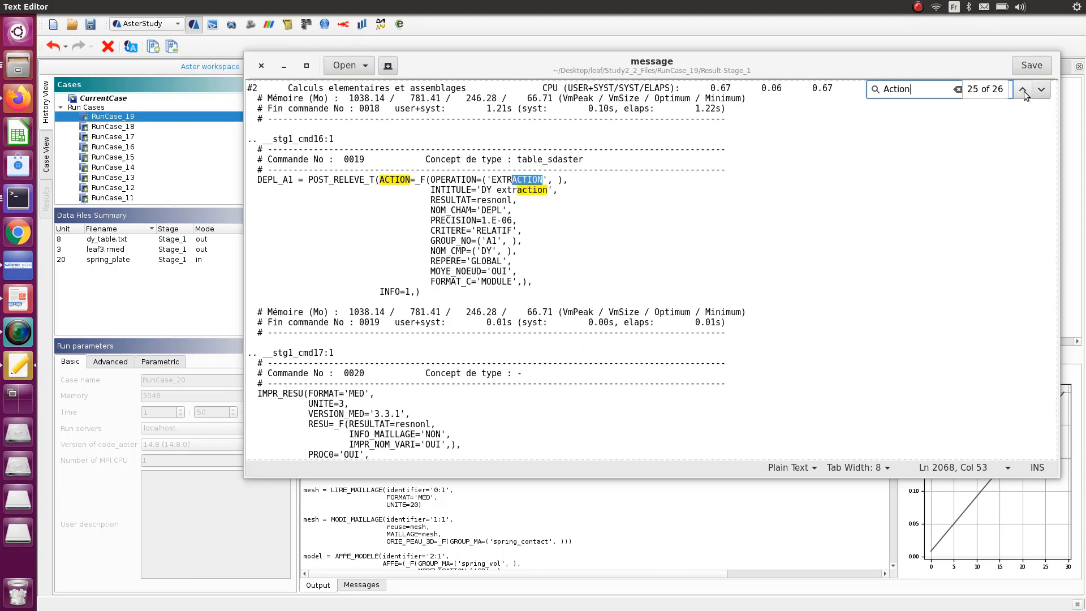
click(1024, 89)
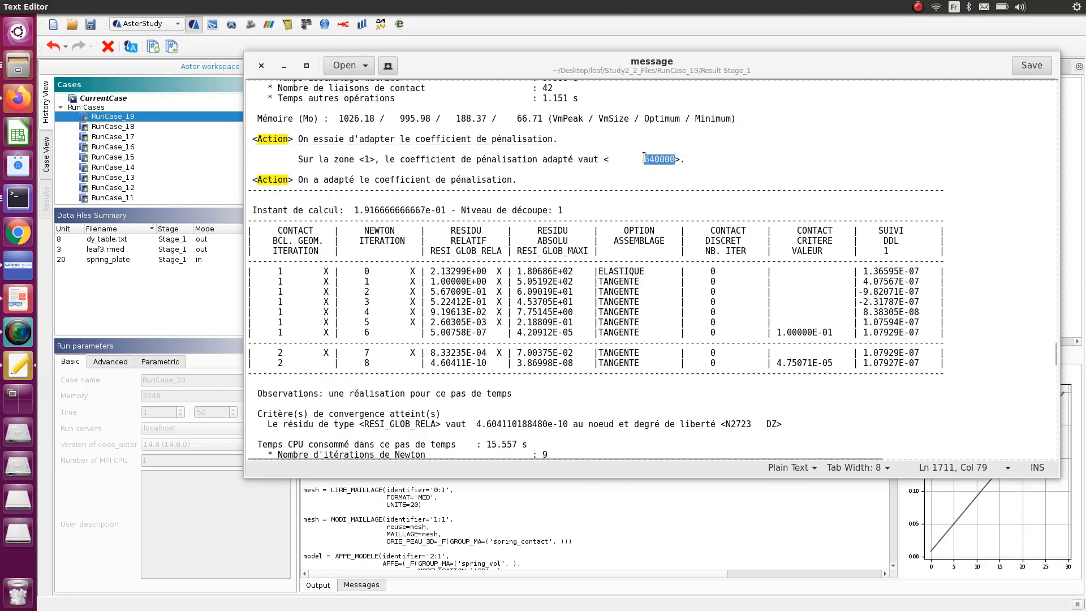
scroll(down, 3)
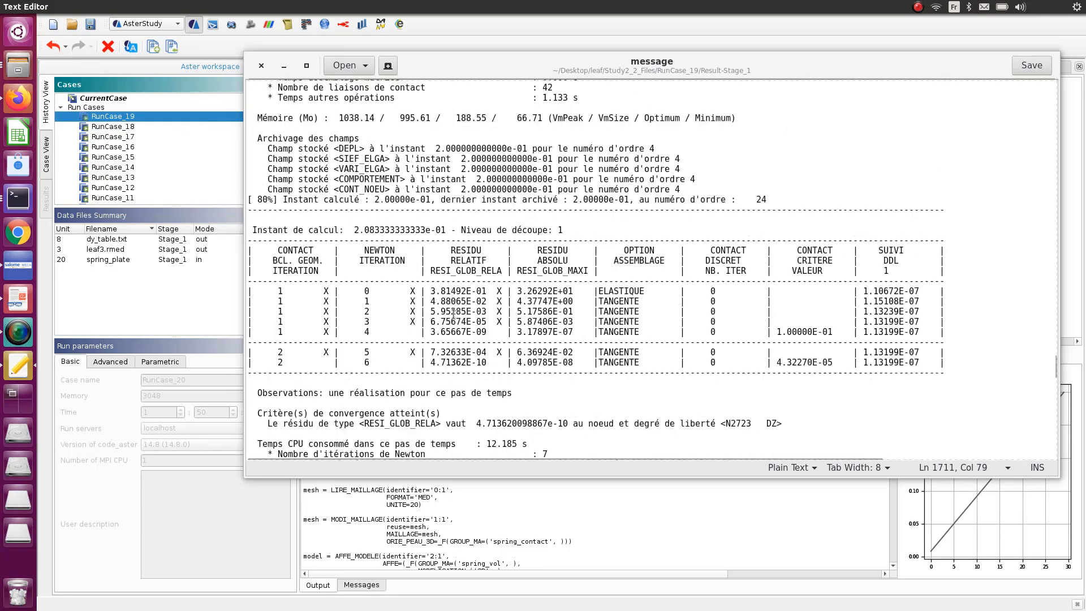
scroll(down, 3)
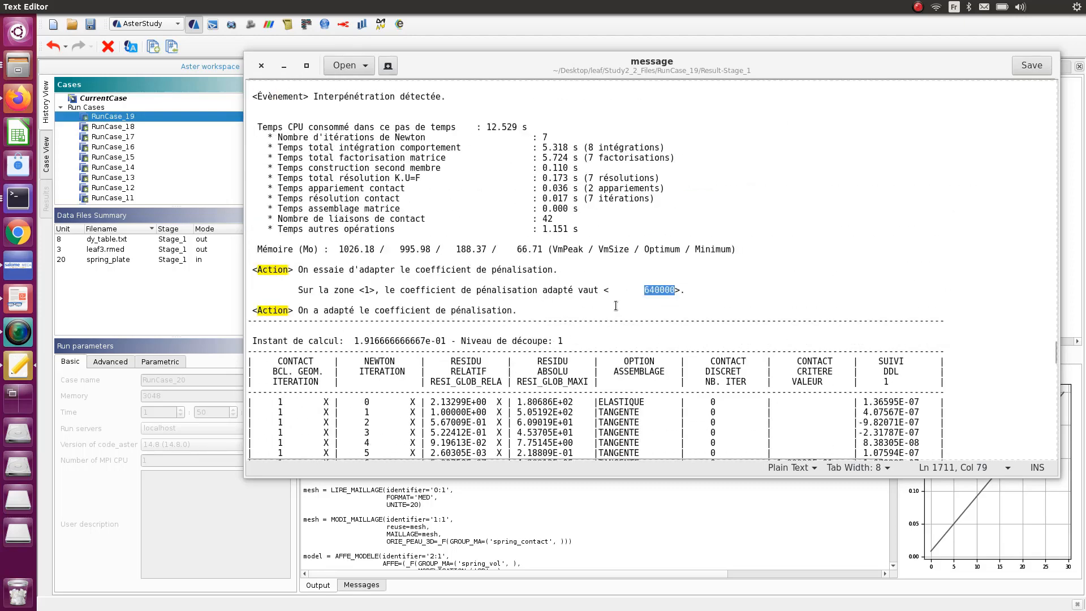
mouse_move(405, 299)
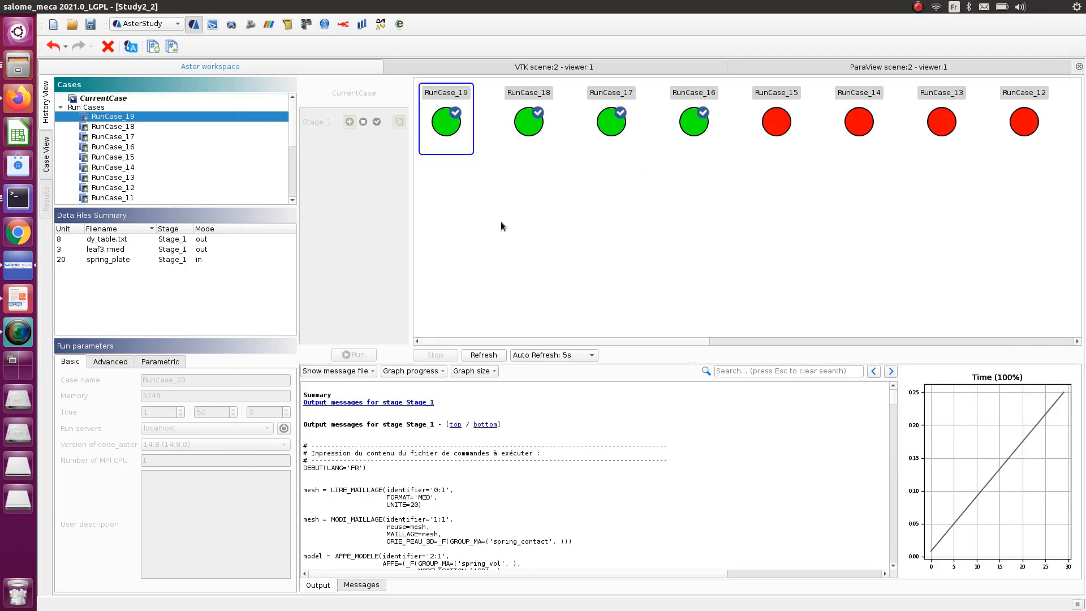
mouse_move(463, 185)
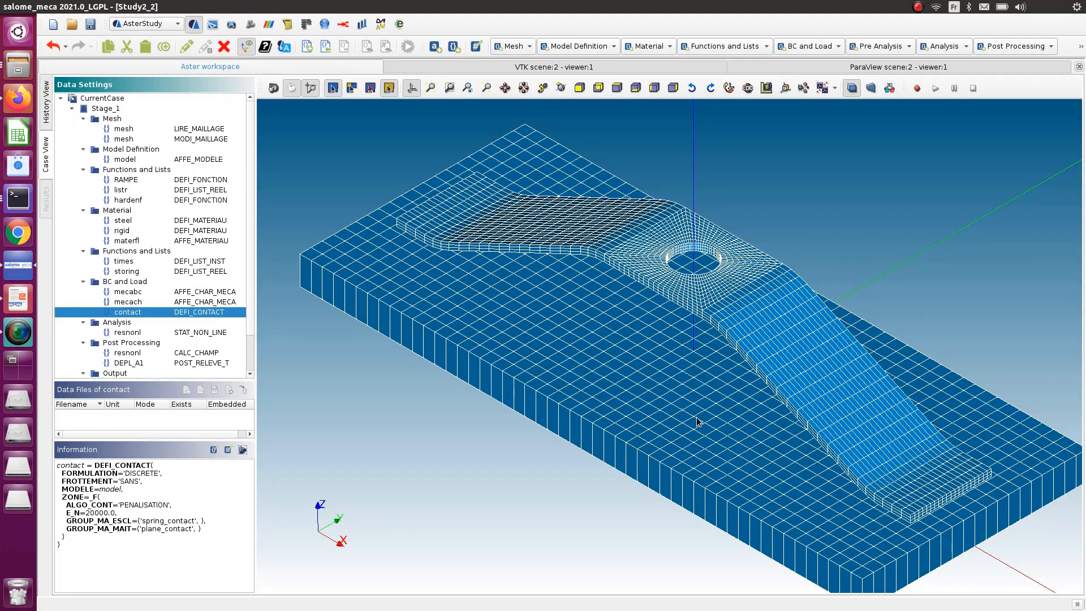
mouse_move(442, 435)
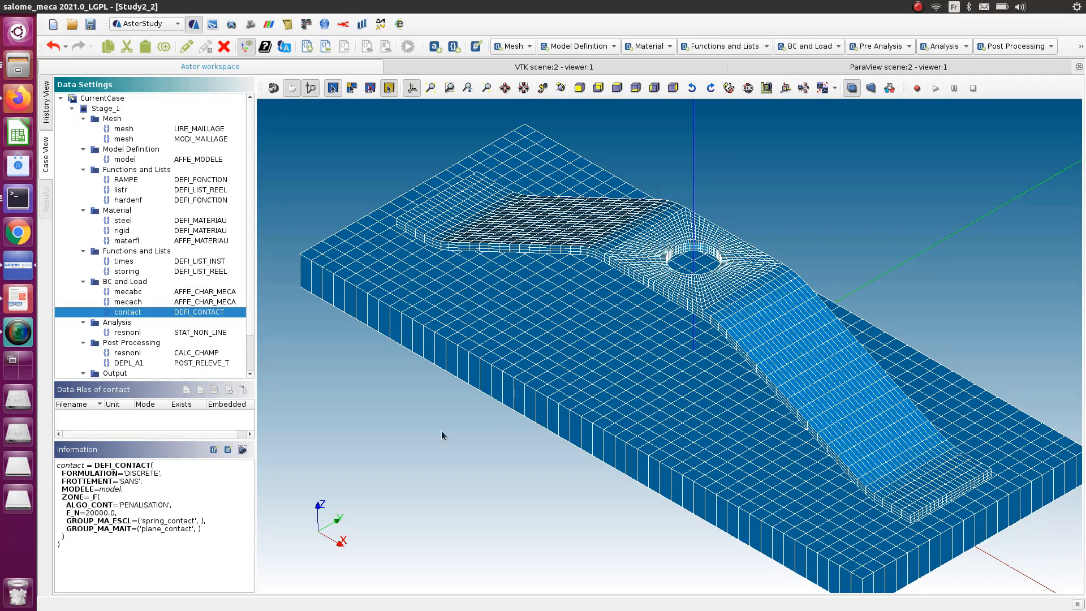